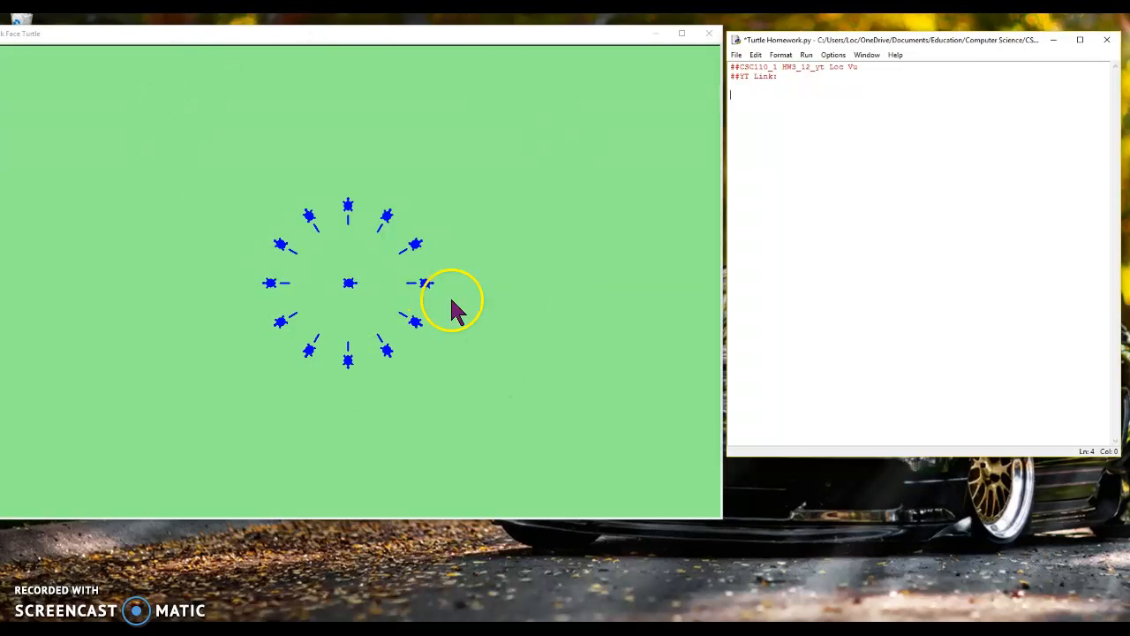
mouse_move(343, 205)
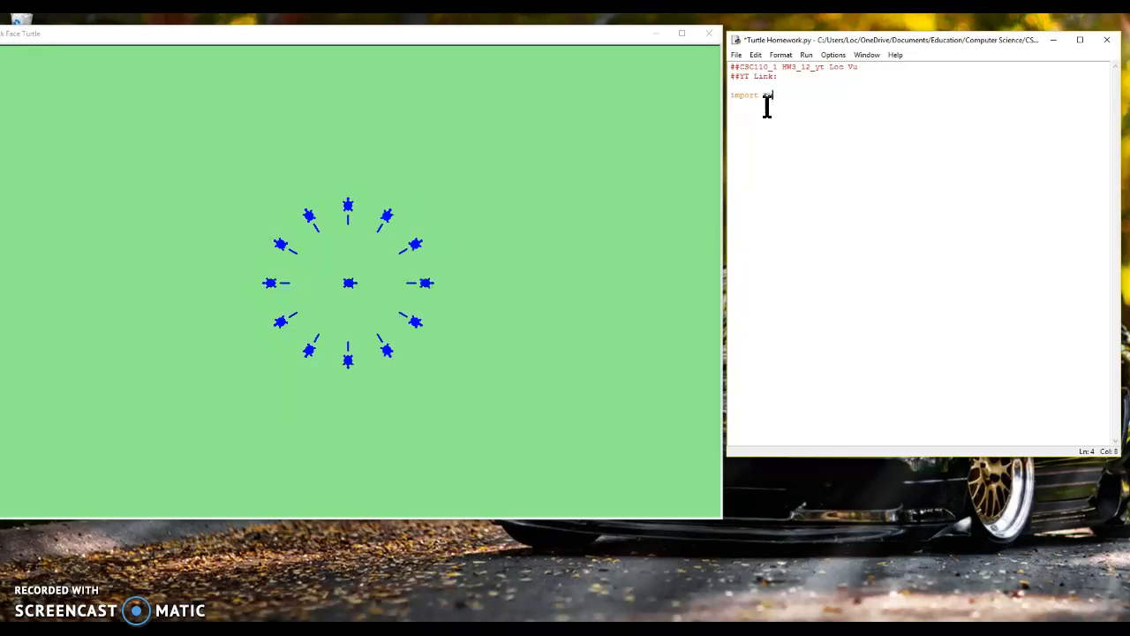
Import turtle and create the screen with wn=turtle.Screen()
type("urtle")
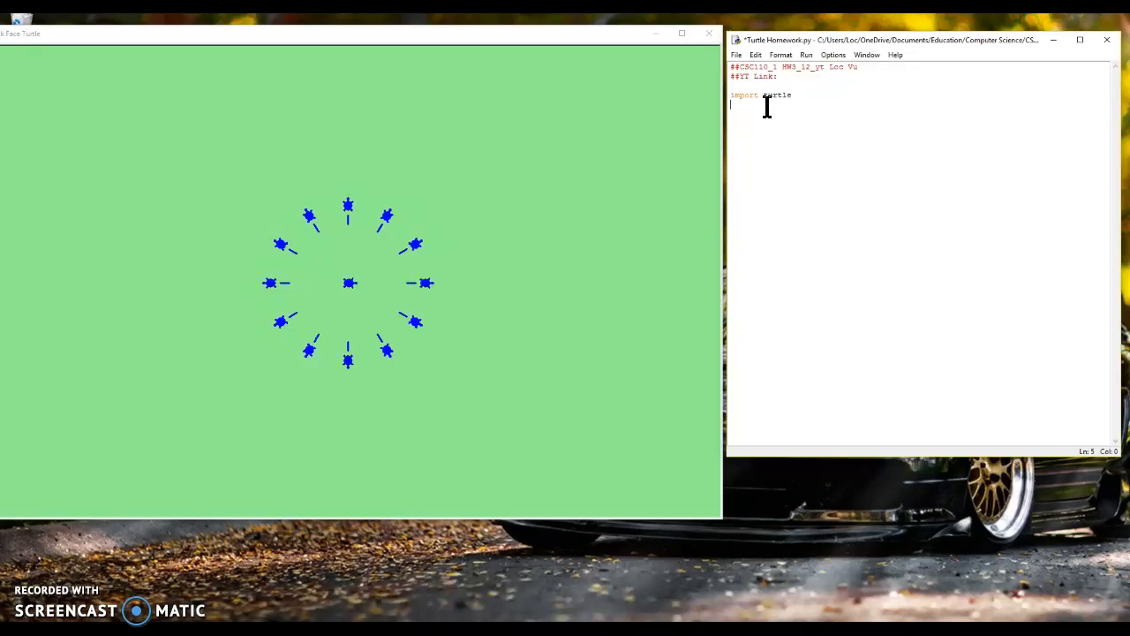
type("wn")
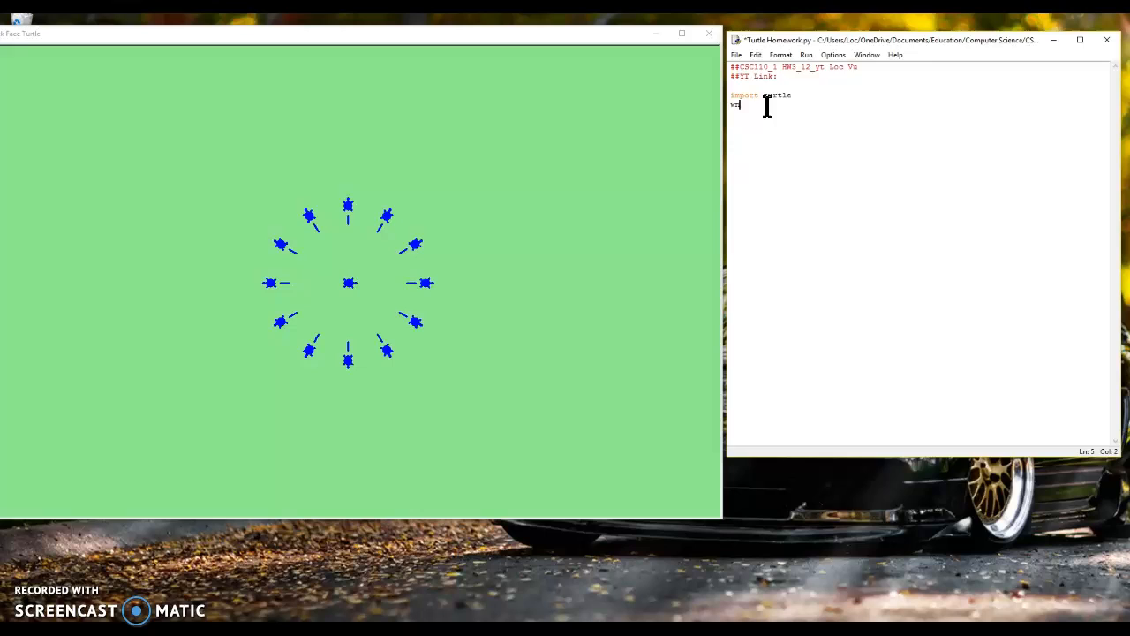
type("=turtle.S")
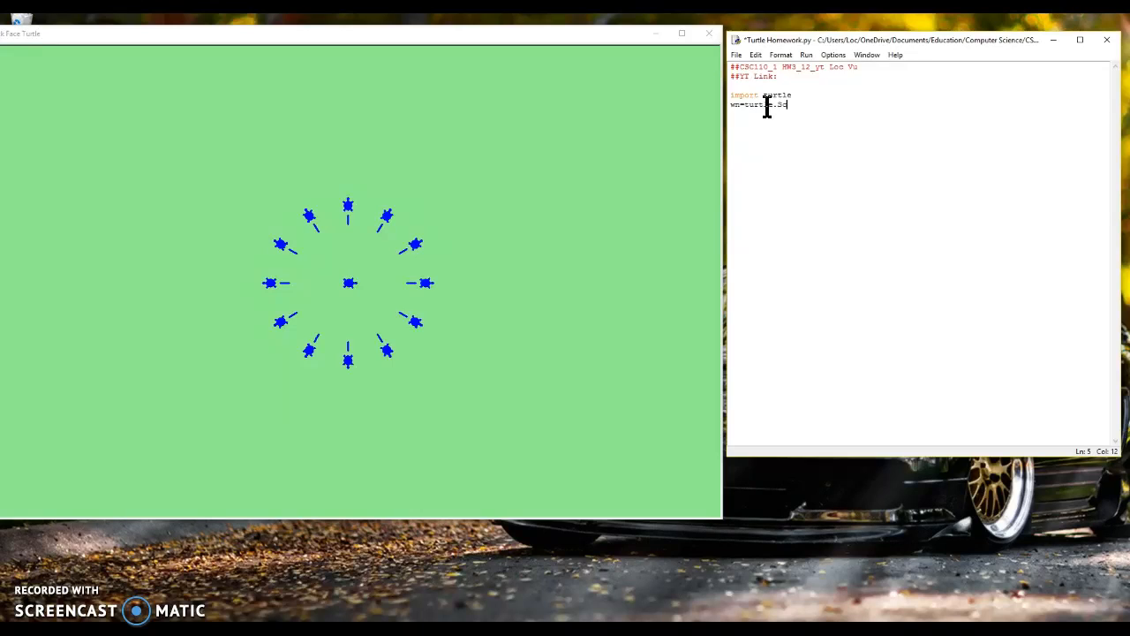
type("creen()")
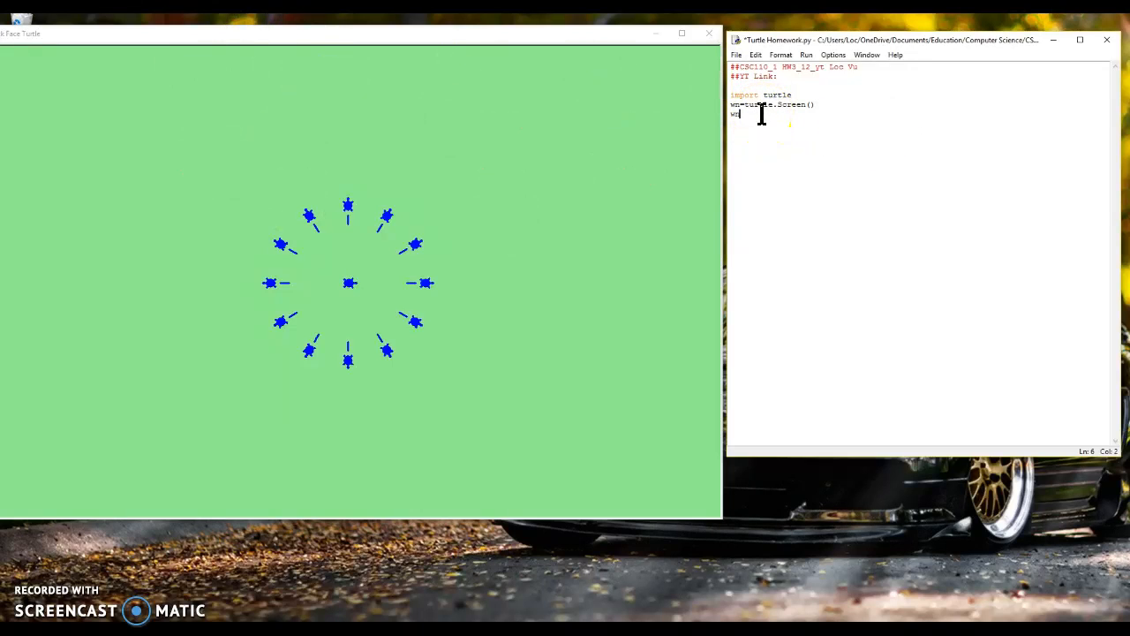
Set the screen background colour to 'lightgreen' with wn.bgcolor
type(".")
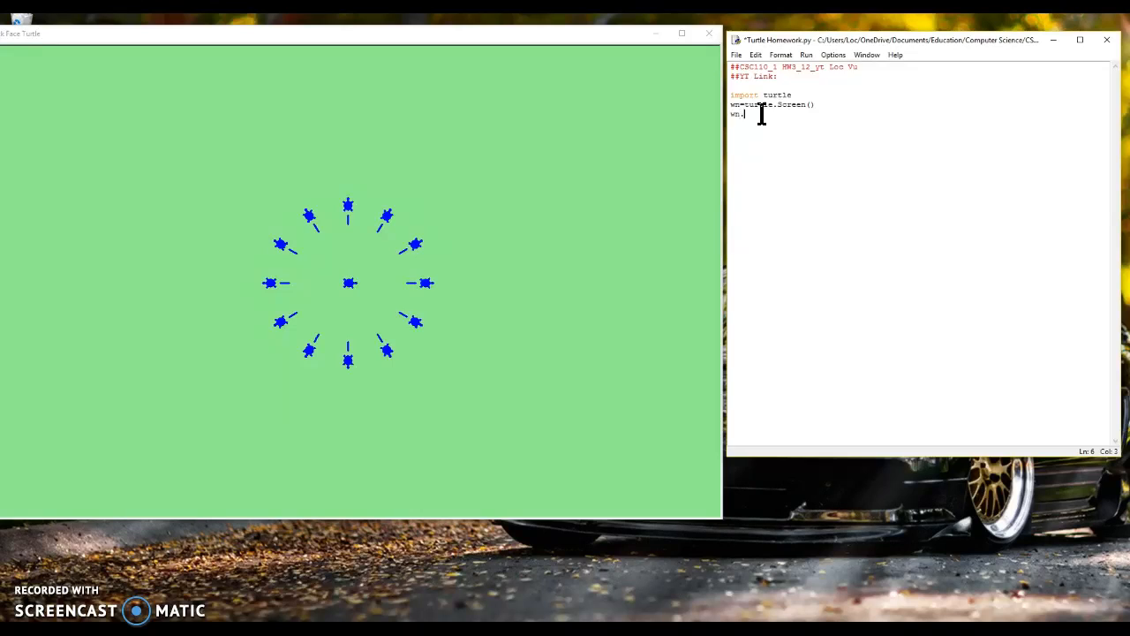
type("bgcolor")
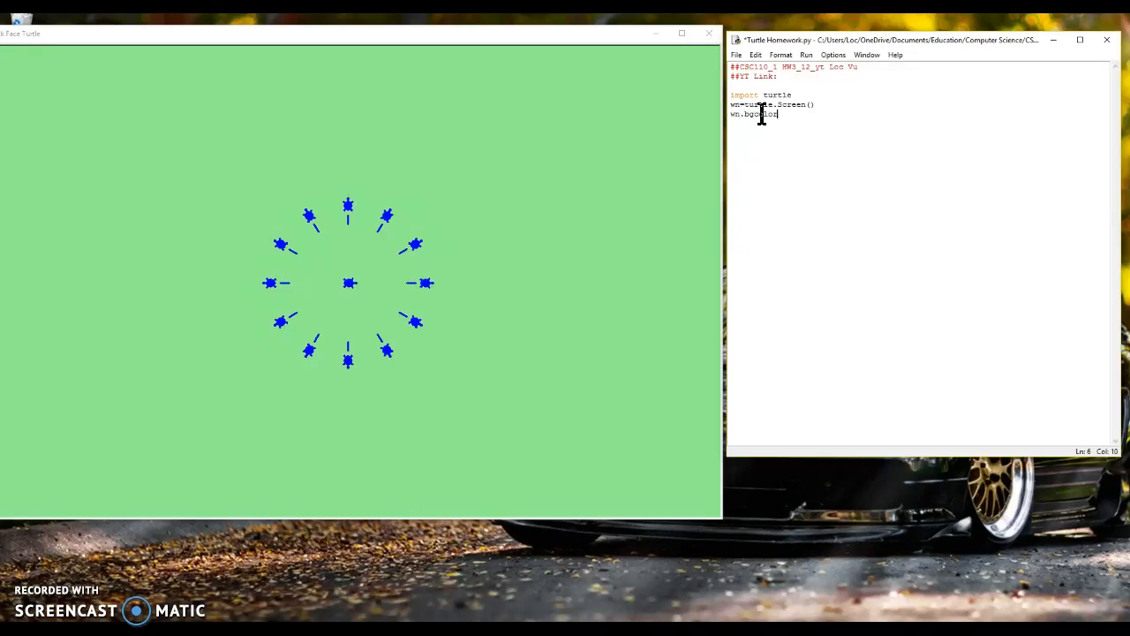
type("('")
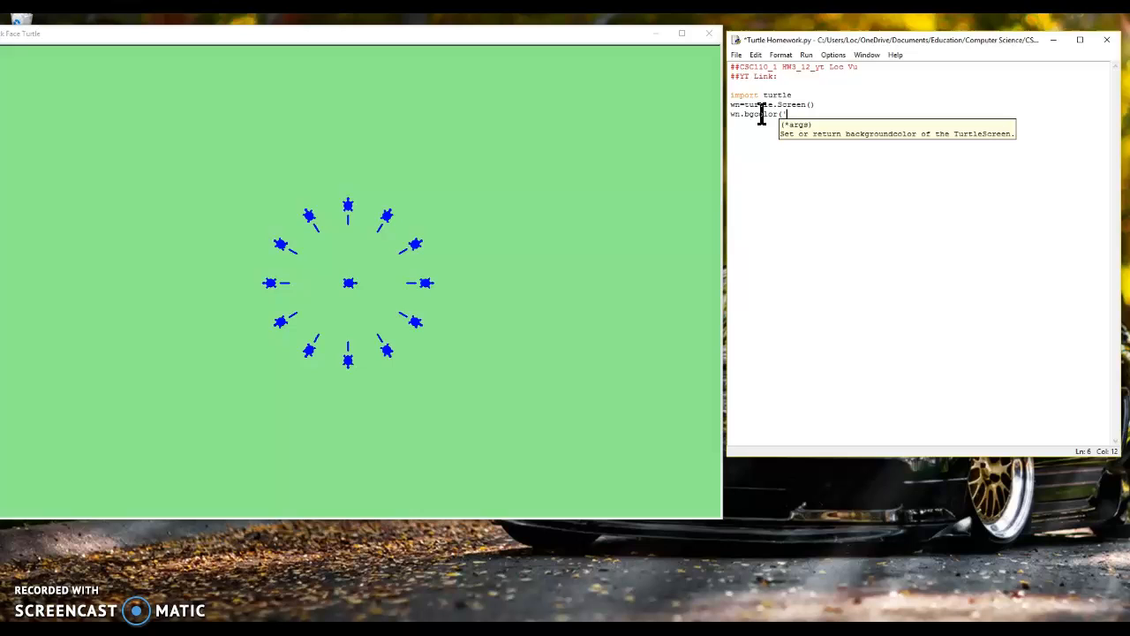
type("lightgreen'")
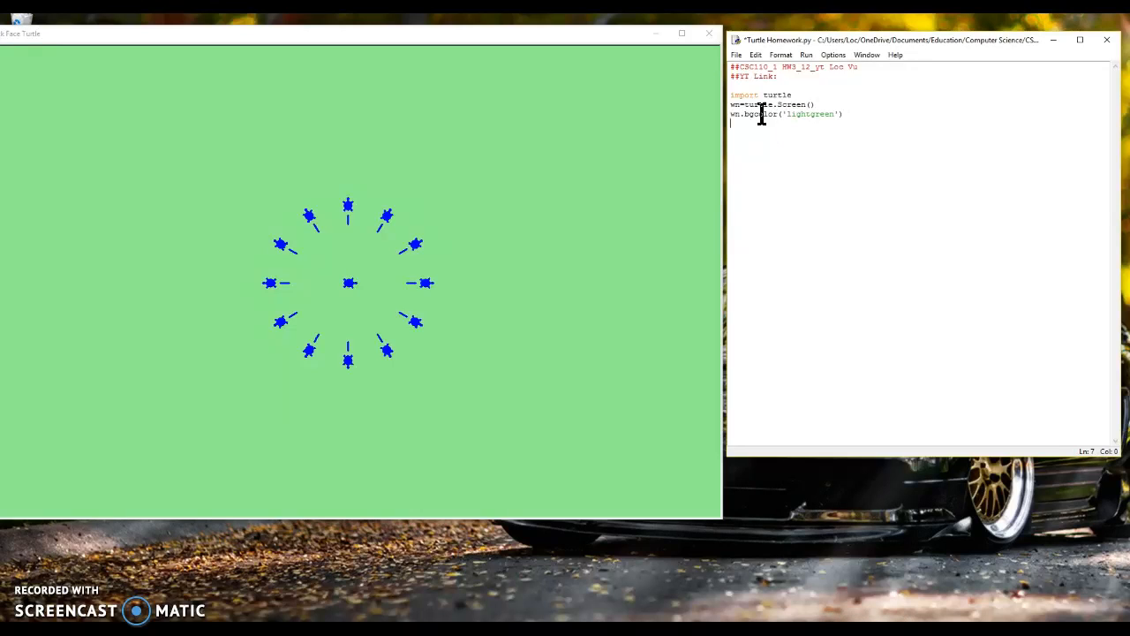
mouse_move(516, 42)
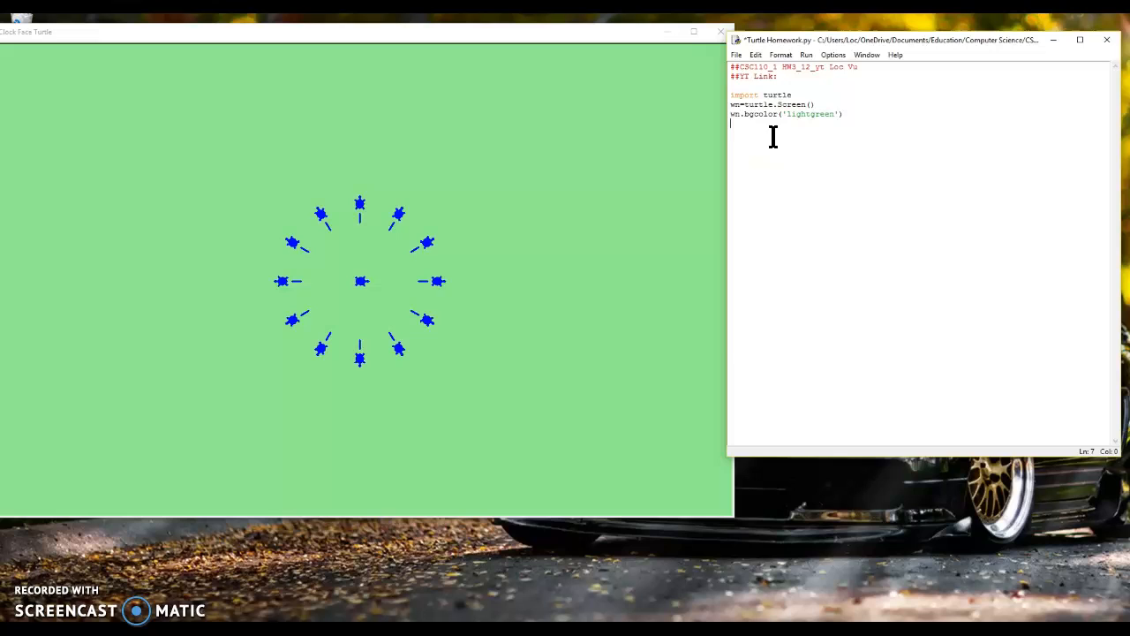
Title the window 'Turtle Clock' with wn.title
type("wn.")
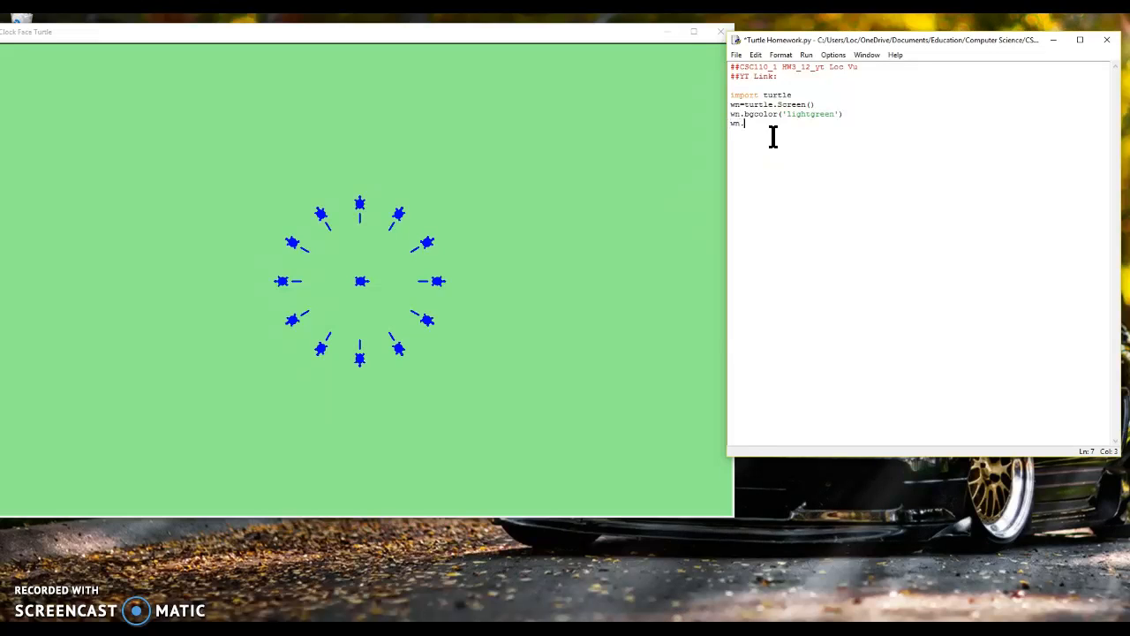
type(".title(")
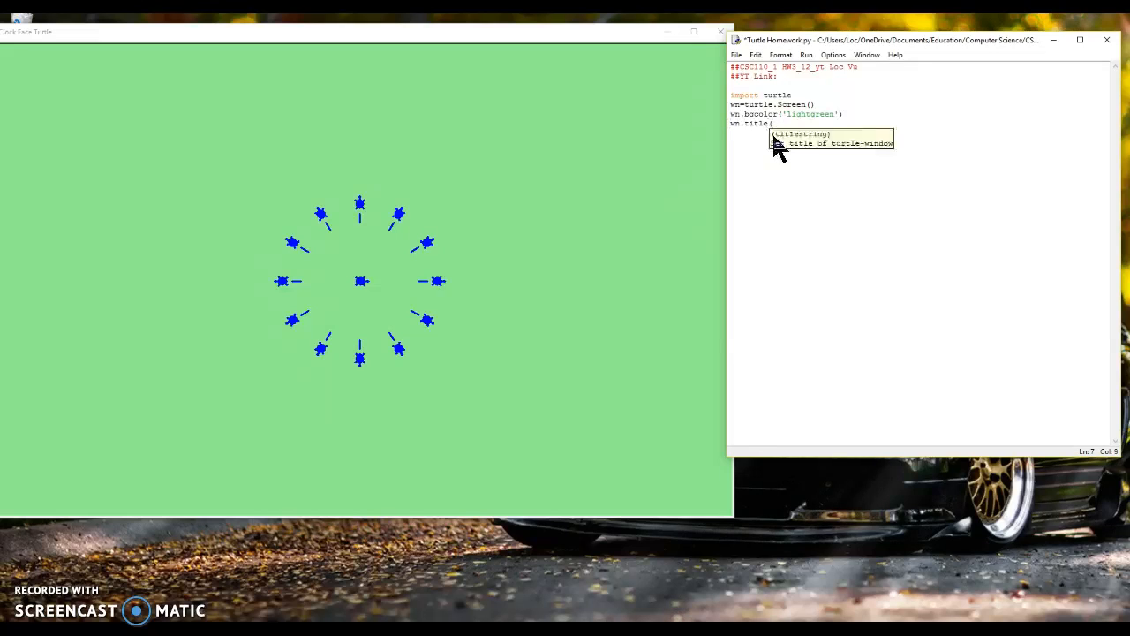
type("'T")
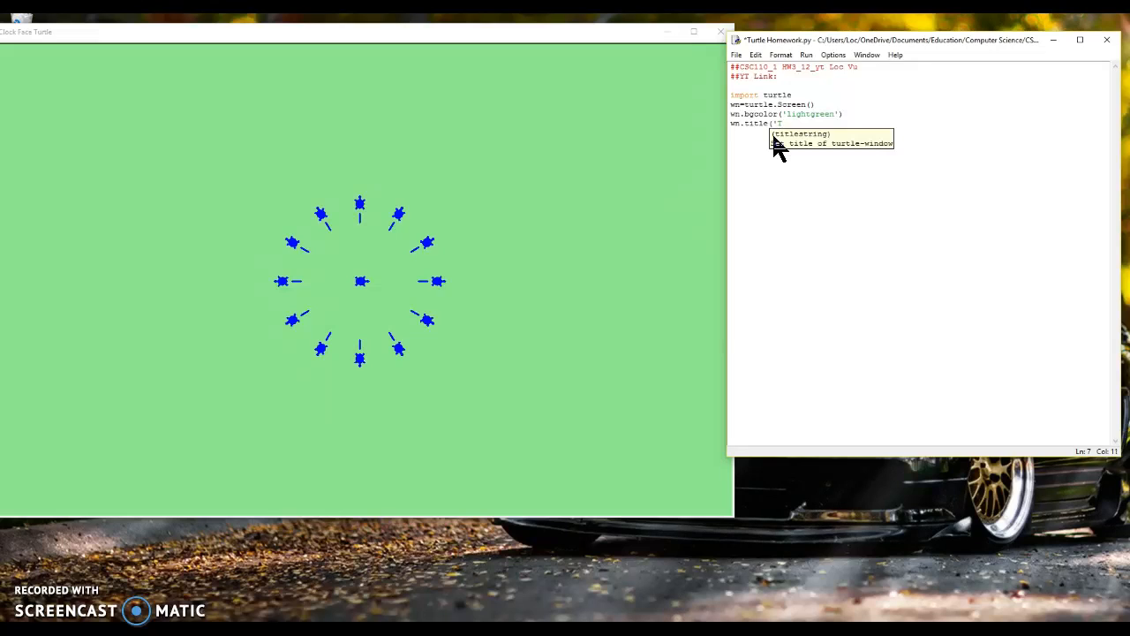
type("Turtle Clock")
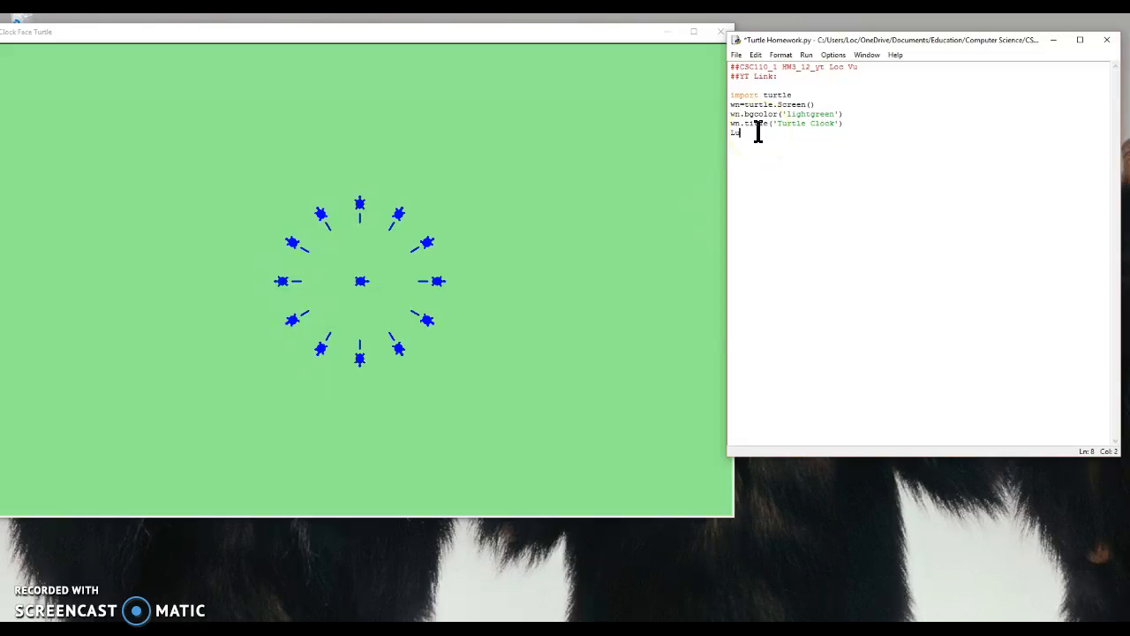
Create the turtle object Lucky=turtle.Turtle()
type("Lucky=")
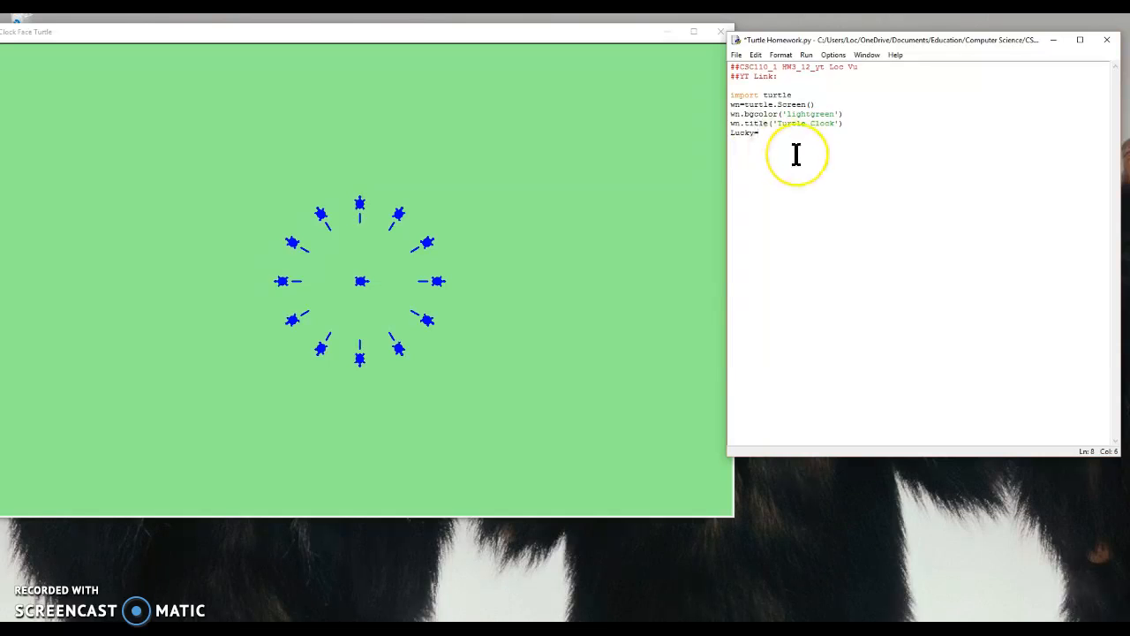
type("turtle.Tur")
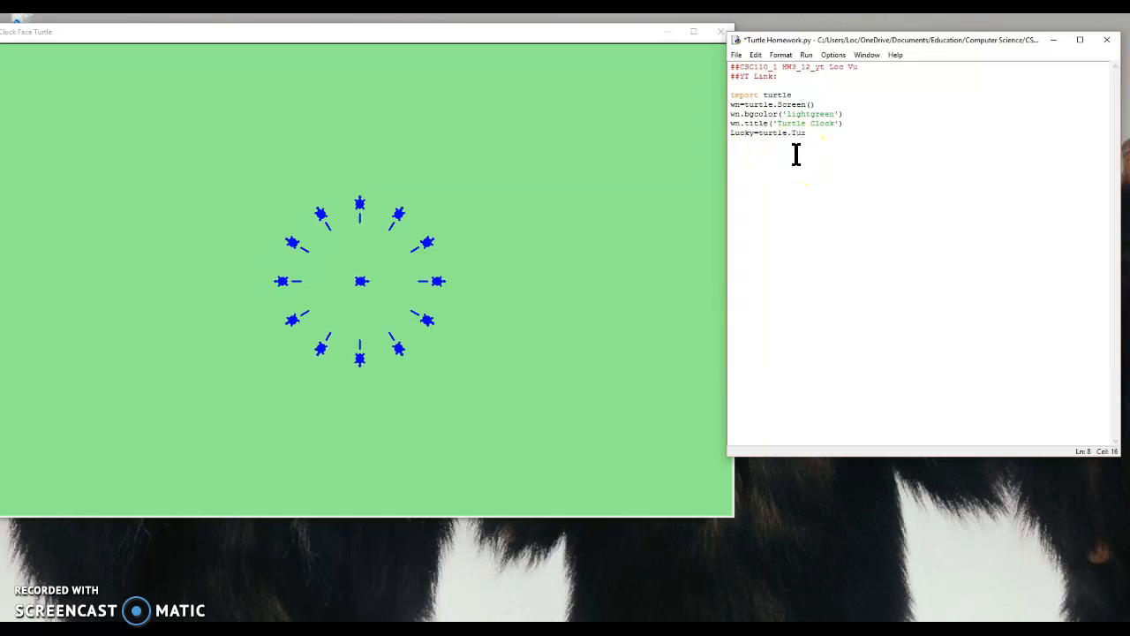
type("tle()")
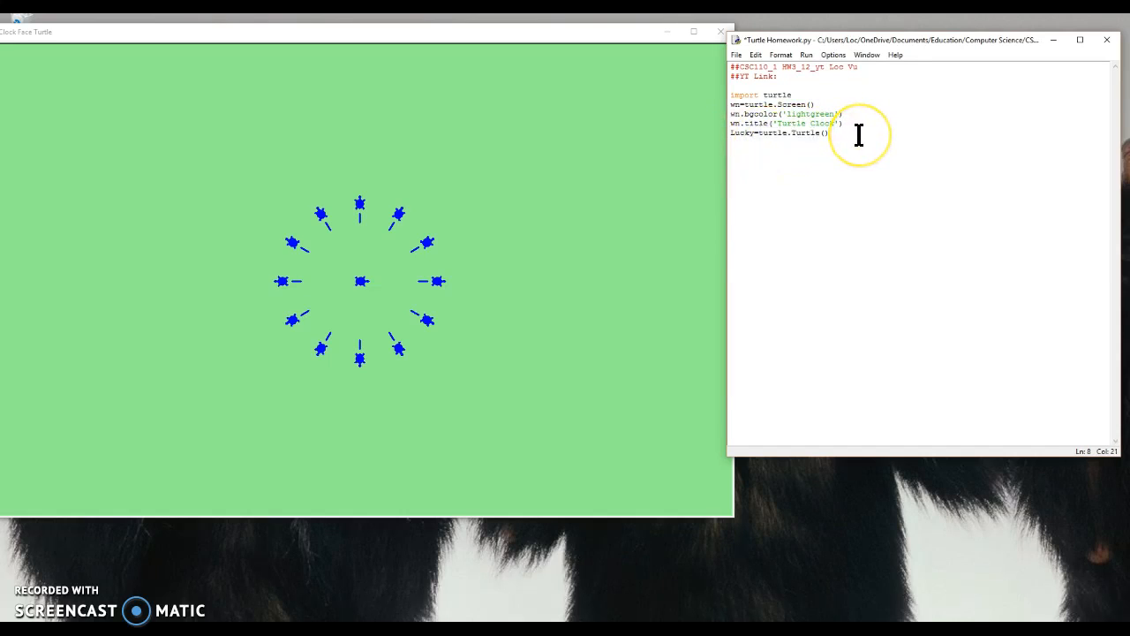
key("Return")
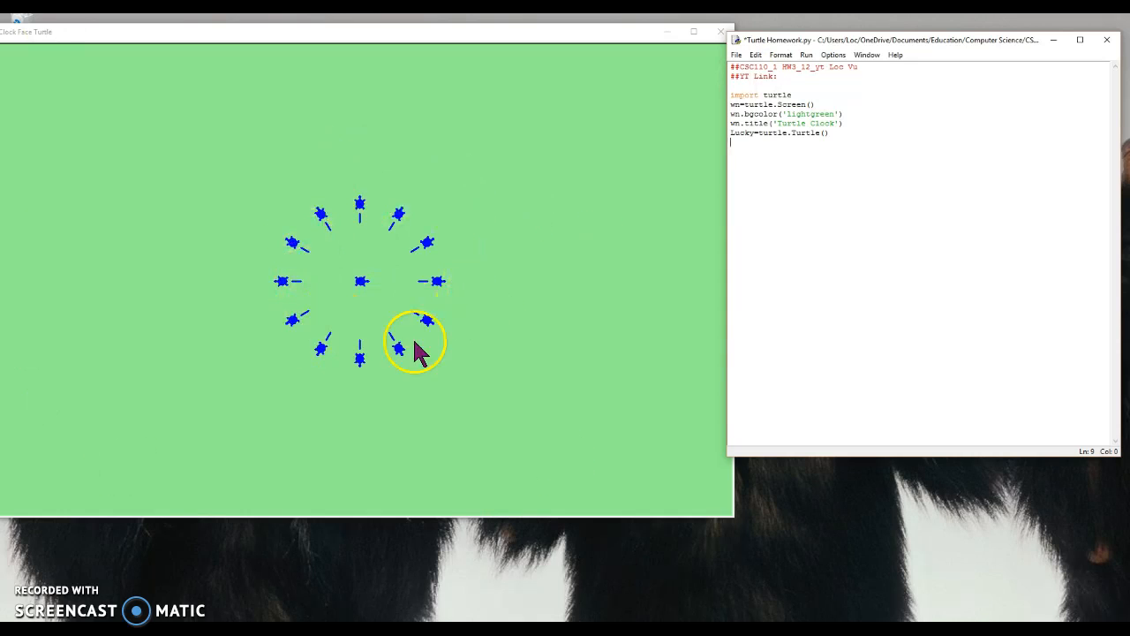
mouse_move(368, 291)
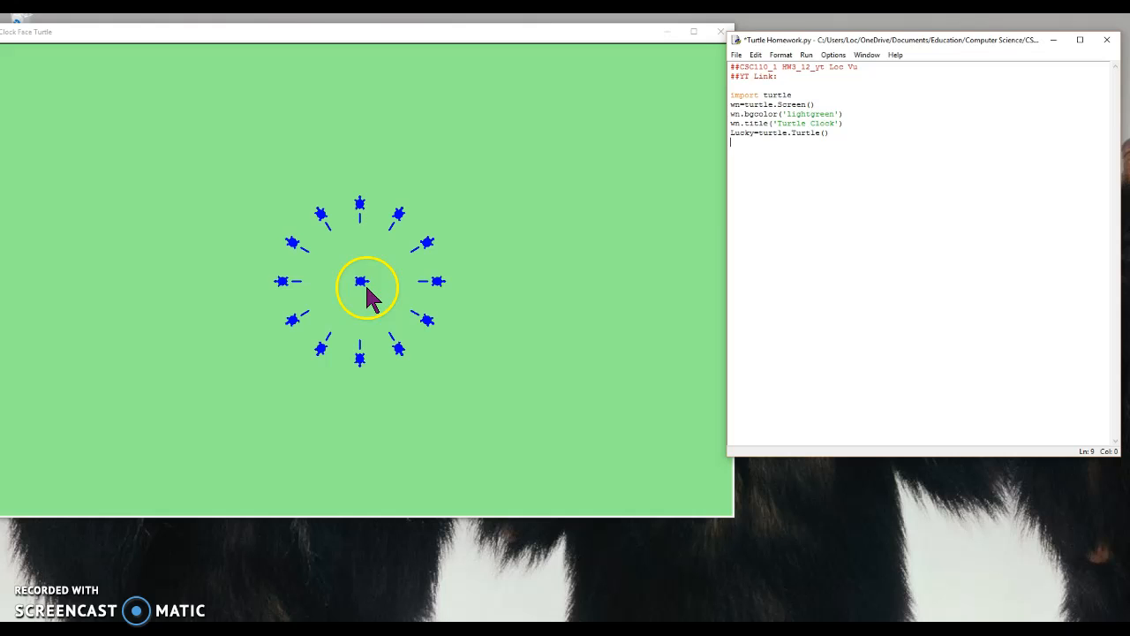
mouse_move(722, 162)
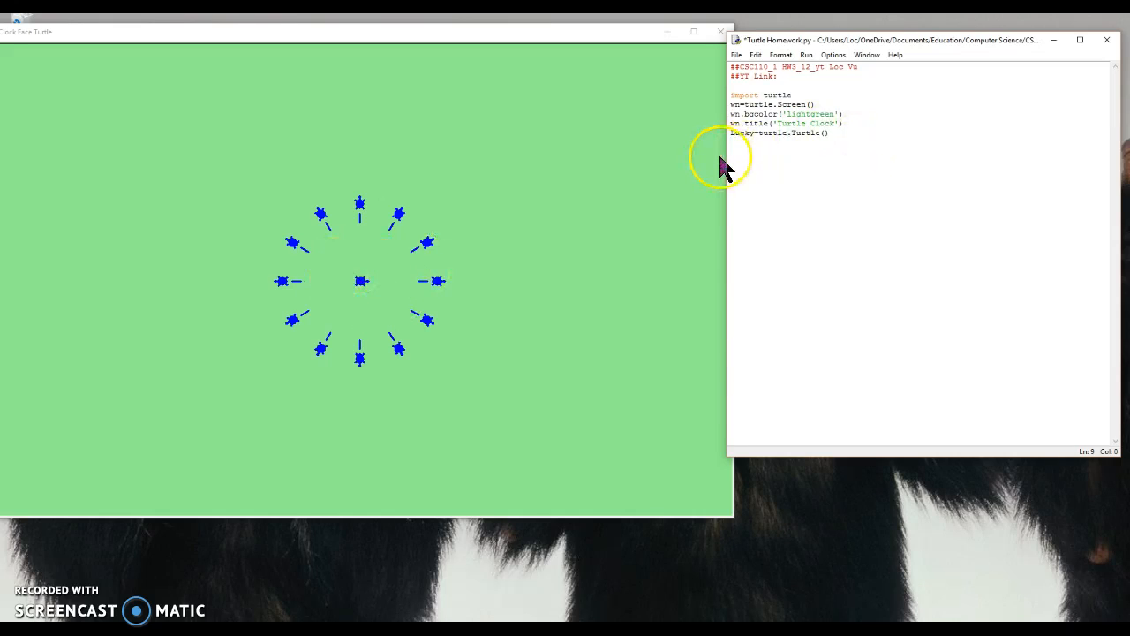
Give Lucky the 'turtle' shape and the colour 'blue'
type("Lucky")
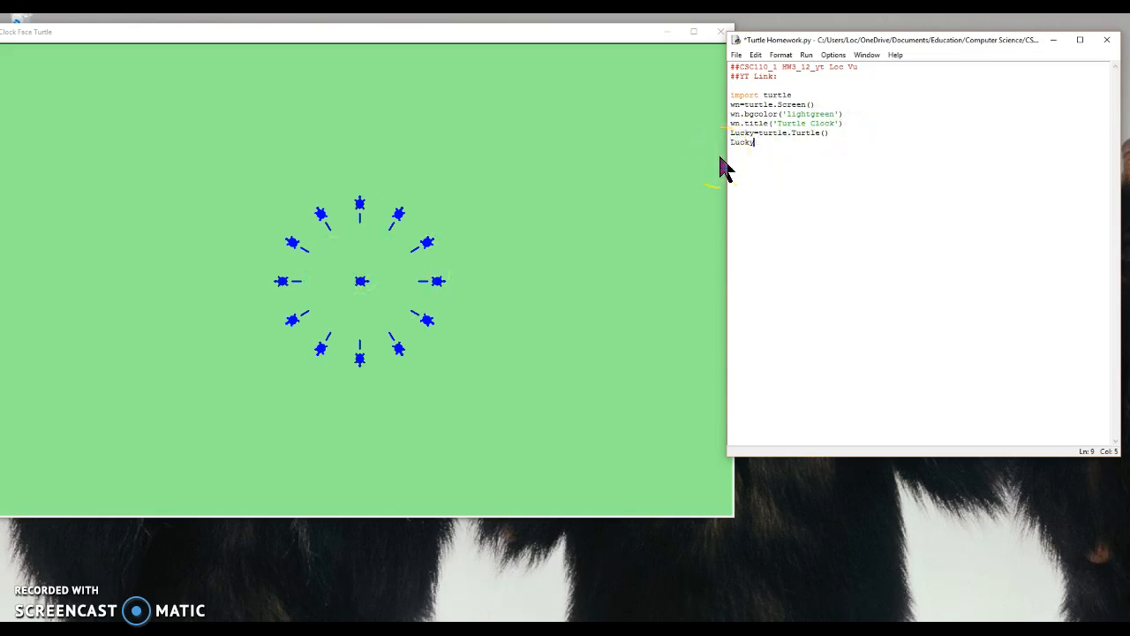
type(".shape('turtle")
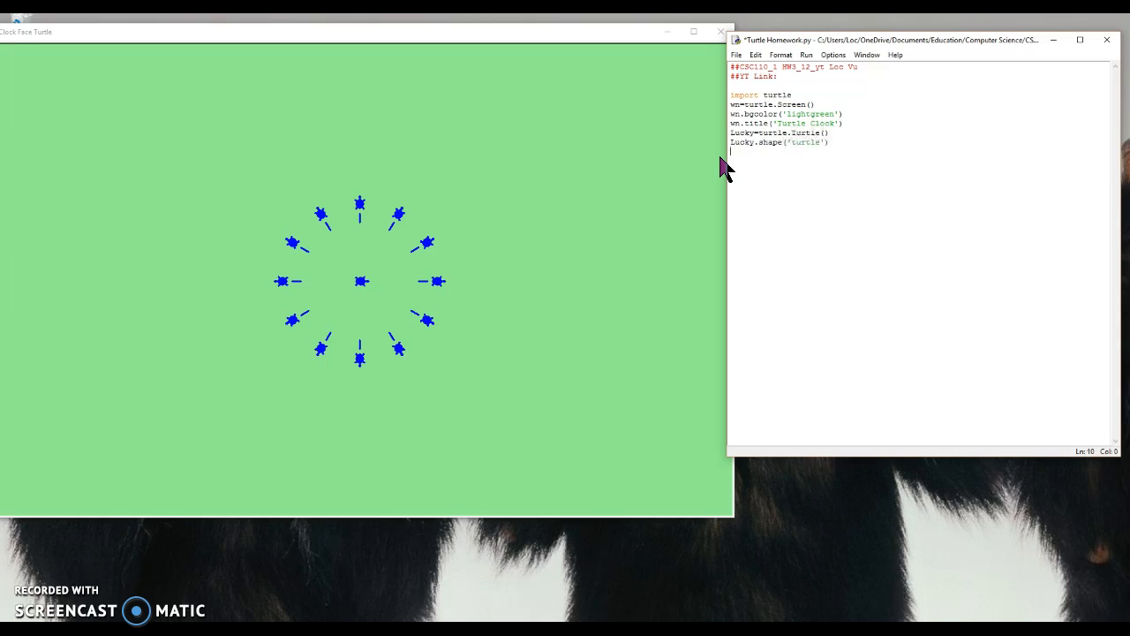
type("Lucky.s")
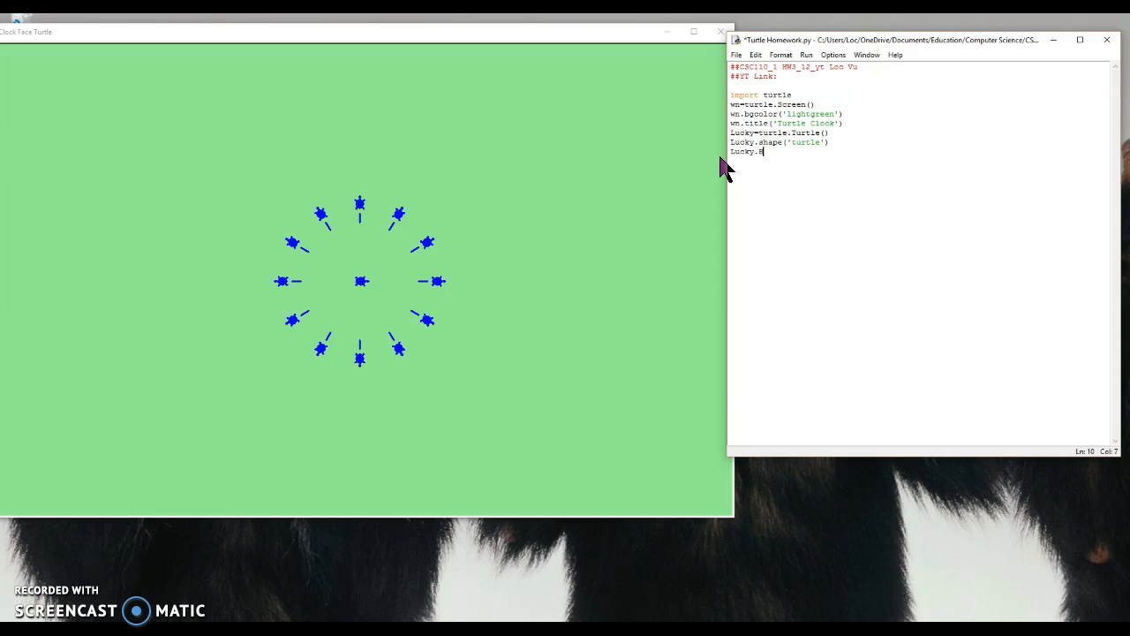
type(".")
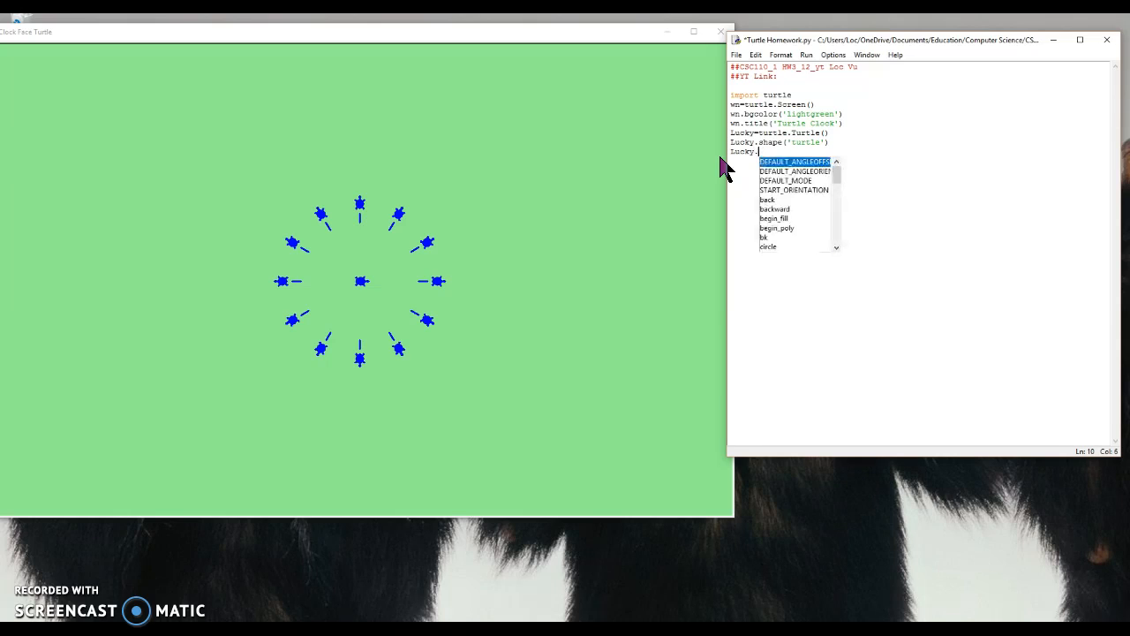
type("color(")
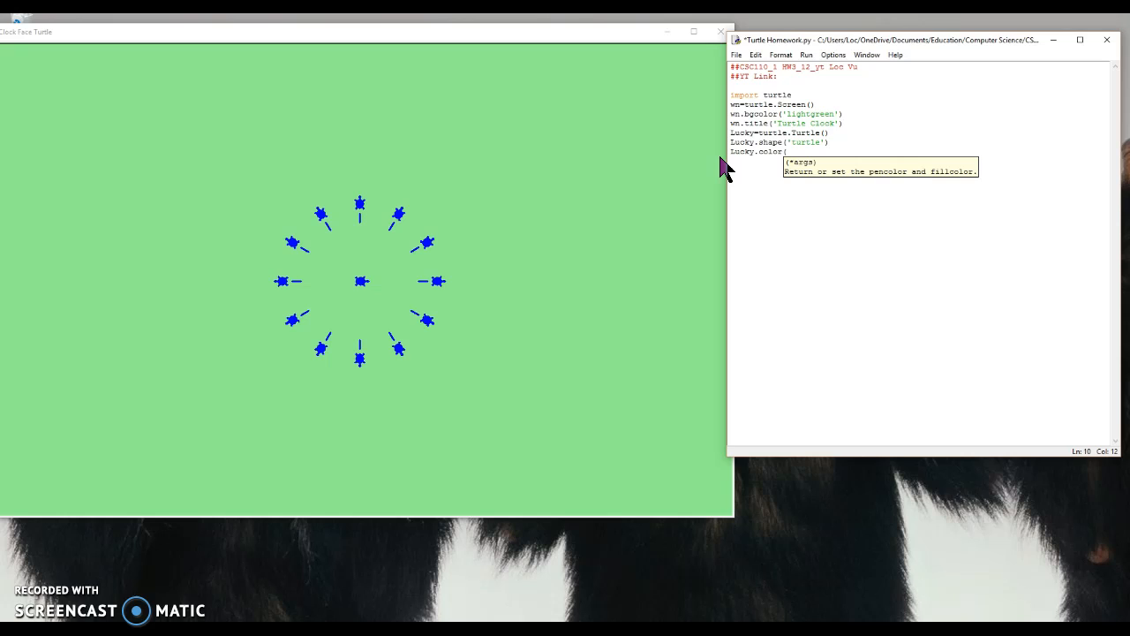
type("'blue'")
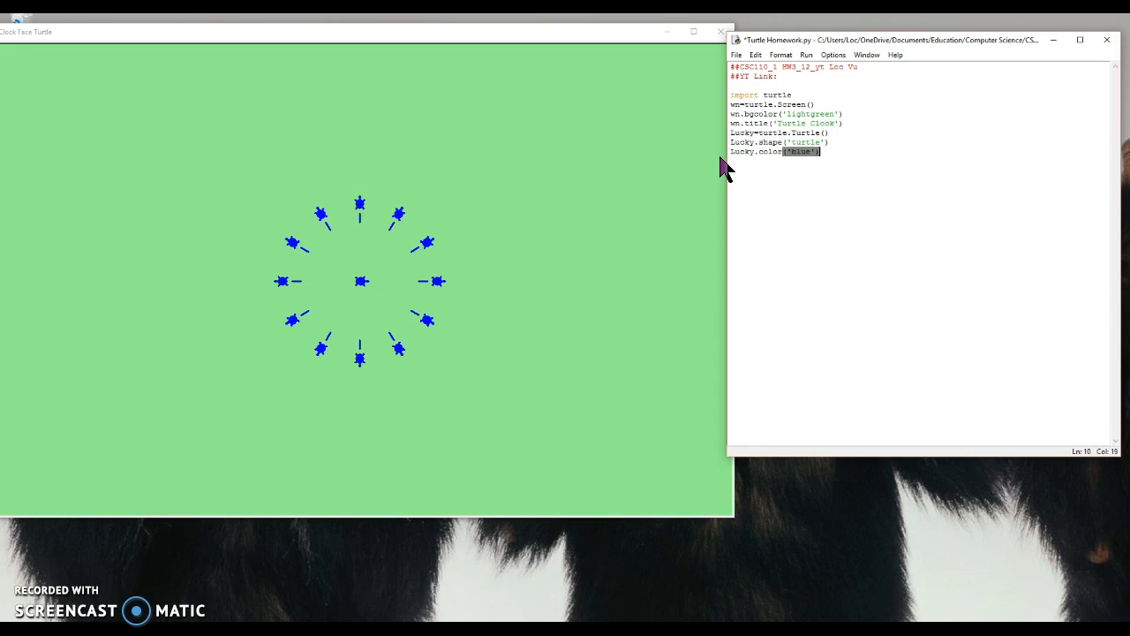
key("Return")
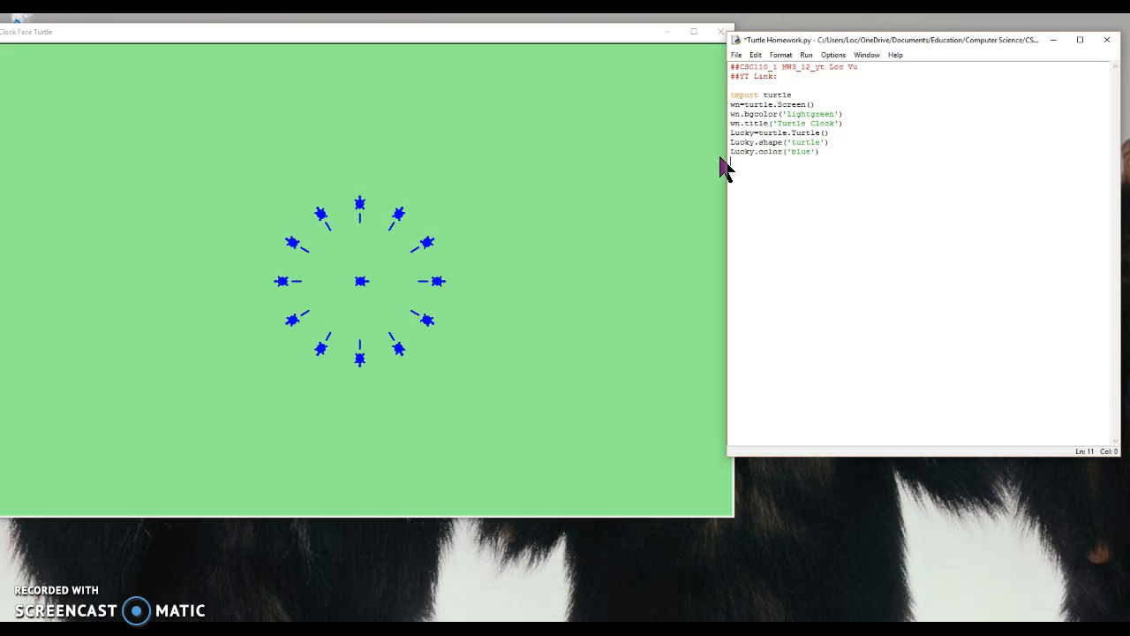
key("Return")
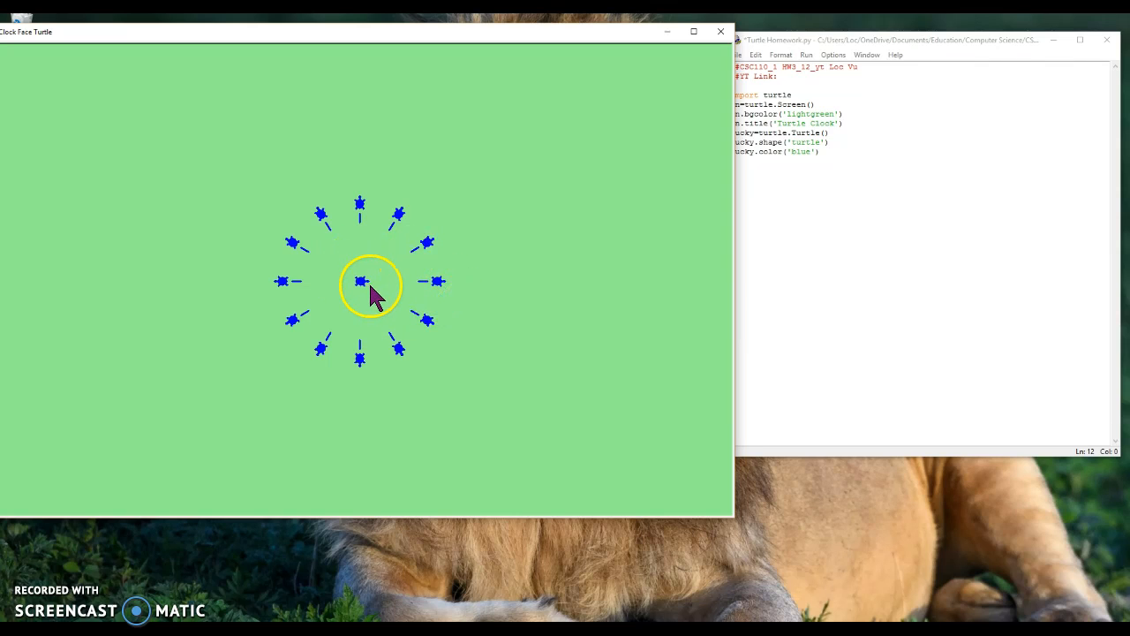
mouse_move(56, 168)
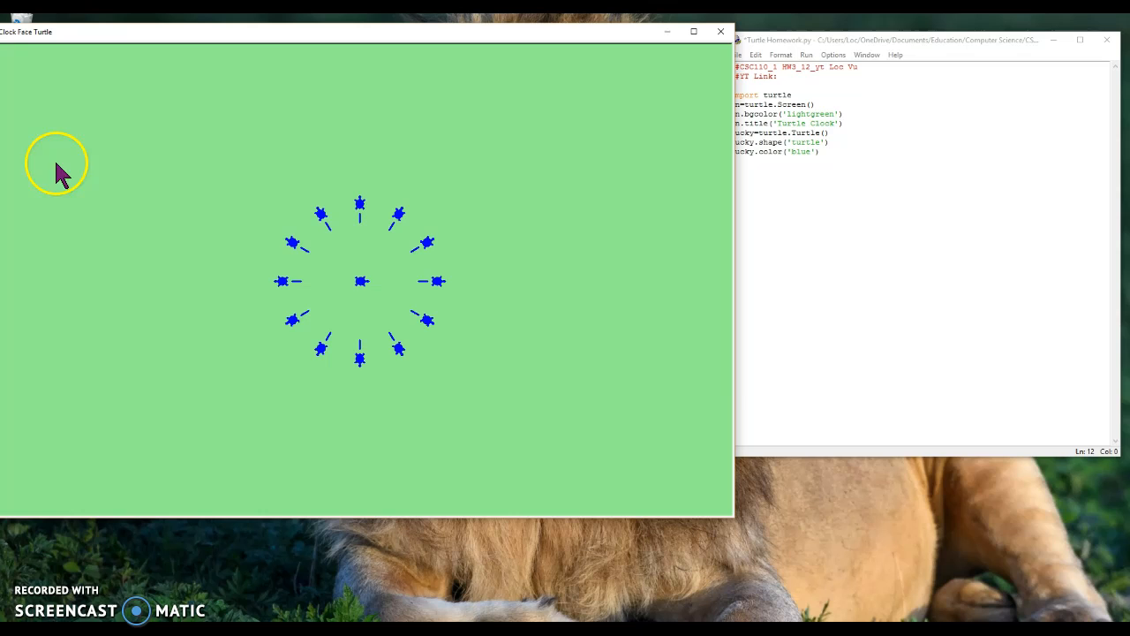
mouse_move(297, 45)
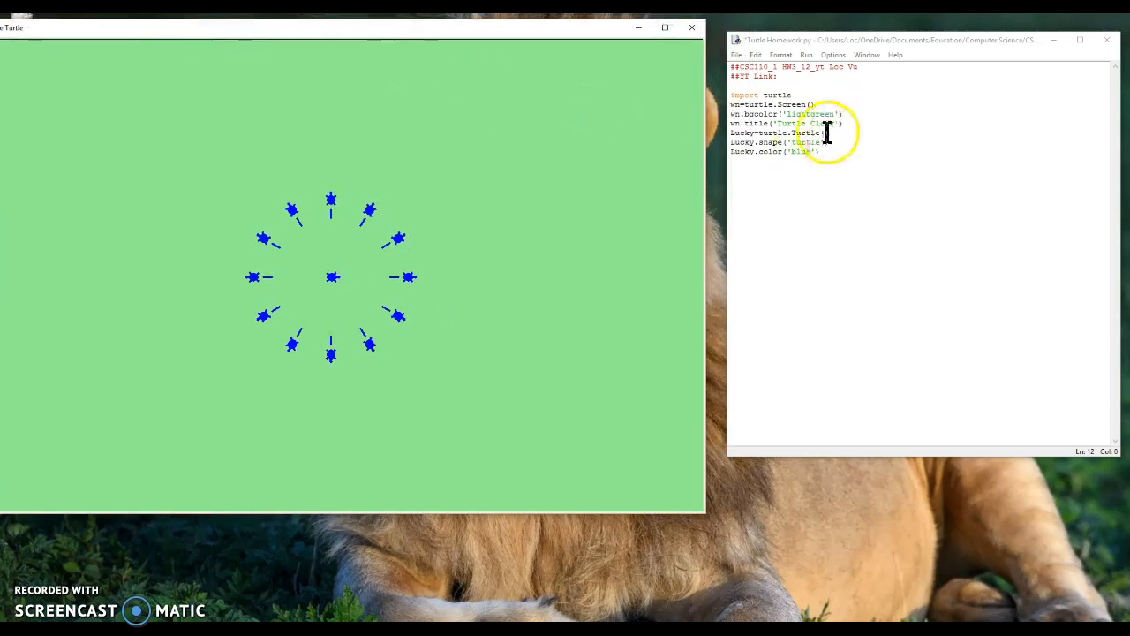
Place the cursor on the blank line below Lucky.color('blue') ready for new code
left_click(851, 152)
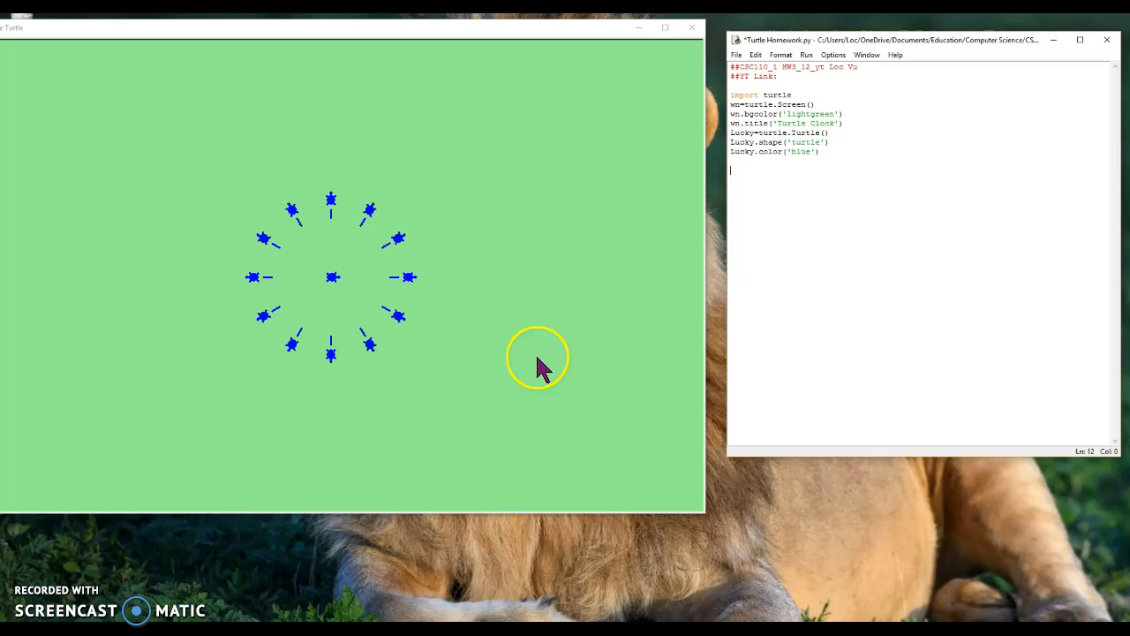
mouse_move(965, 265)
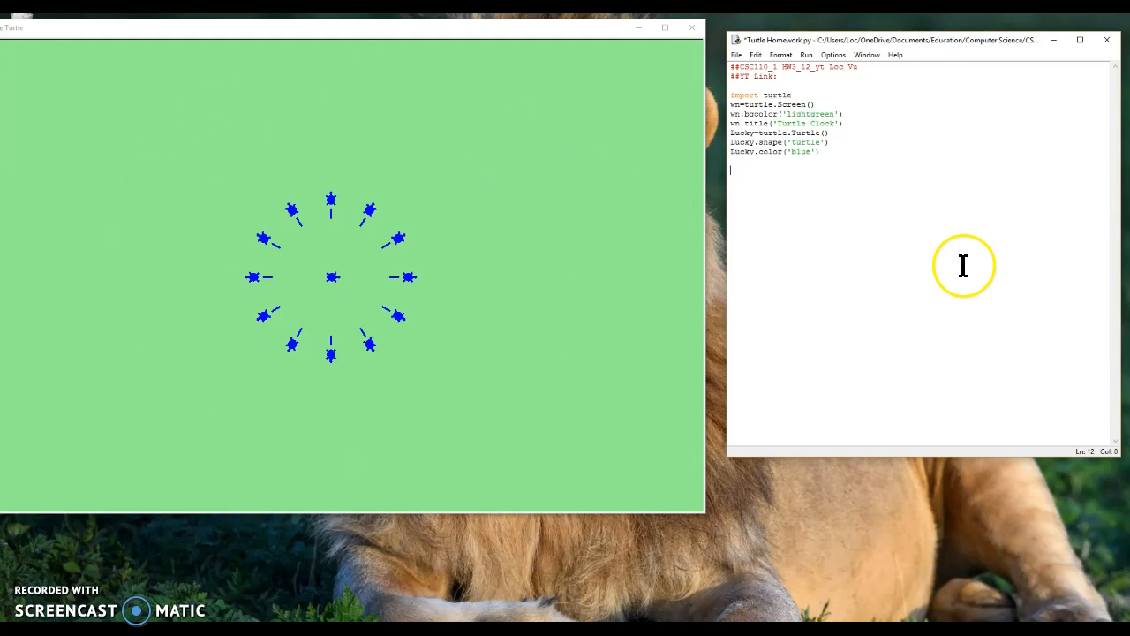
Write the function header def clock(t,x,y,a,ps,sp): below the setup code
type("def")
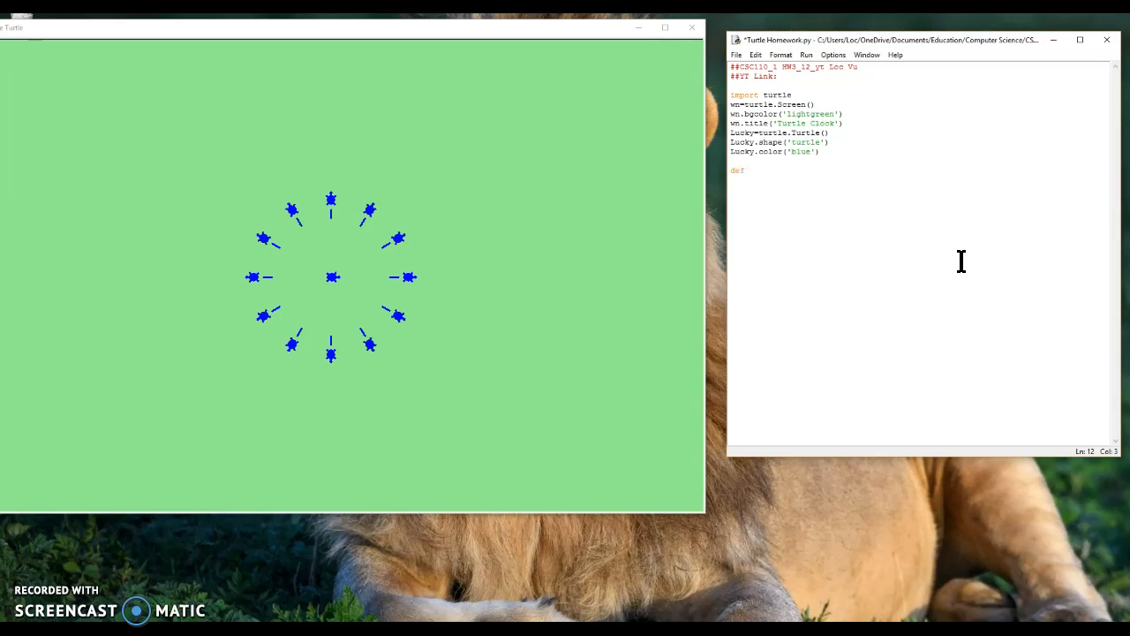
type("clock")
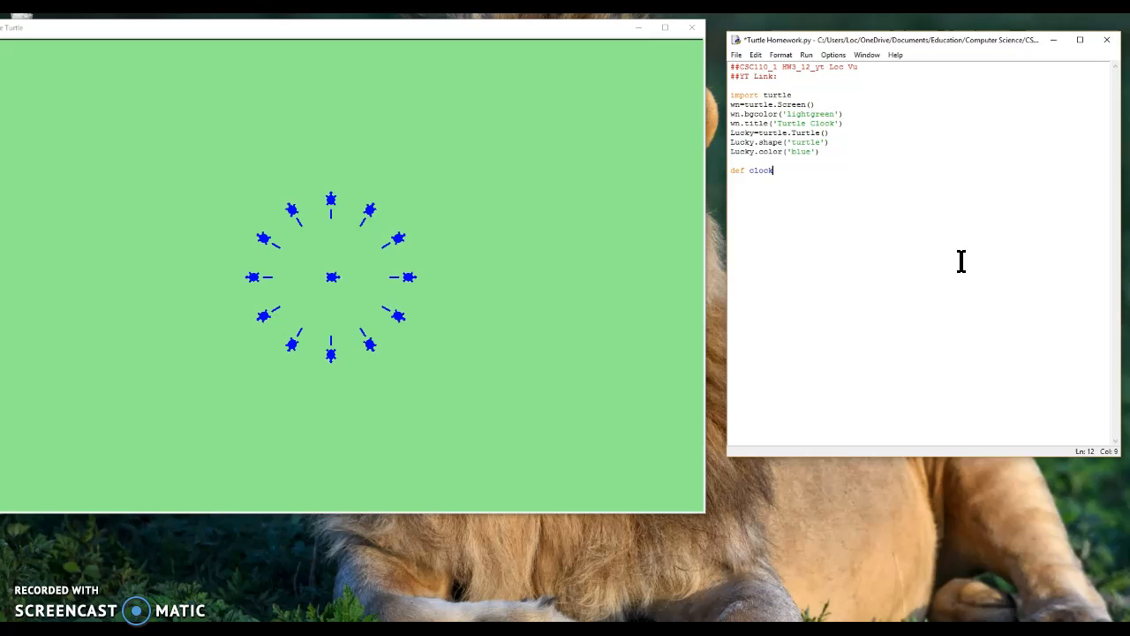
type("(")
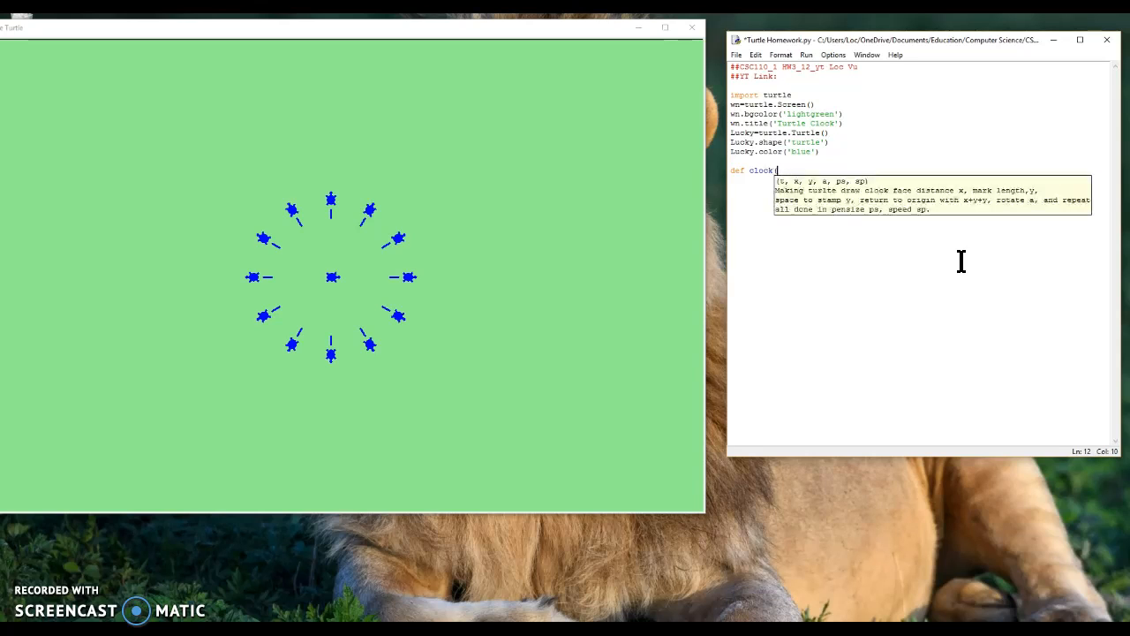
type("(")
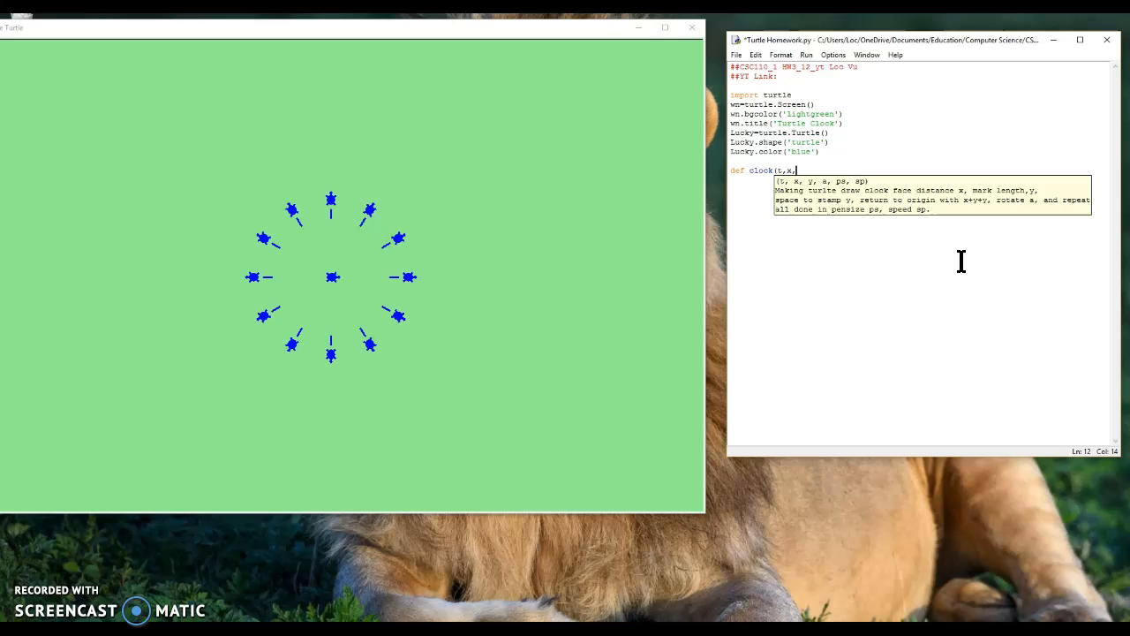
type("y,")
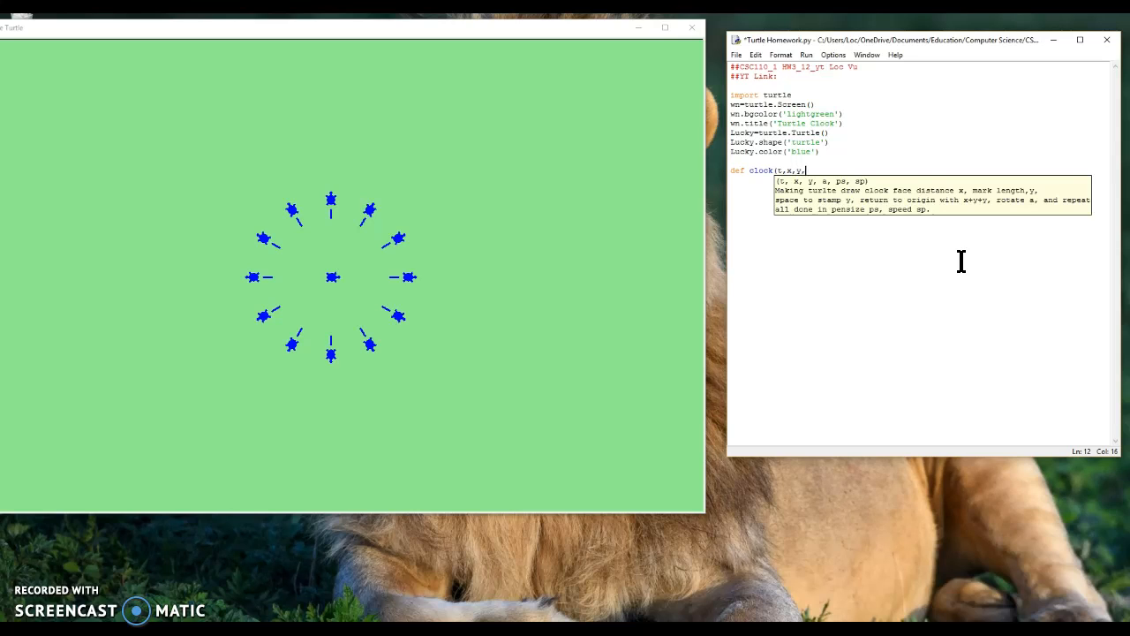
type("a,ps")
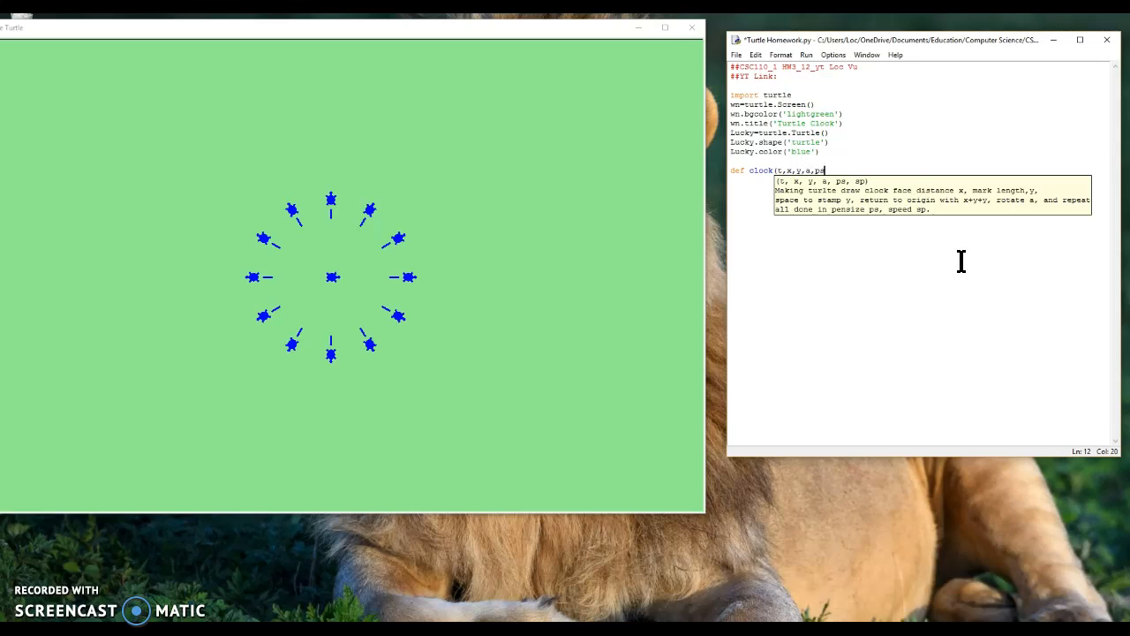
type(",sp")
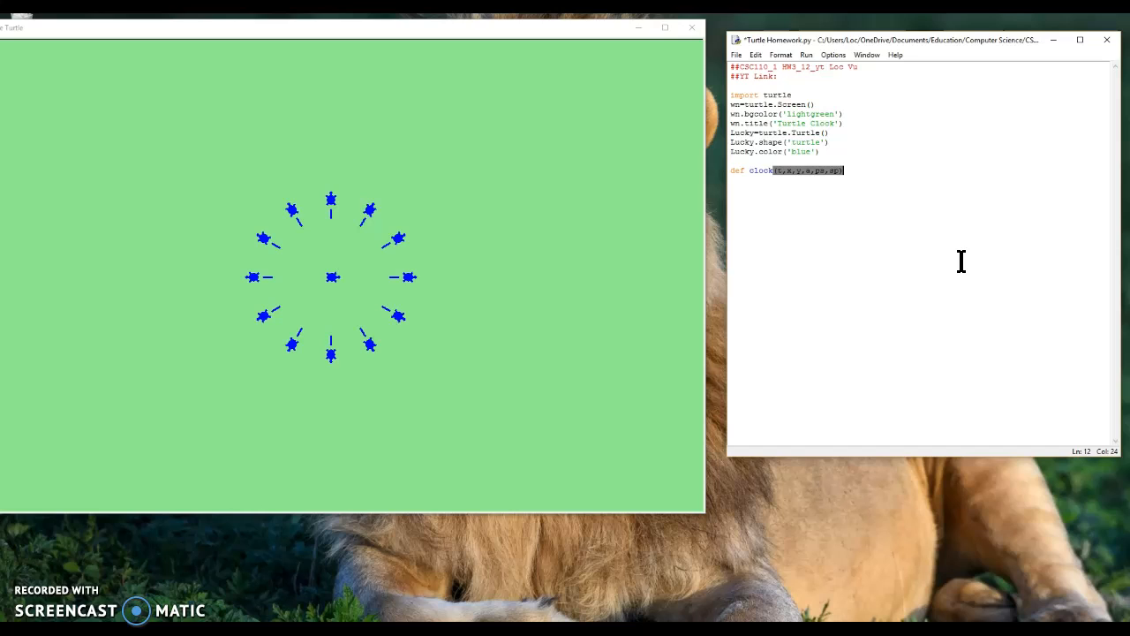
key("Return")
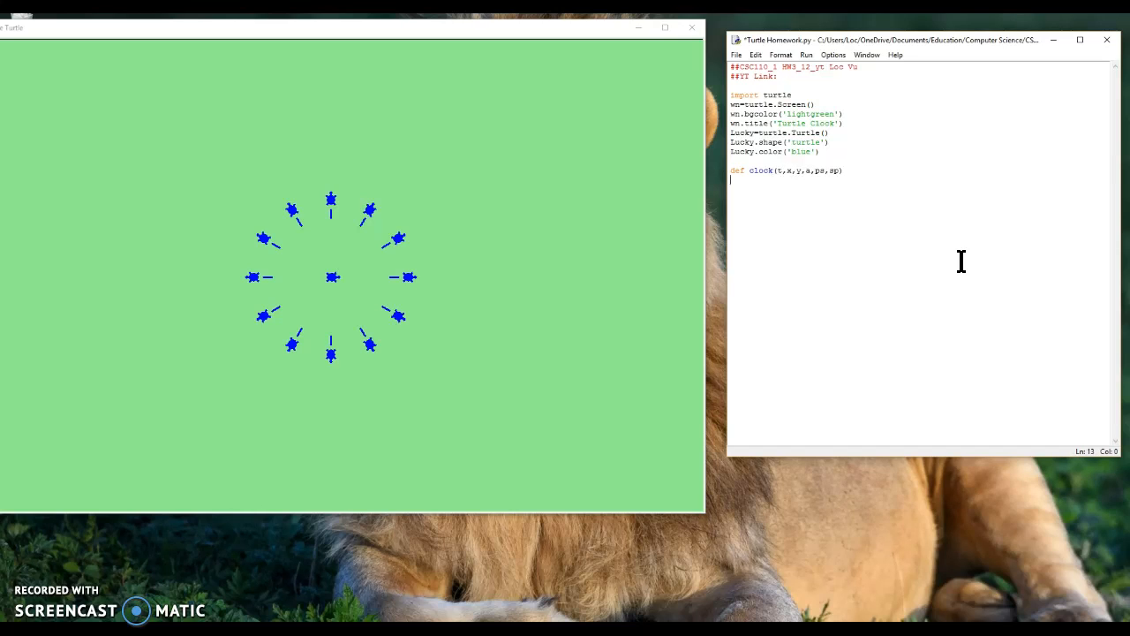
type(":")
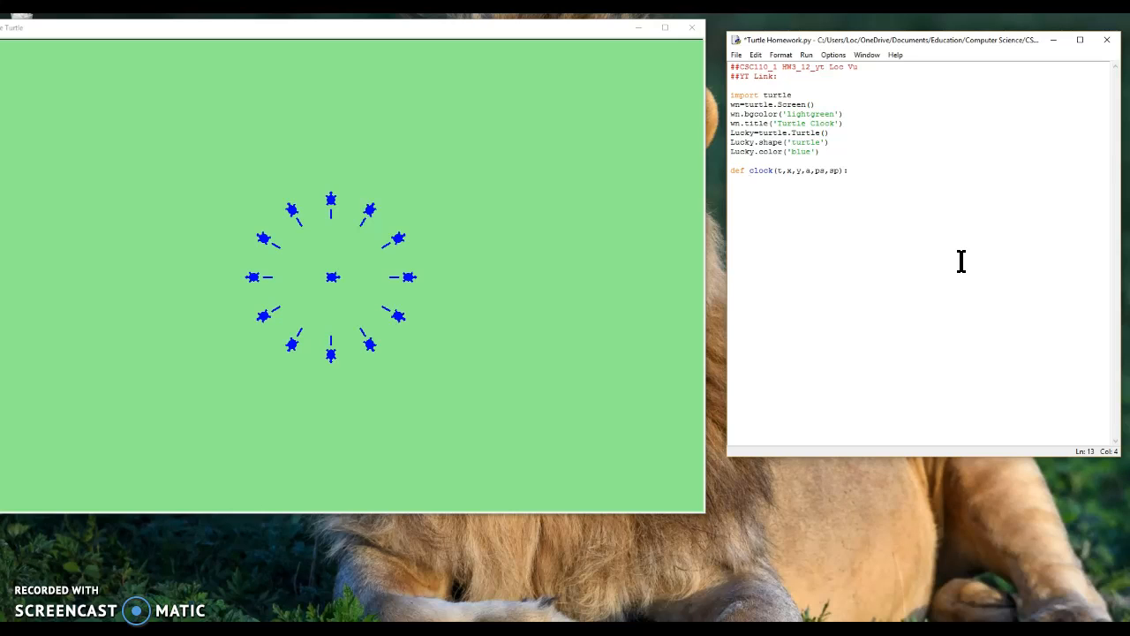
Begin a ''' docstring describing x and y distances, a=turn angle and ps=pensize
type("'''t=turtle,x=")
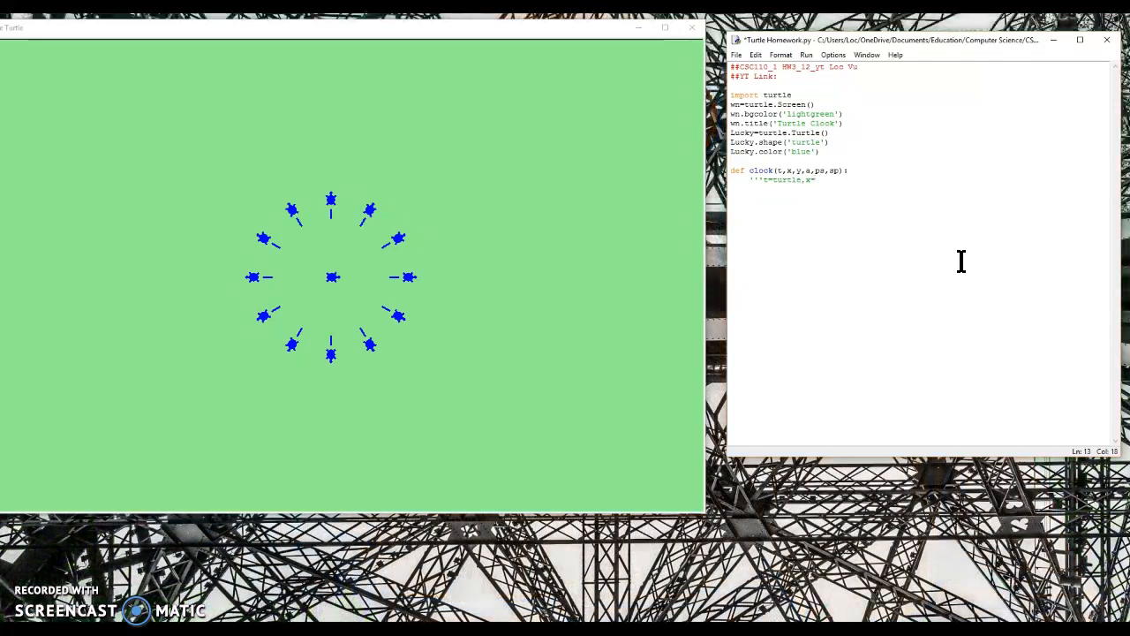
type("large distance")
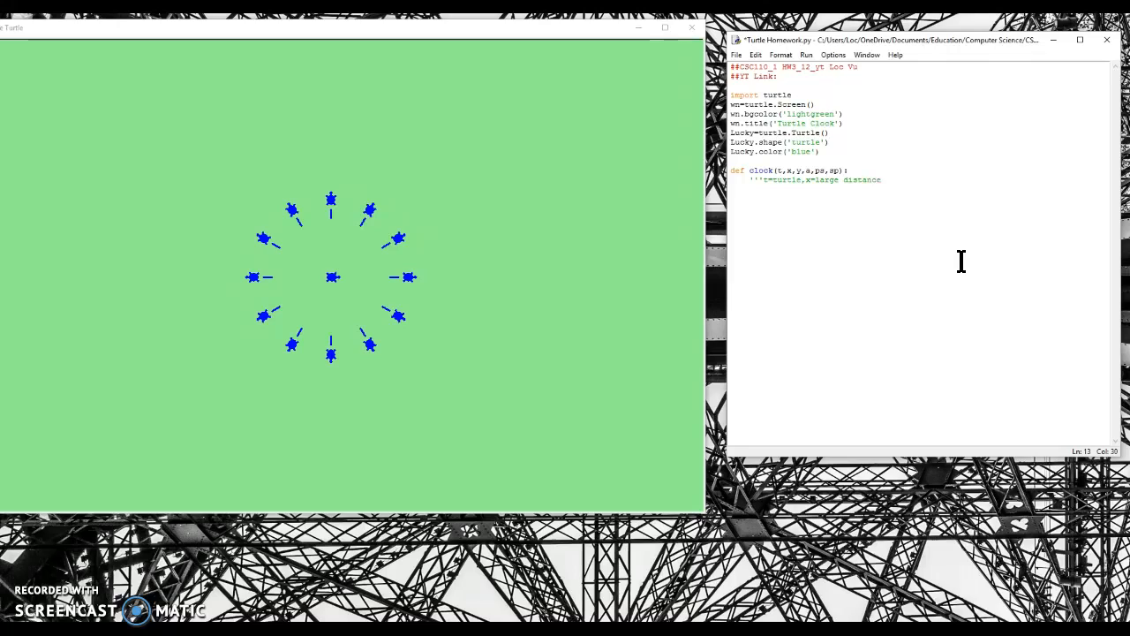
type(".")
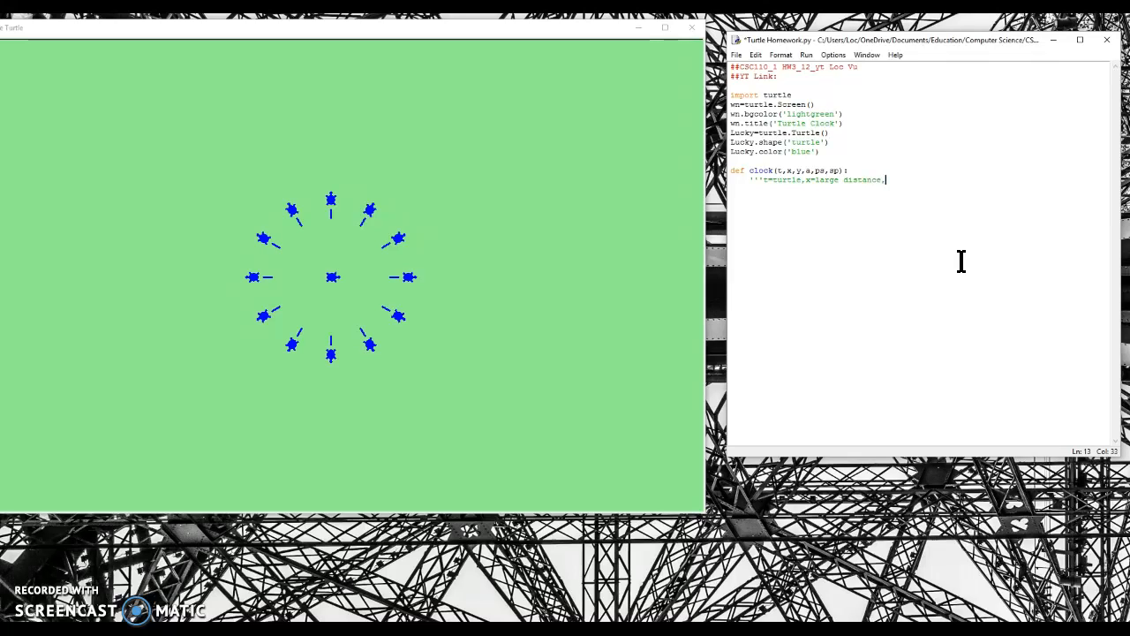
type("a,")
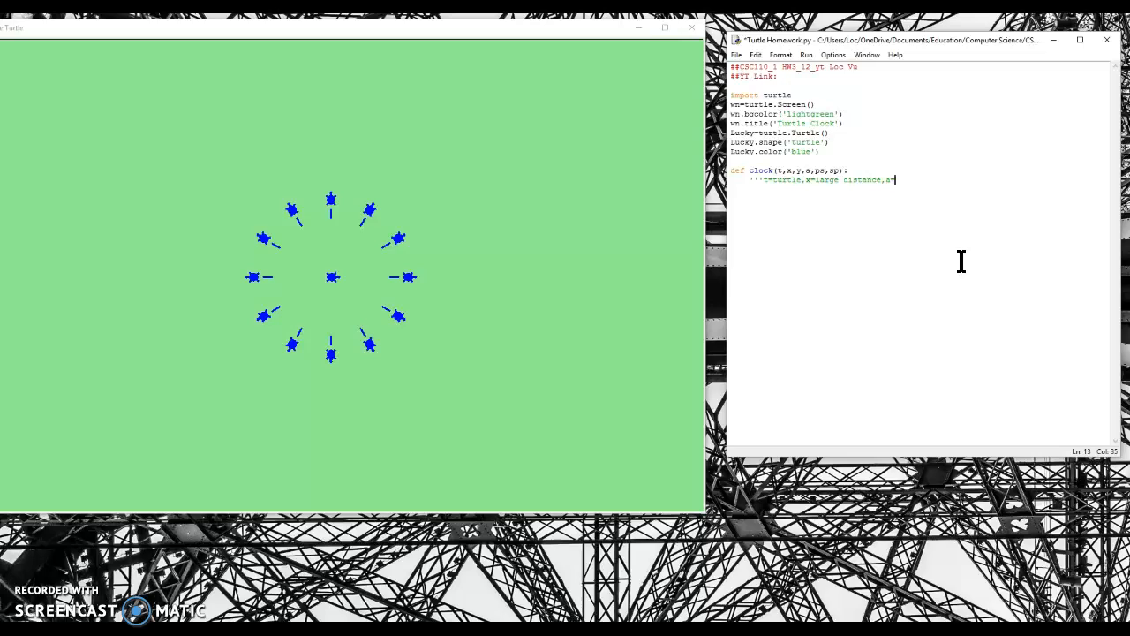
type("y=small distance")
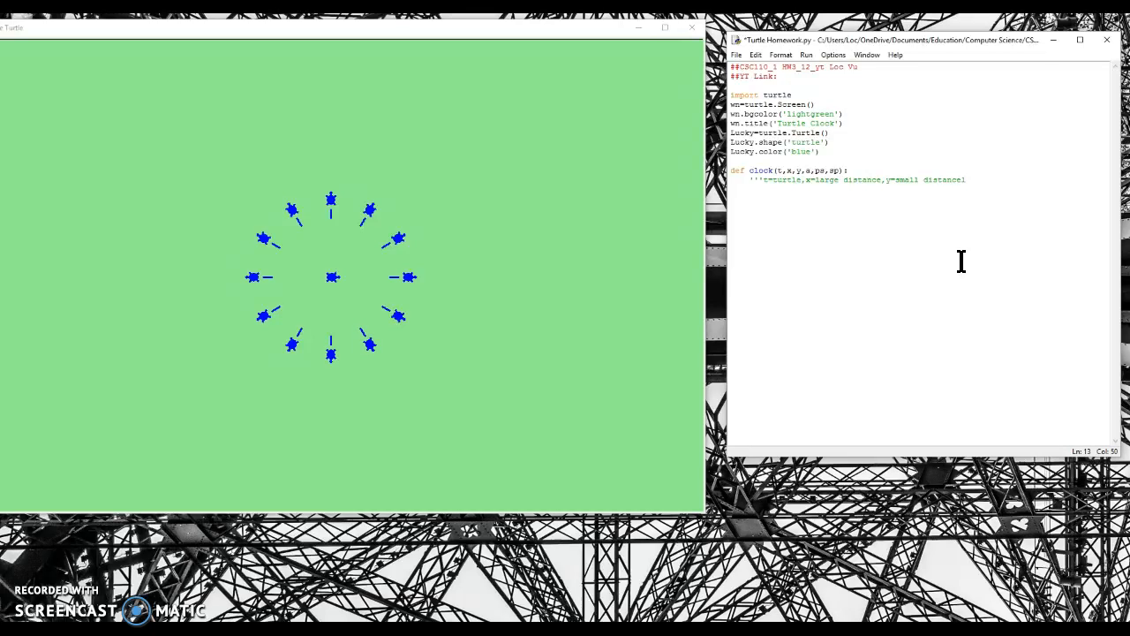
type(",")
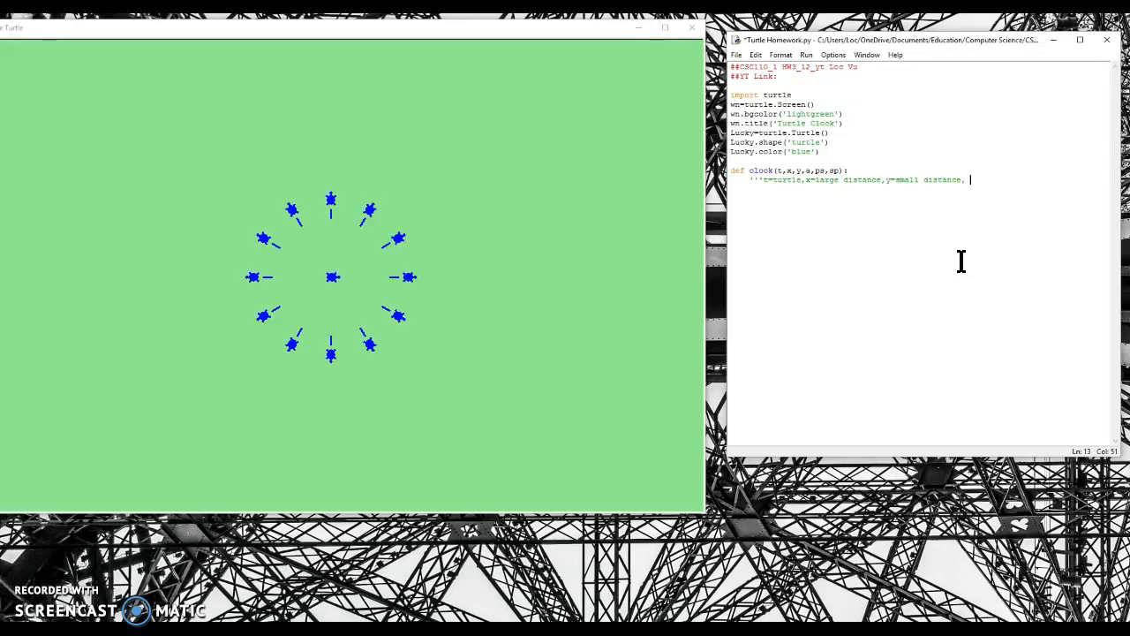
type(",a=turn")
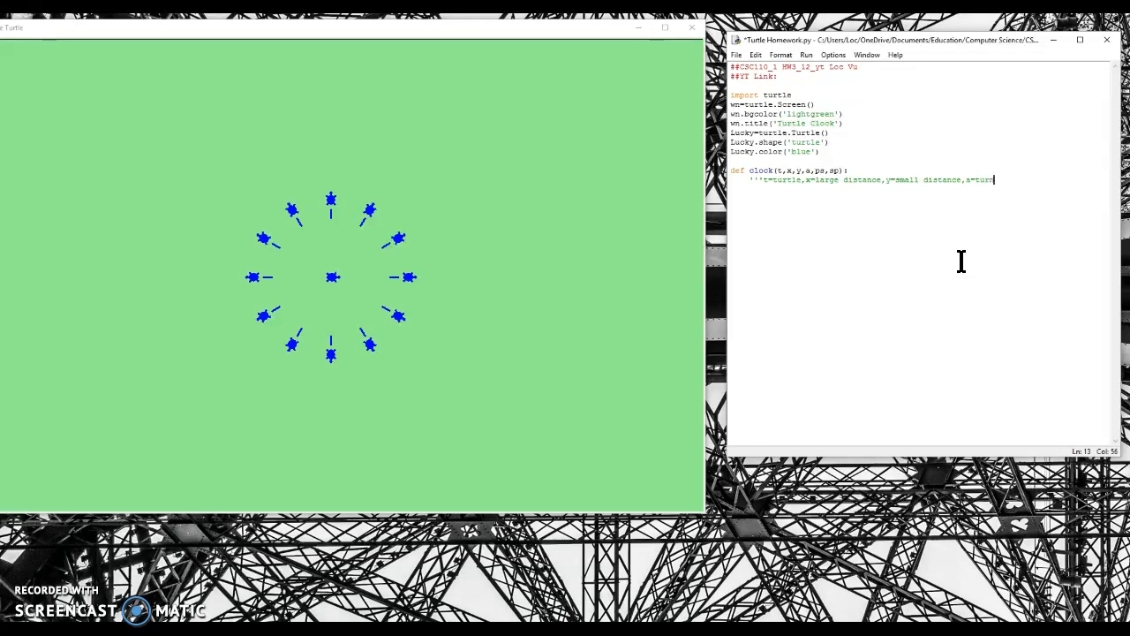
type("angle")
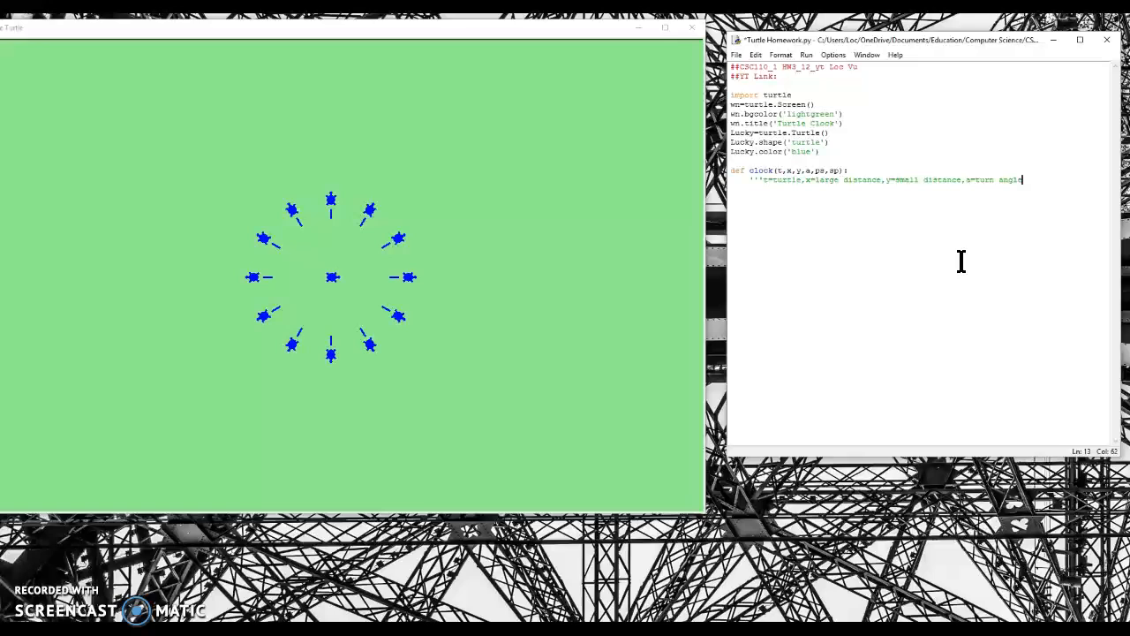
type(",p")
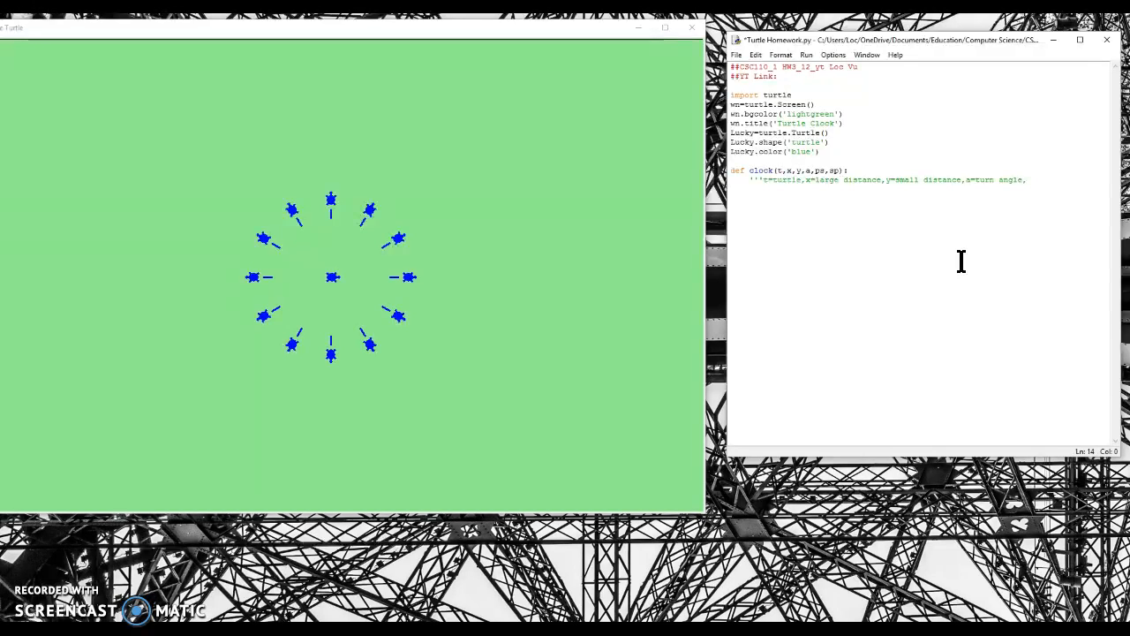
type("ps=pensize,")
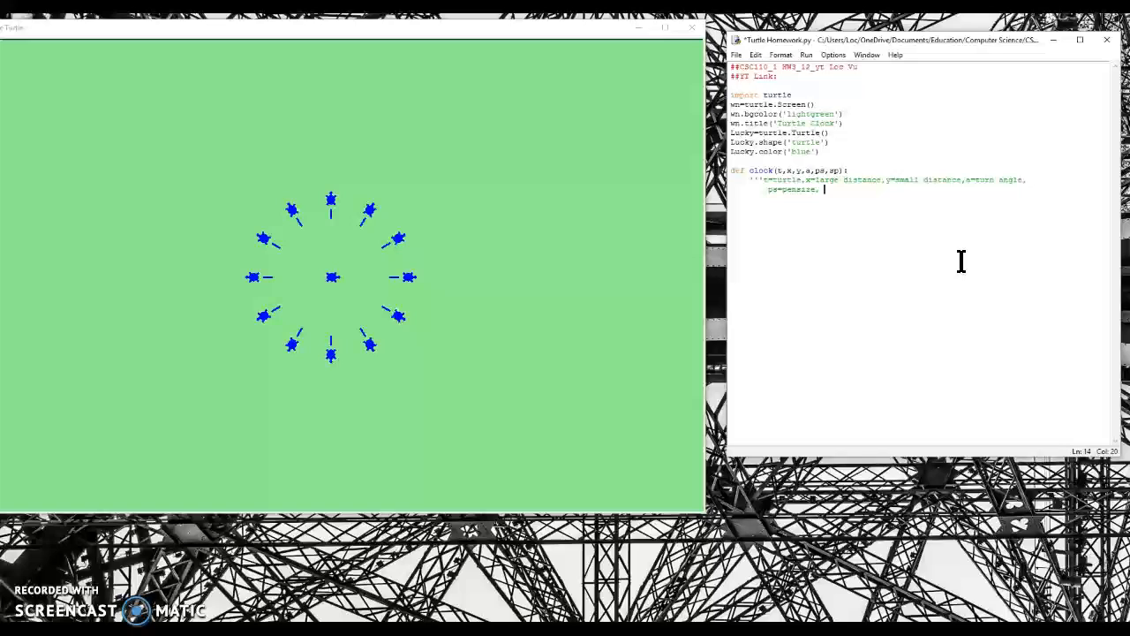
Finish the docstring with sp=speed and the note 'First loop using these variables'
type("speed,")
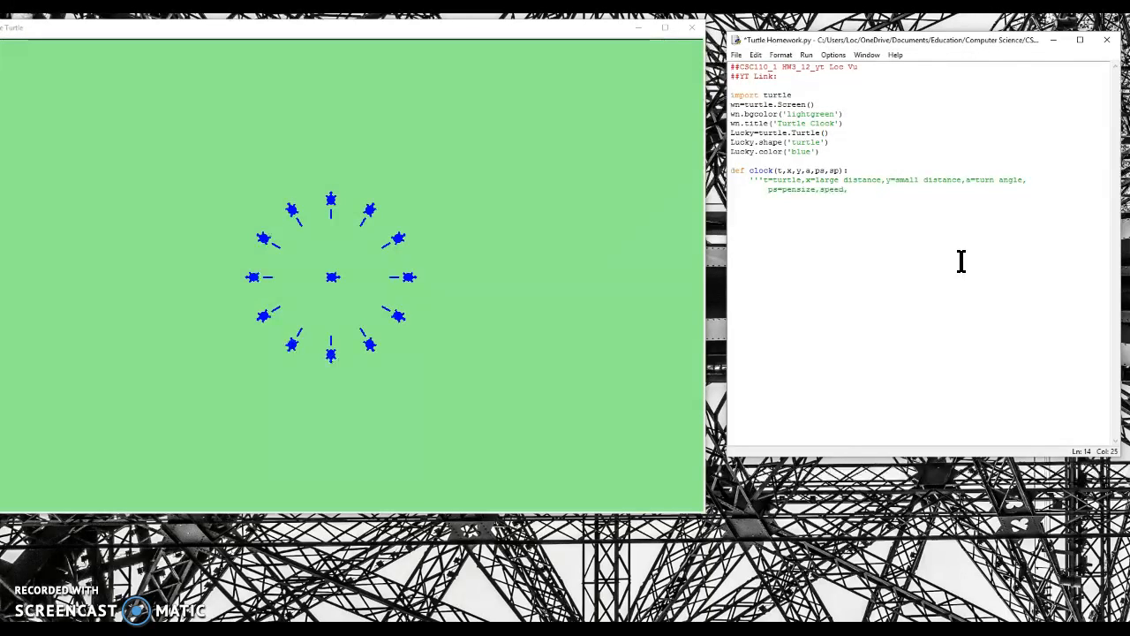
type("=")
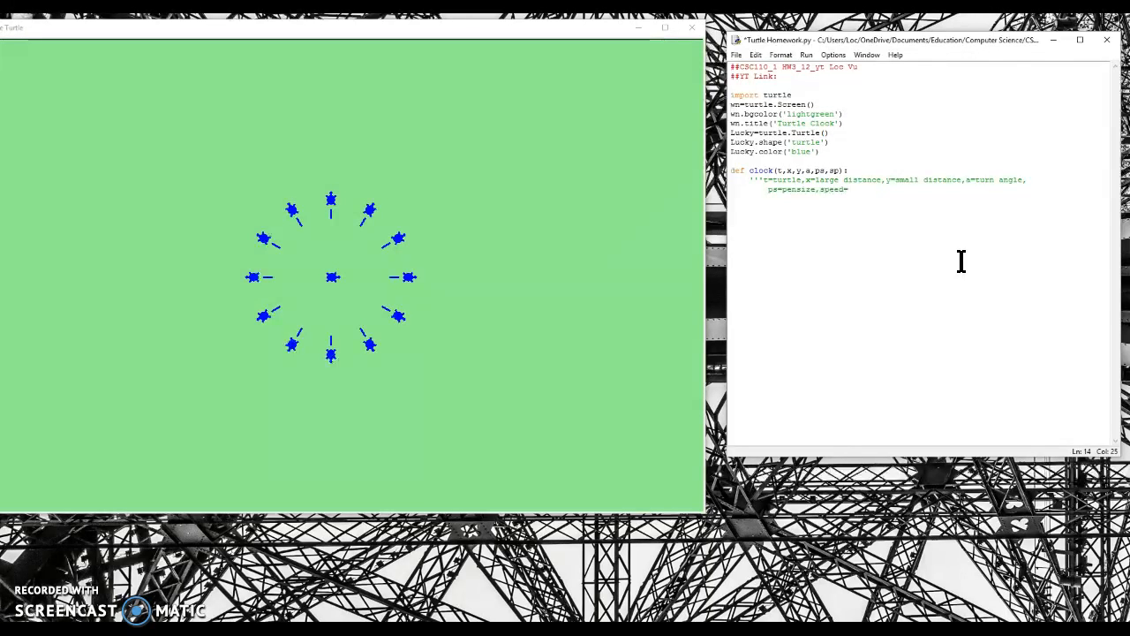
type("sp")
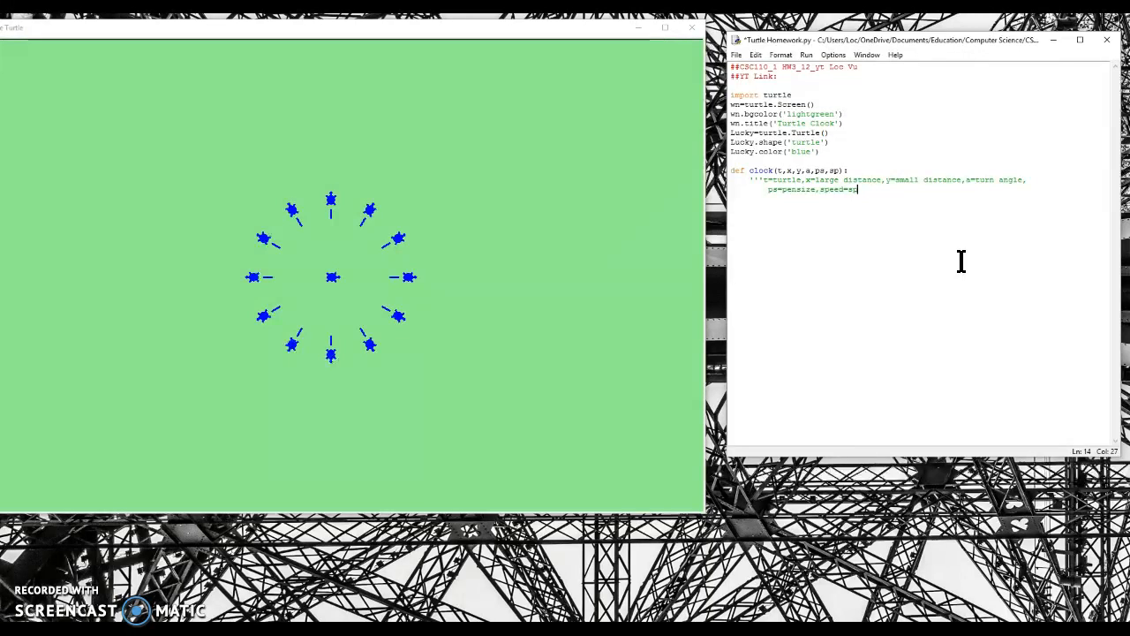
key("Backspace")
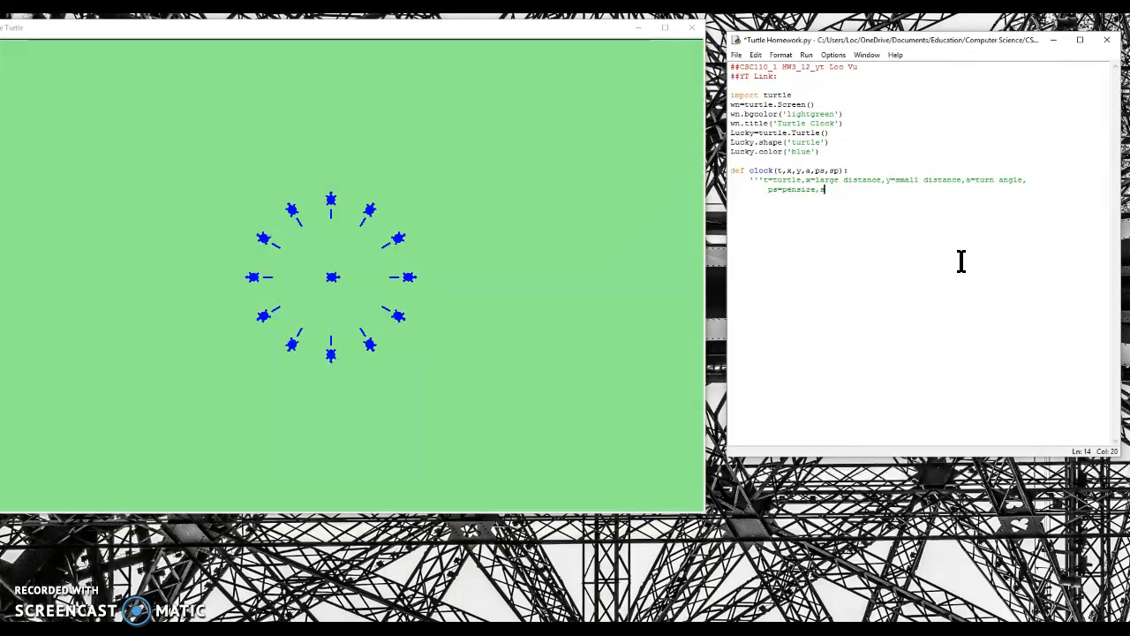
type("p")
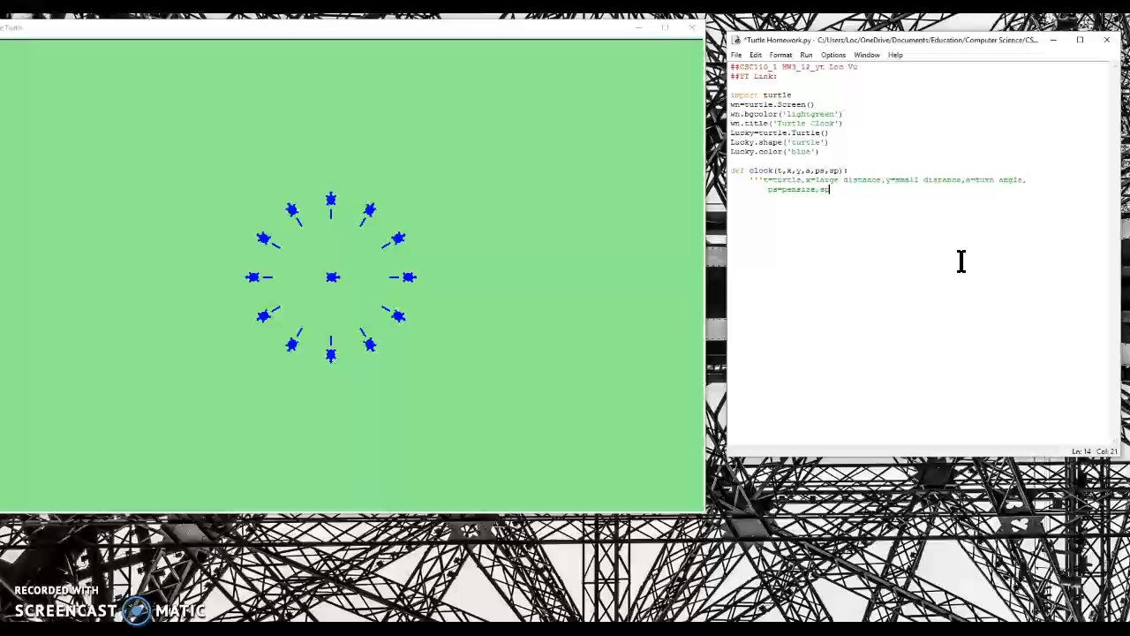
type("=")
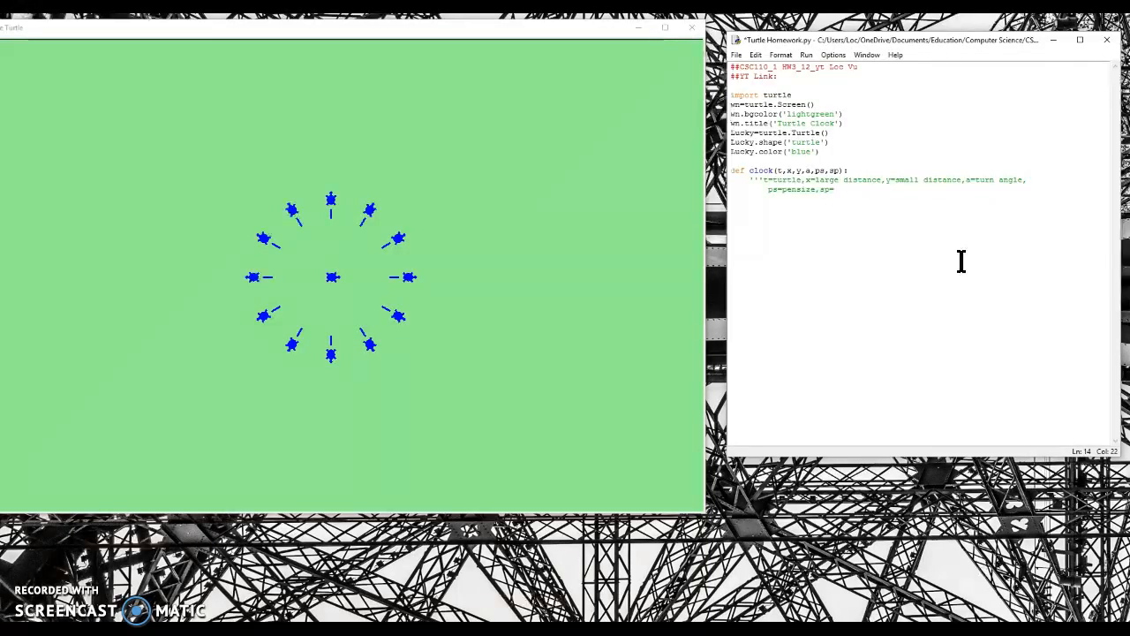
type("speed")
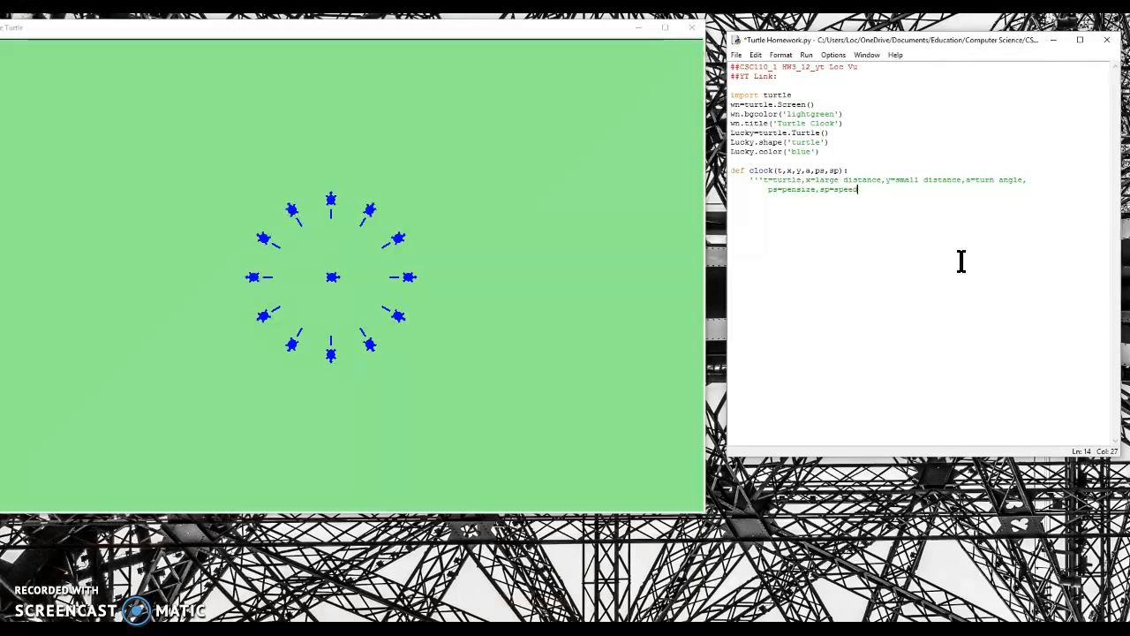
type(".'")
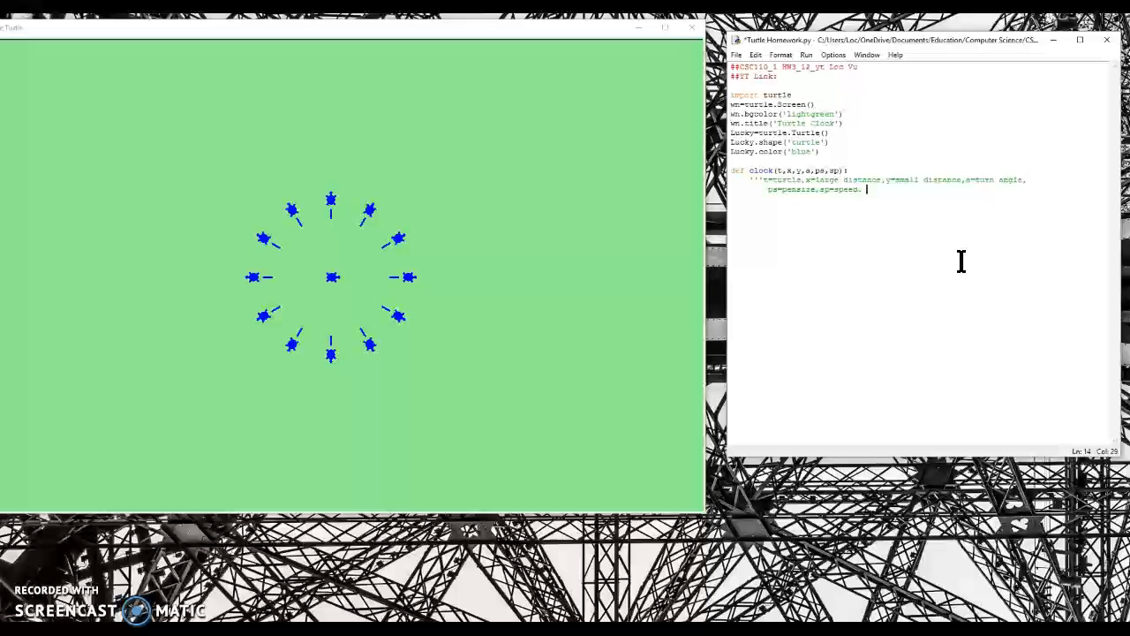
type("First loop")
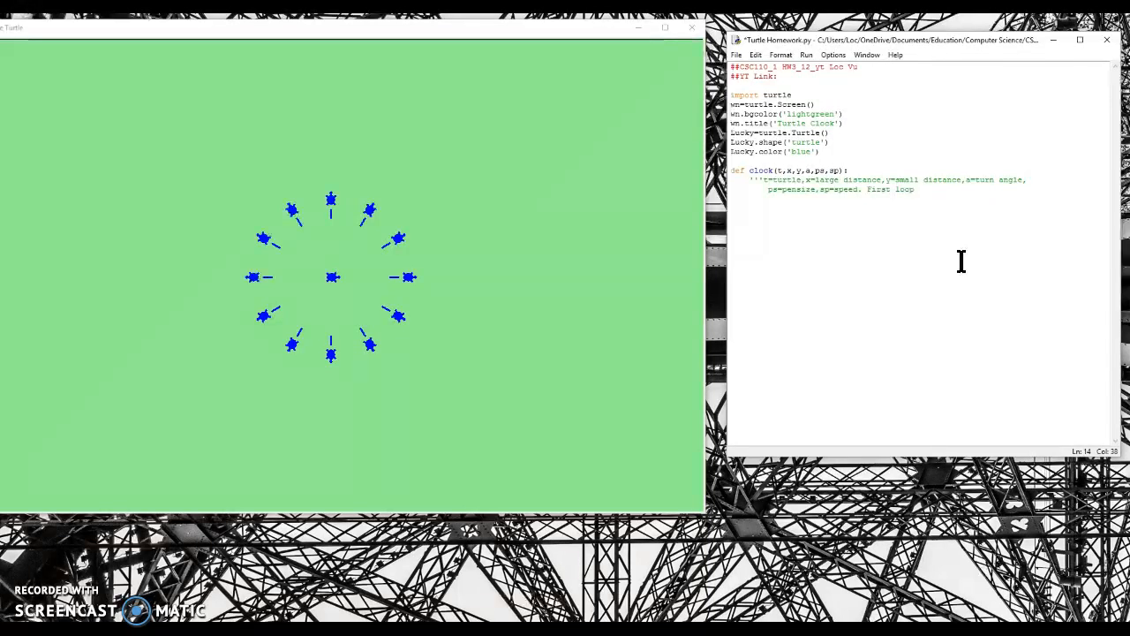
type("using these")
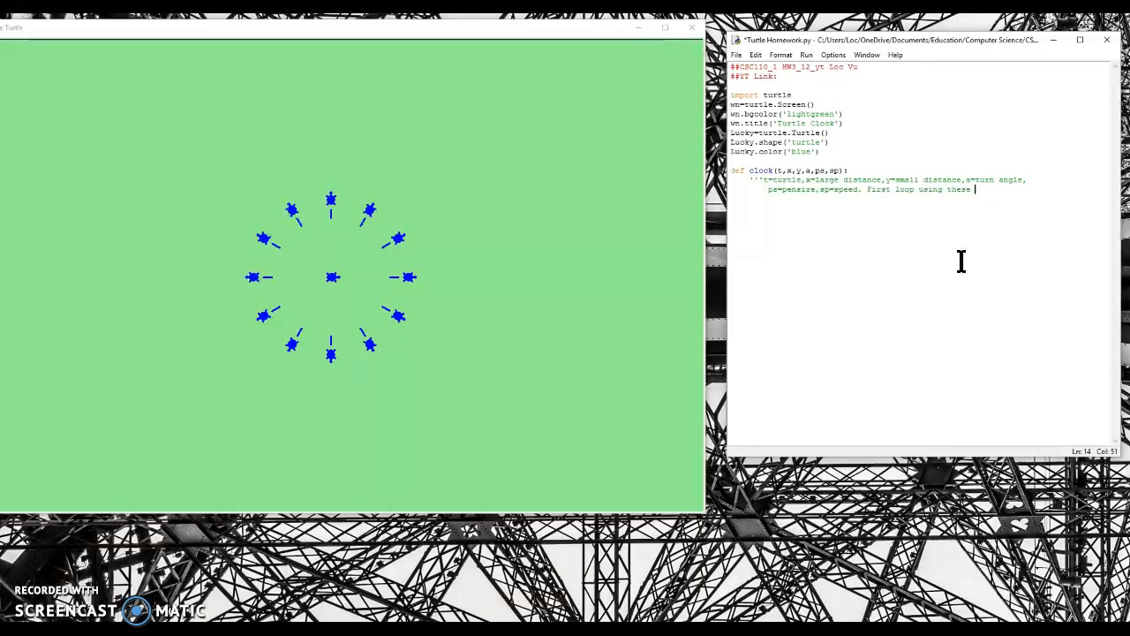
type("variables.''")
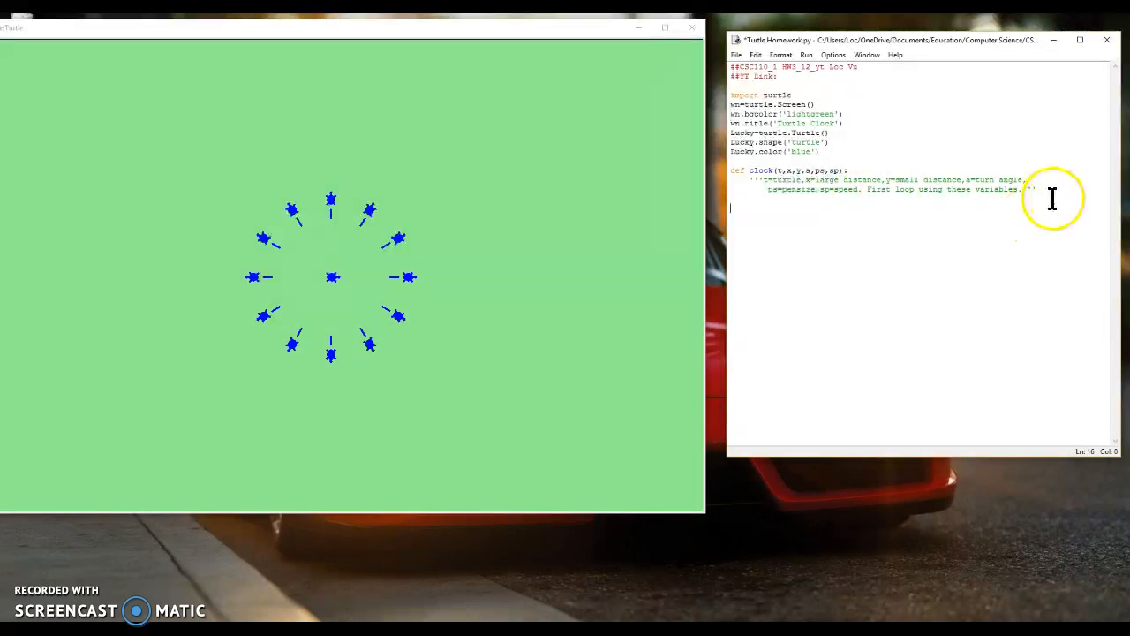
Close the docstring and start the loop for i in range(12):
left_click(1028, 189)
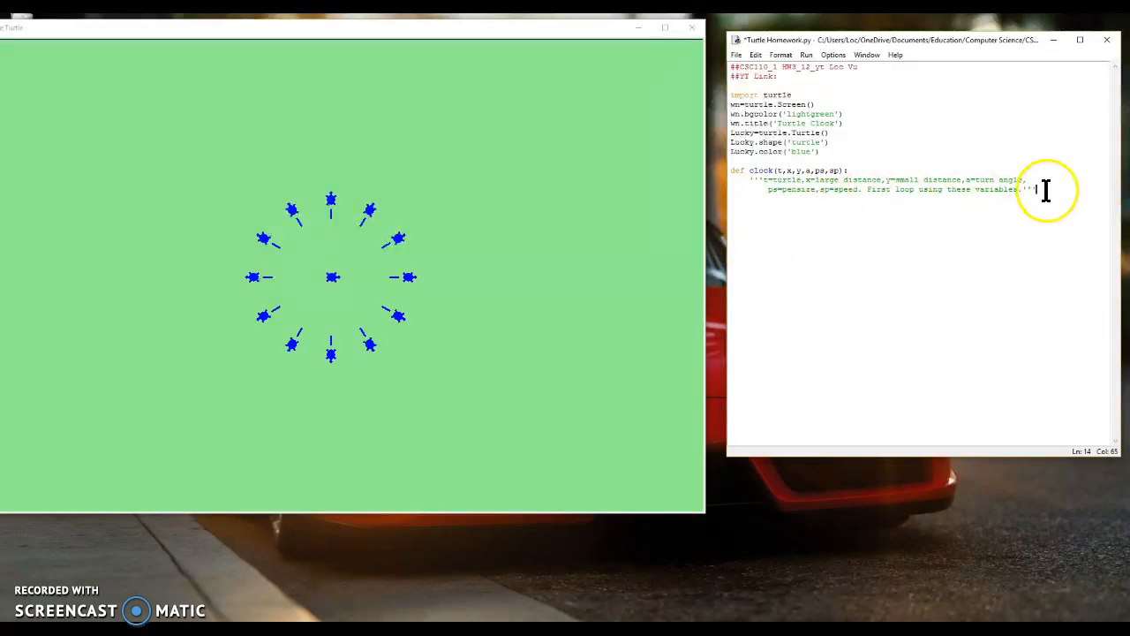
key("Return")
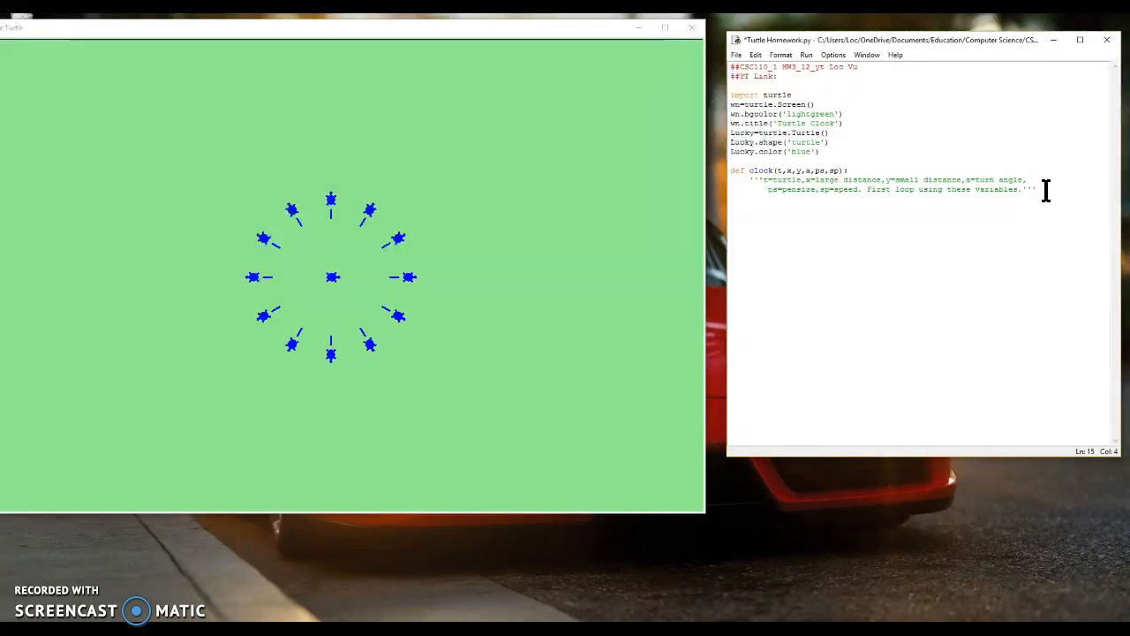
left_click(1035, 189)
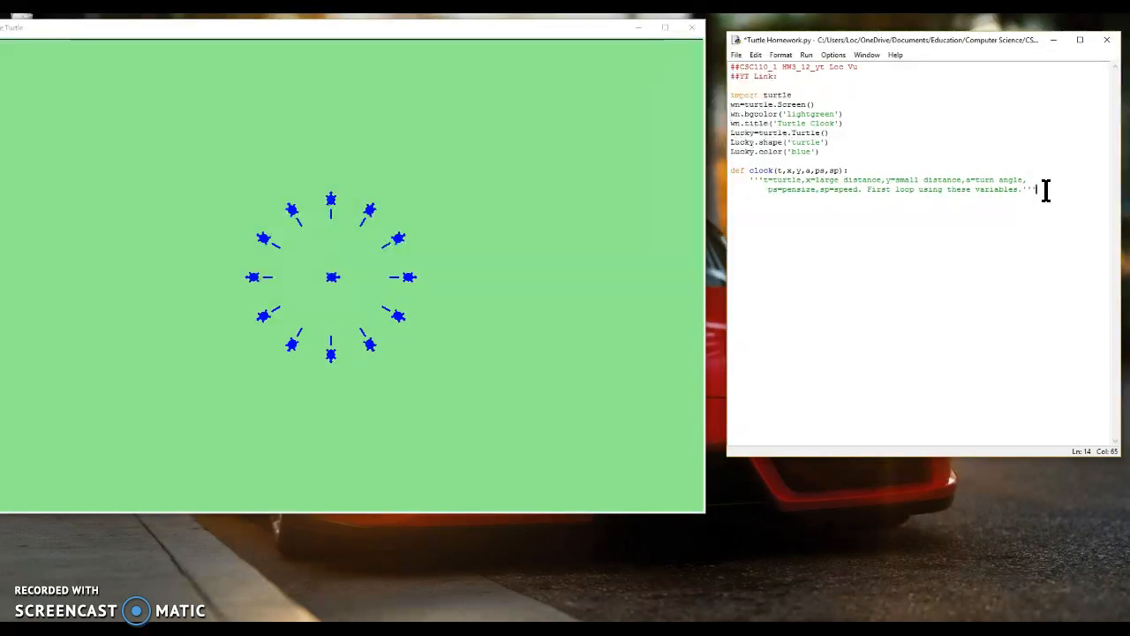
type("t.")
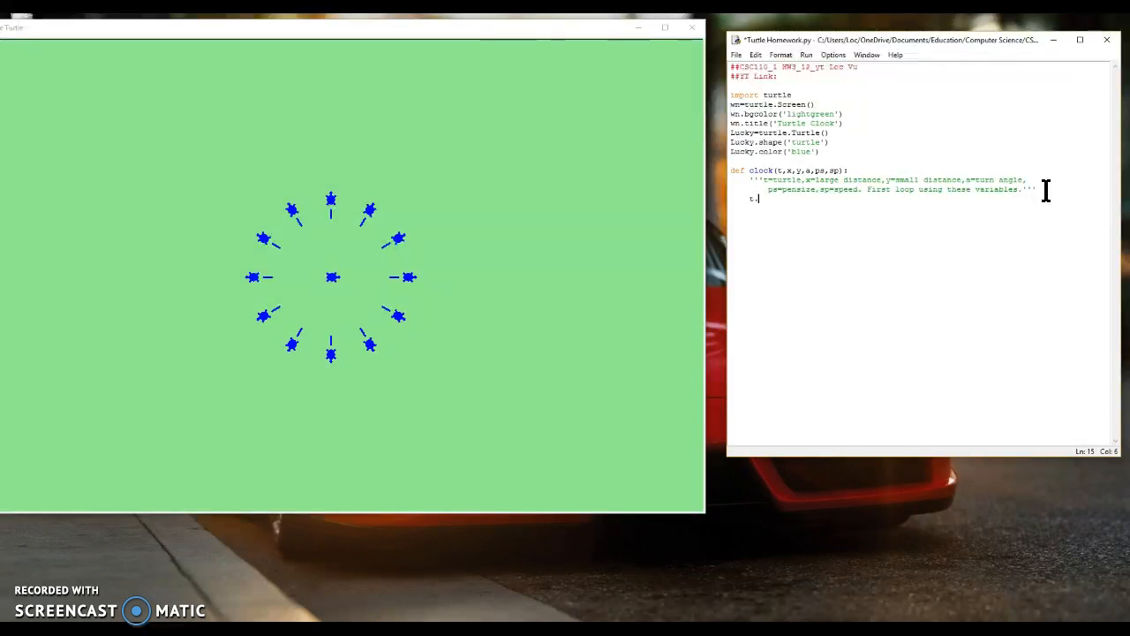
key("BackSpace")
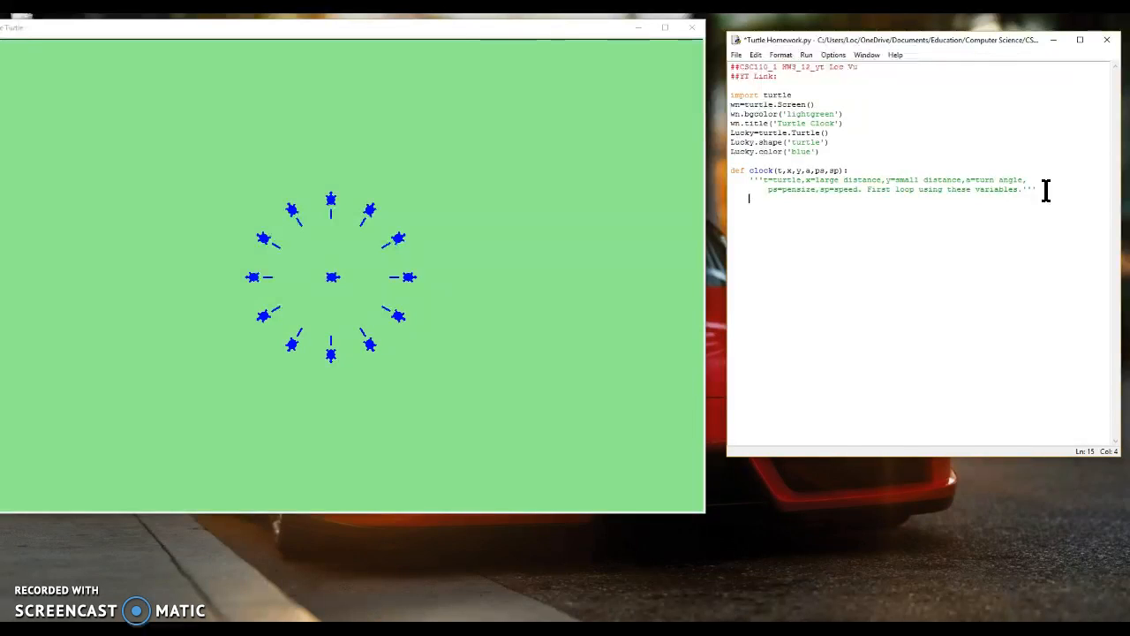
type("for")
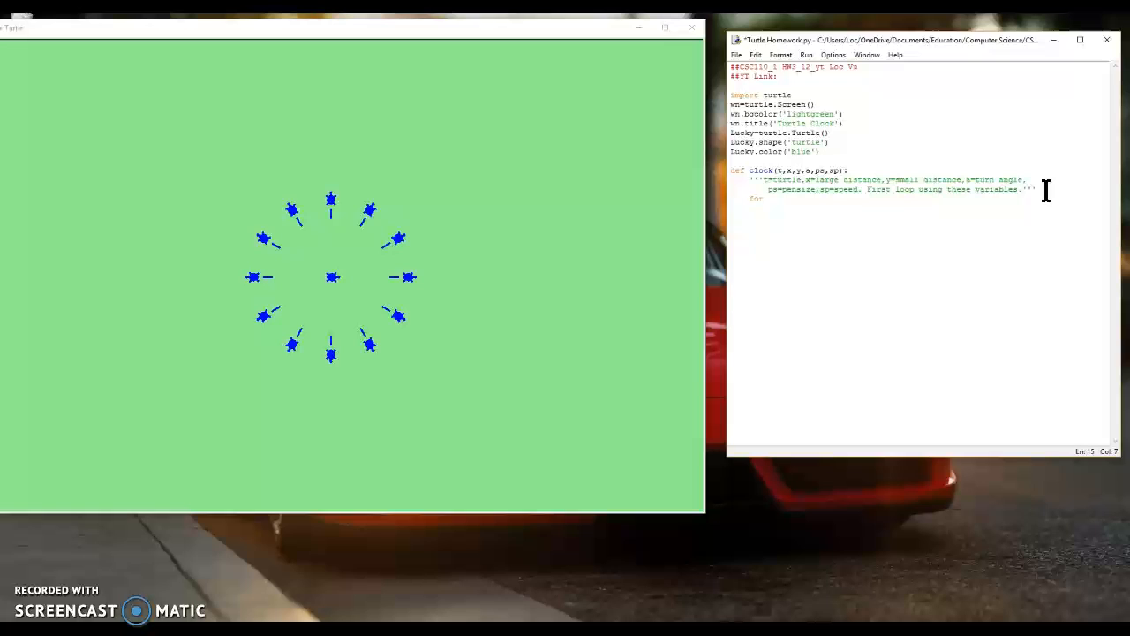
type("i in range")
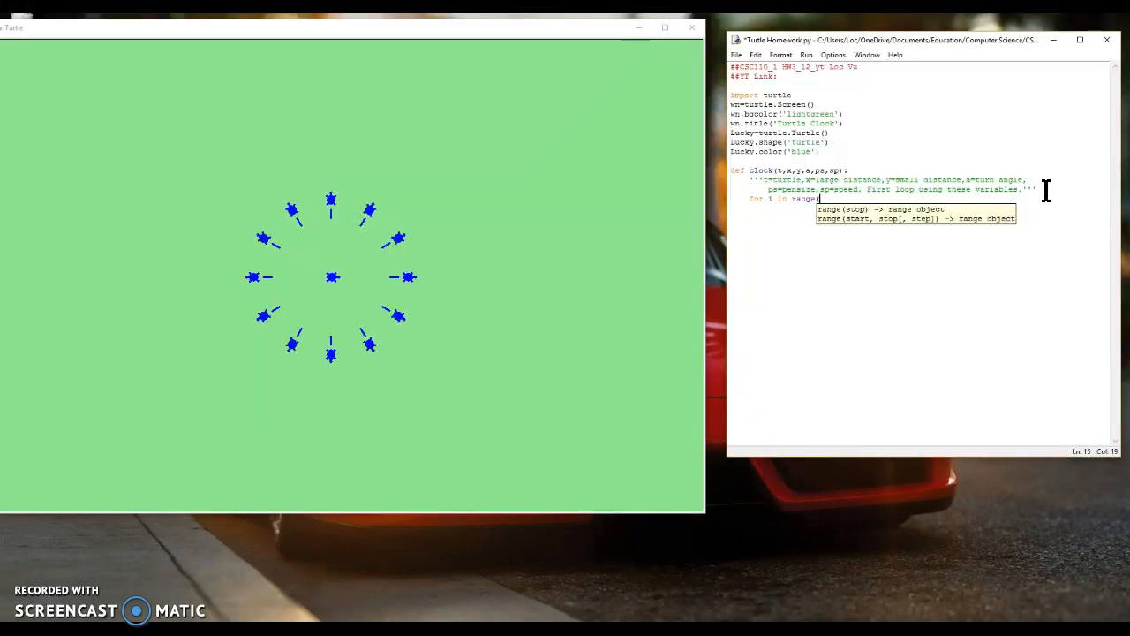
type("(12")
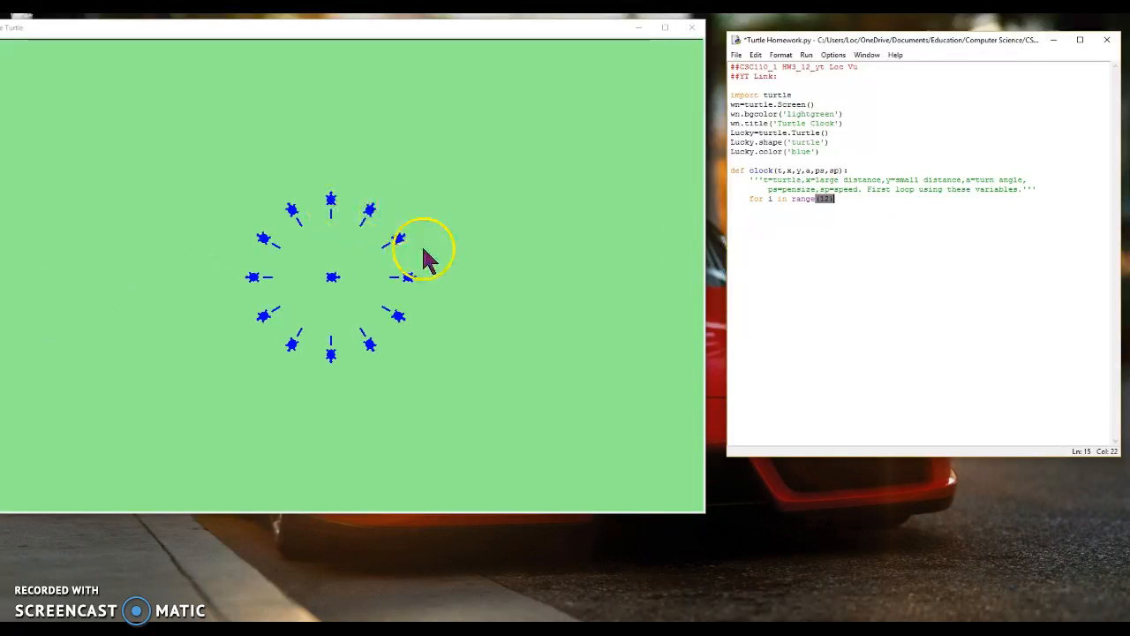
mouse_move(403, 291)
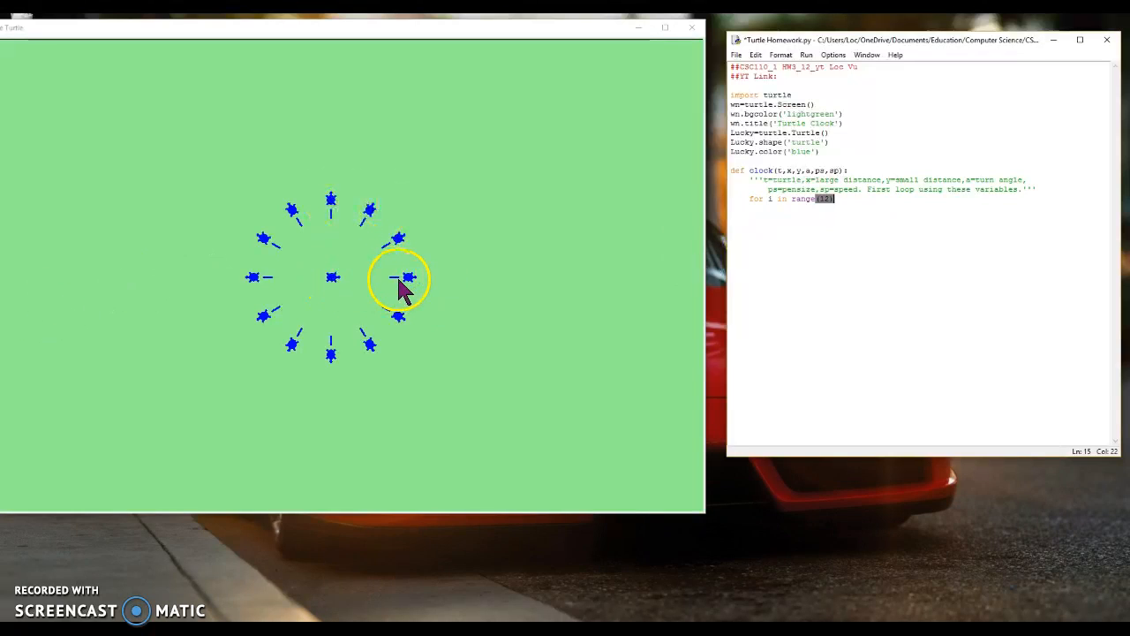
mouse_move(354, 191)
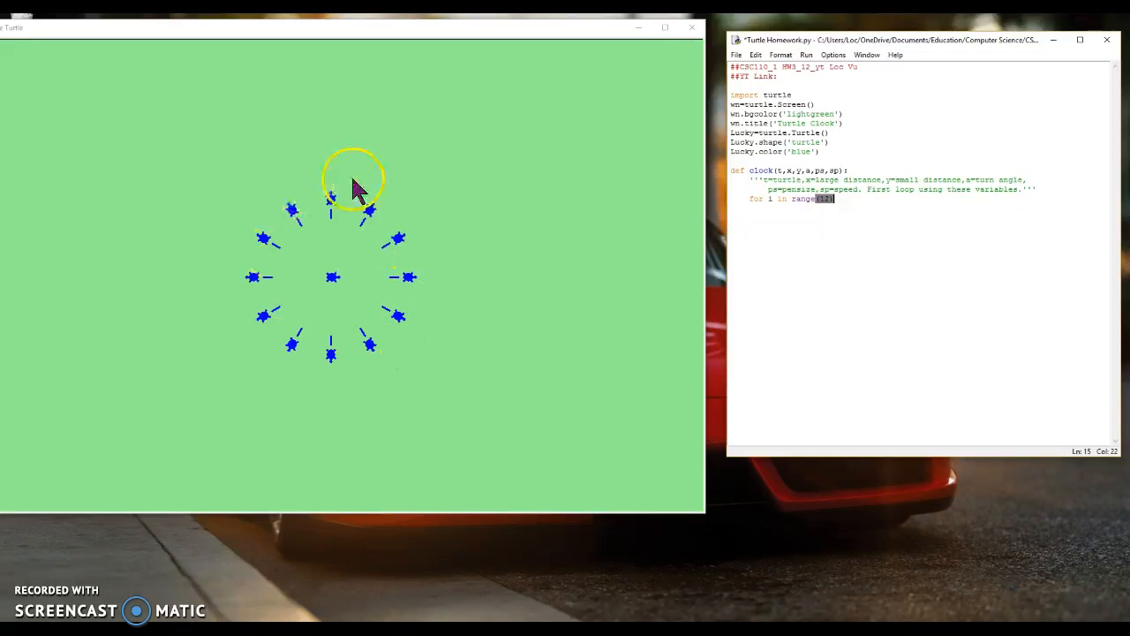
mouse_move(329, 226)
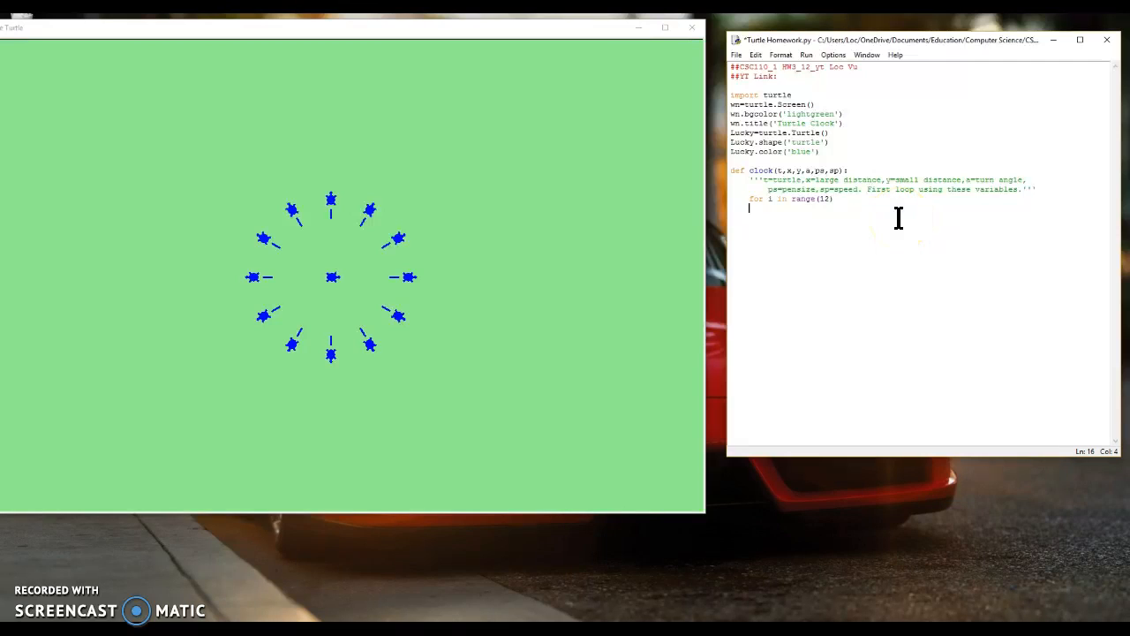
Add t.pensize(ps) and t.speed(sp) as the loop body
type("t")
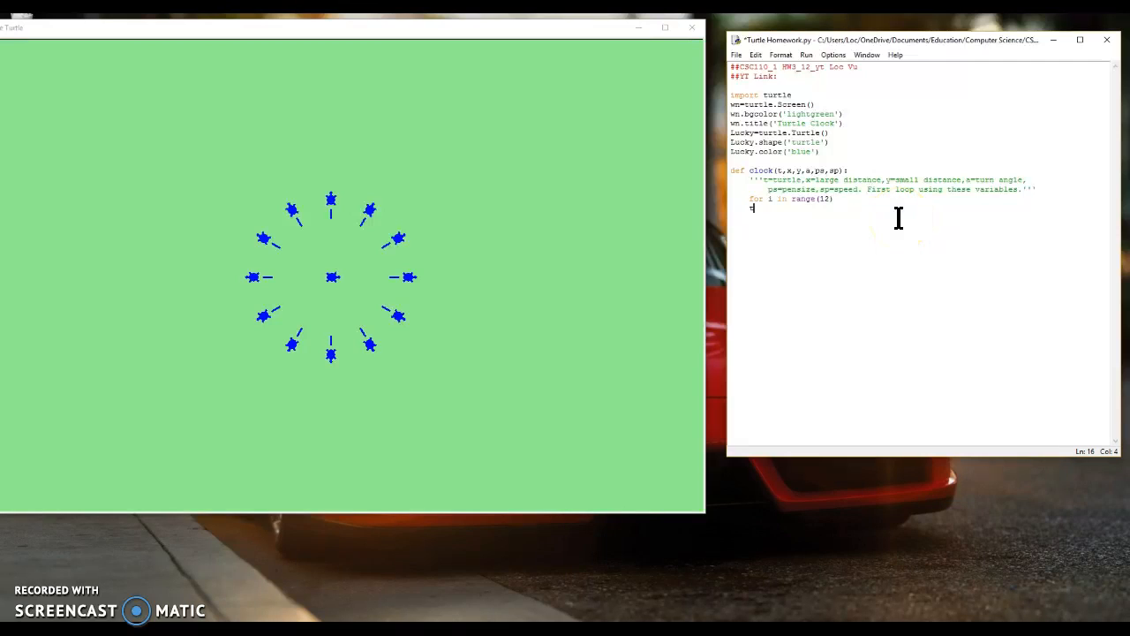
type(".pensize(ps")
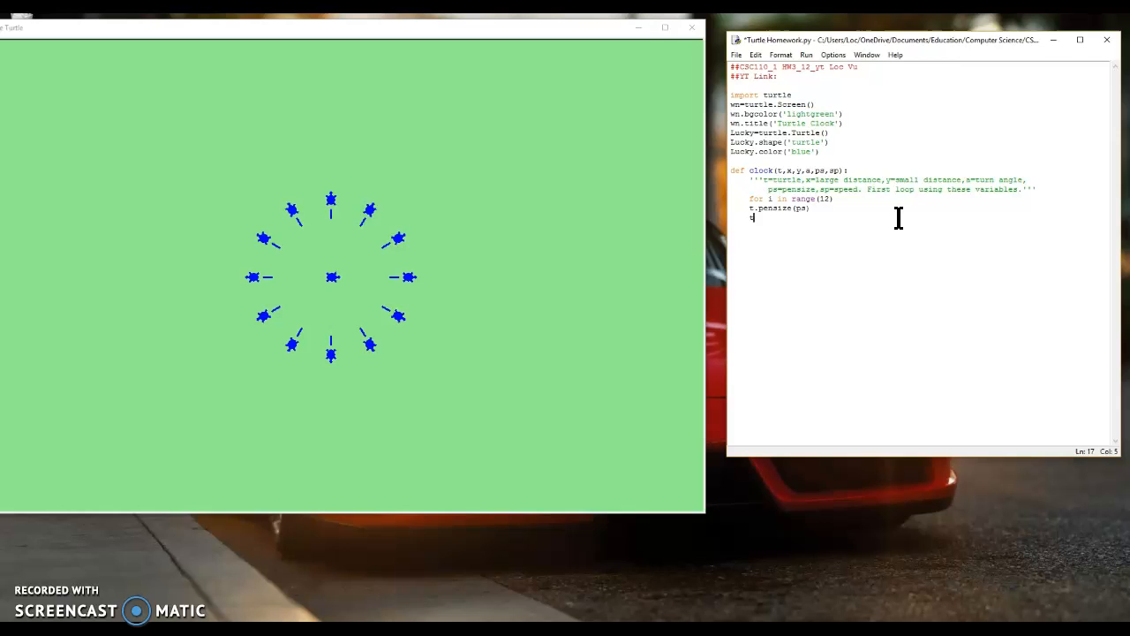
type(".speed(")
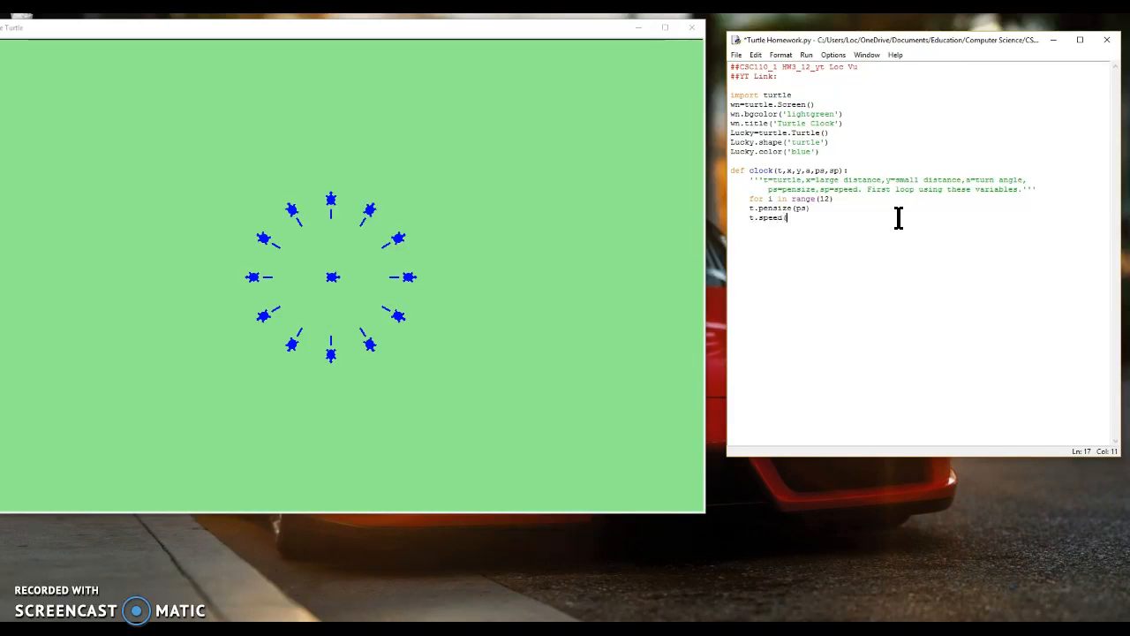
type("(sp)")
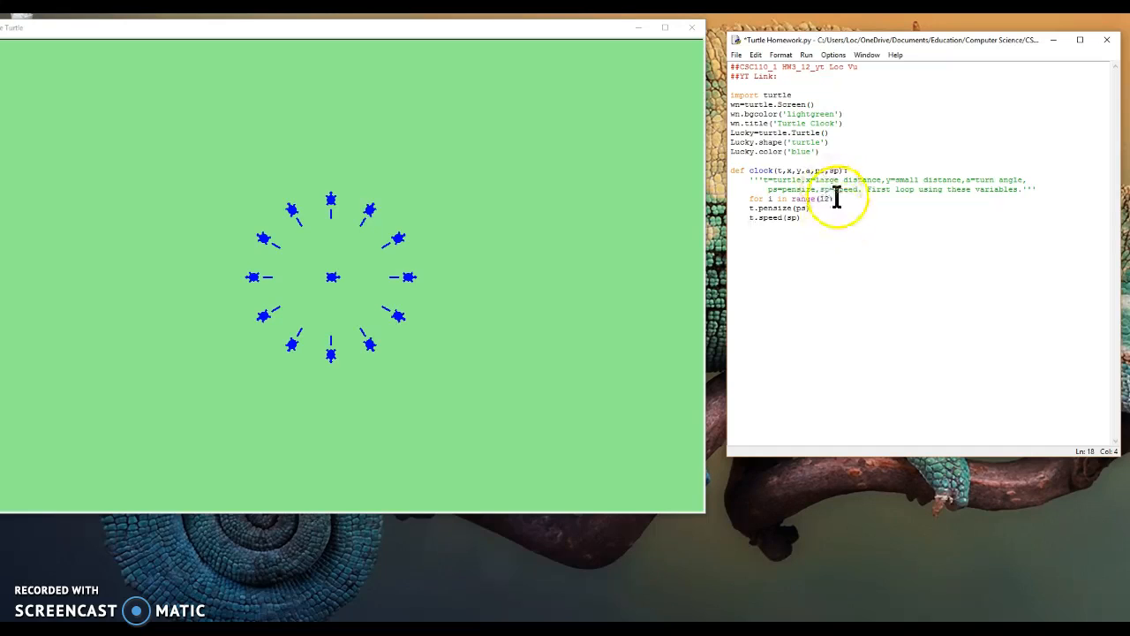
Move the pensize and speed lines above the for loop and begin t. inside the loop
left_click(847, 201)
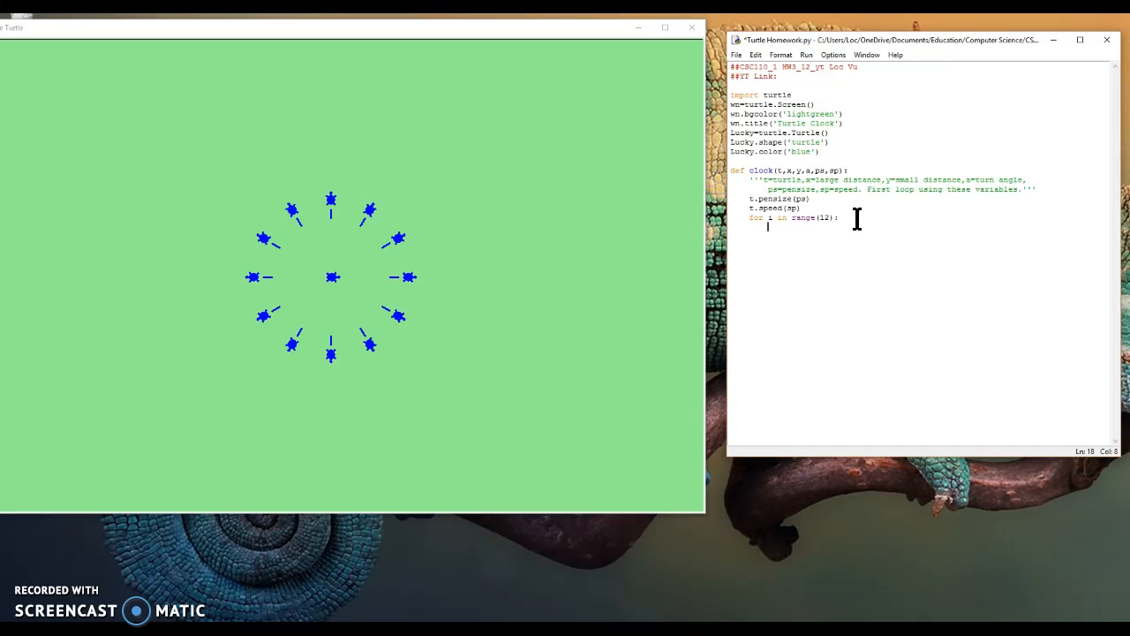
type("t")
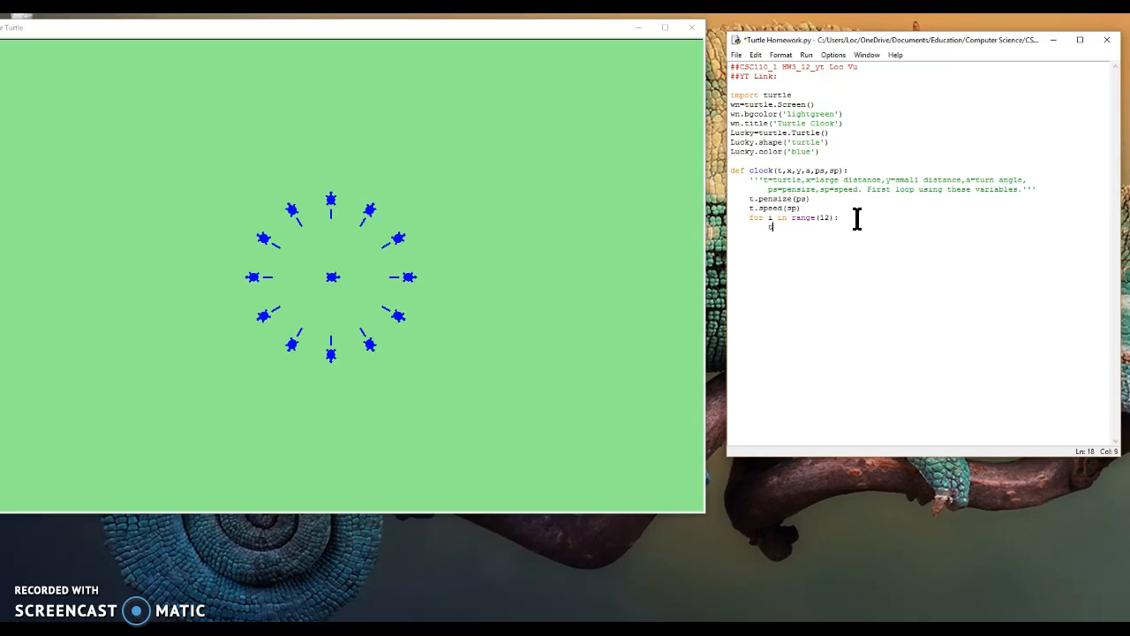
type("t.")
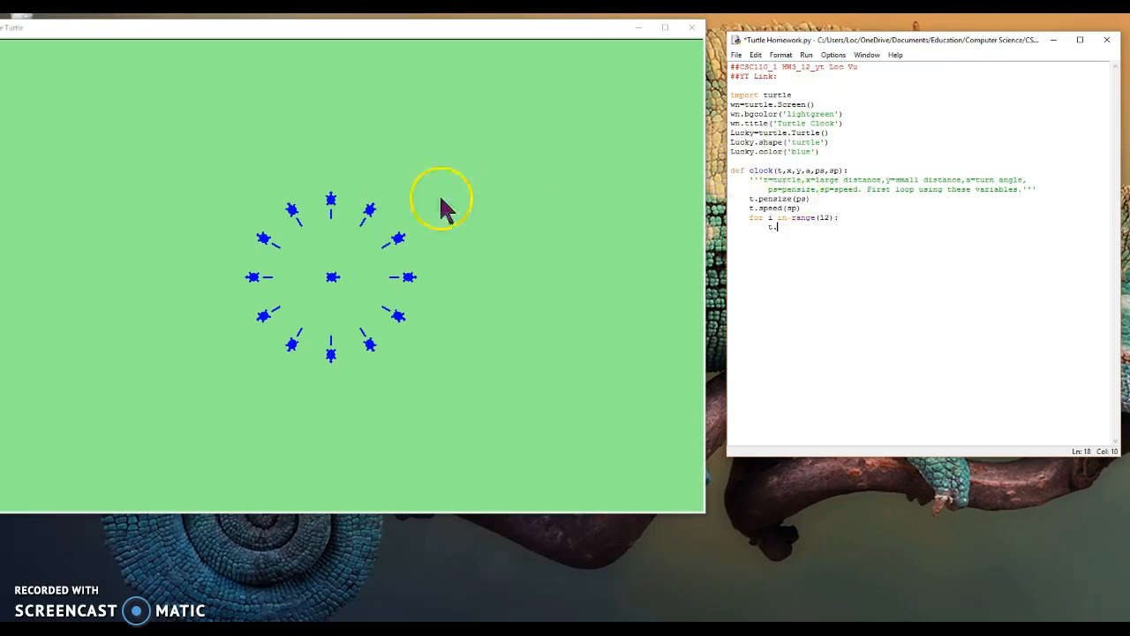
mouse_move(381, 283)
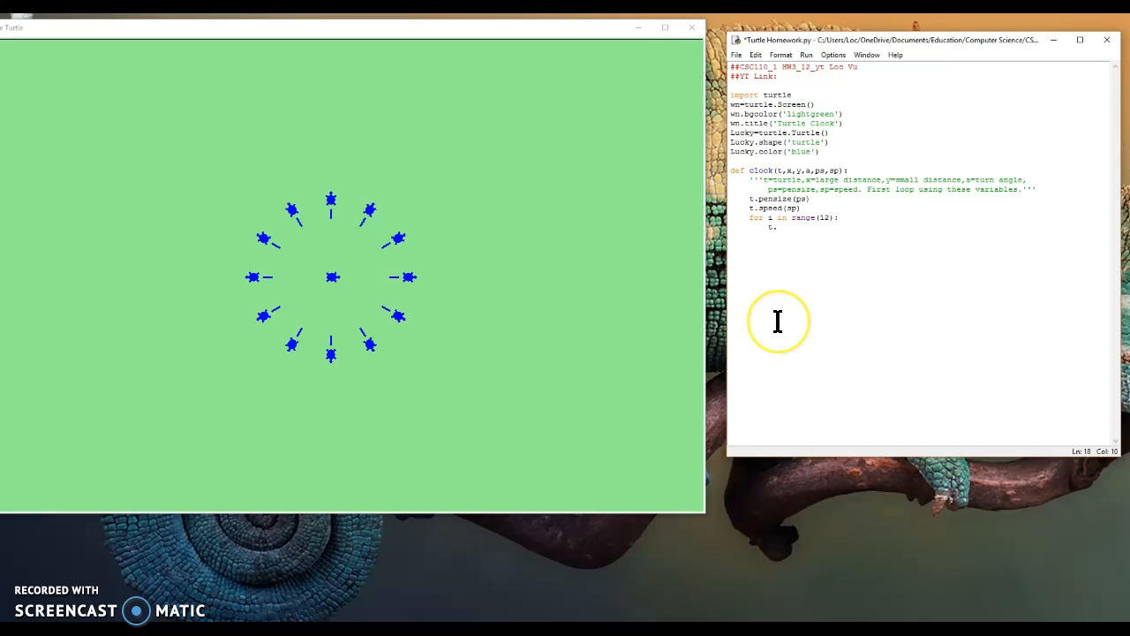
Write the loop lines t.pu(), t.fd(x), t.pd(), t.fd(y), t.pu() and t.fd(y)
type("pu(")
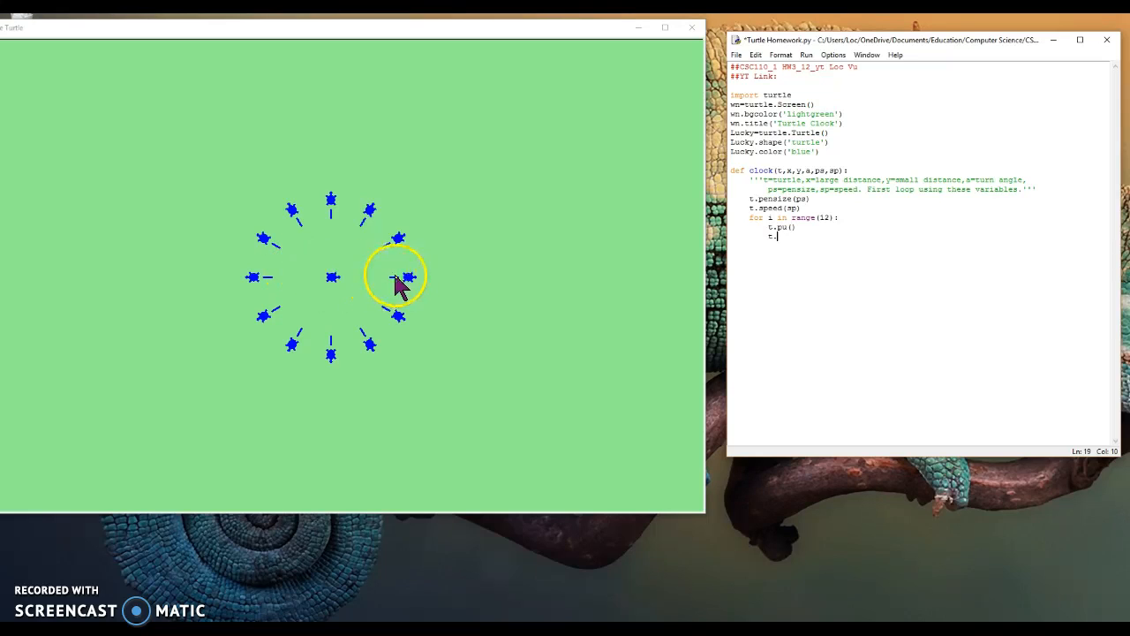
mouse_move(1102, 307)
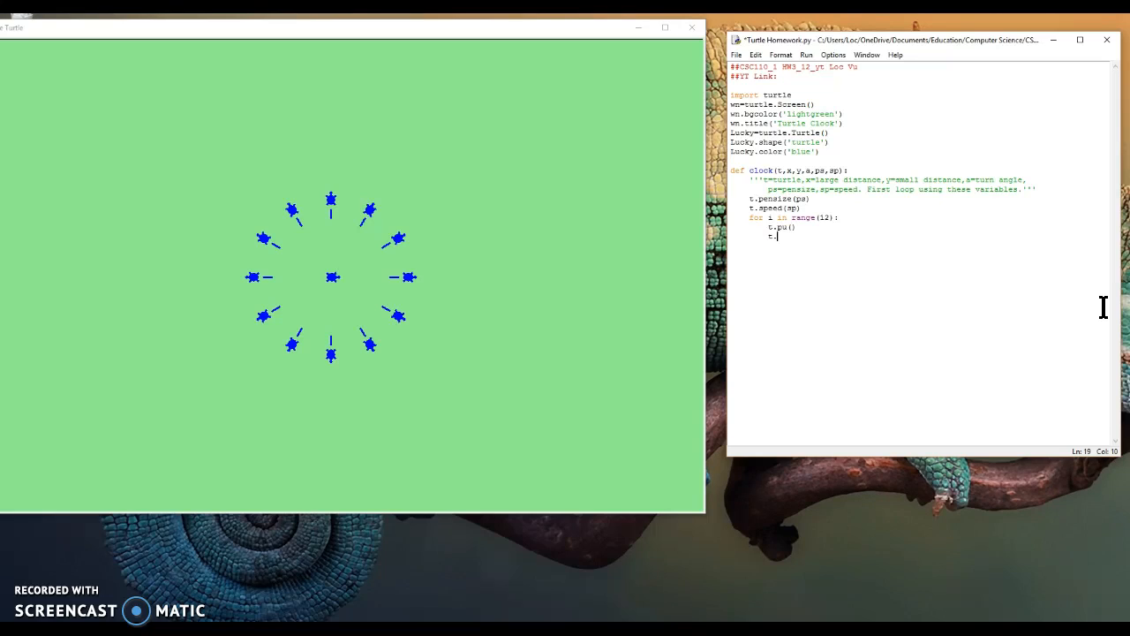
type("fd(x")
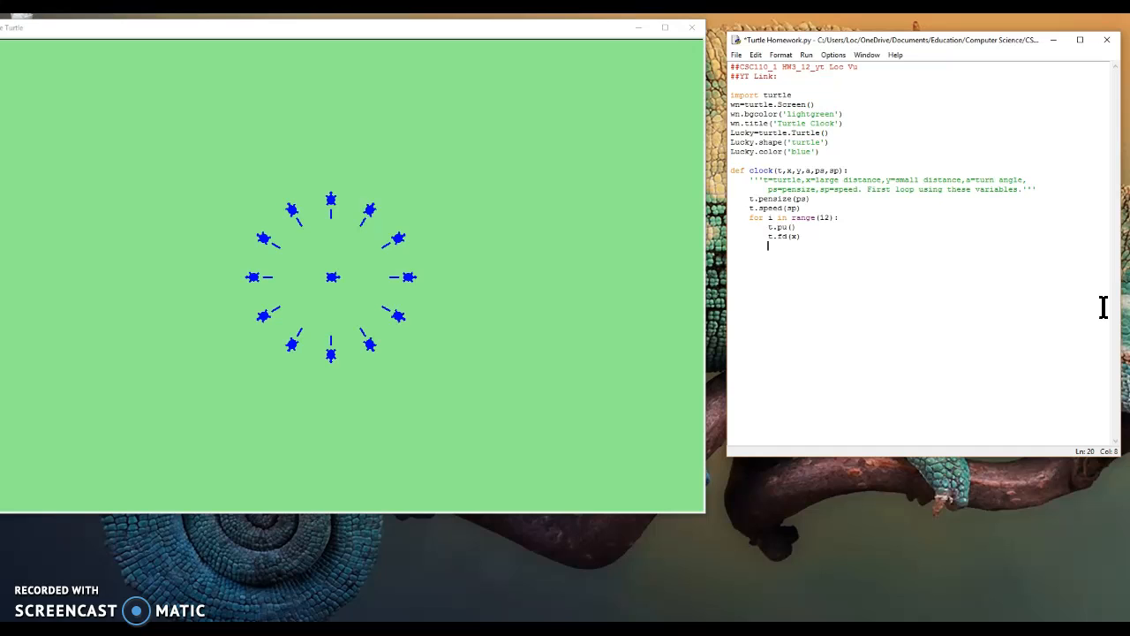
type("t.pd(")
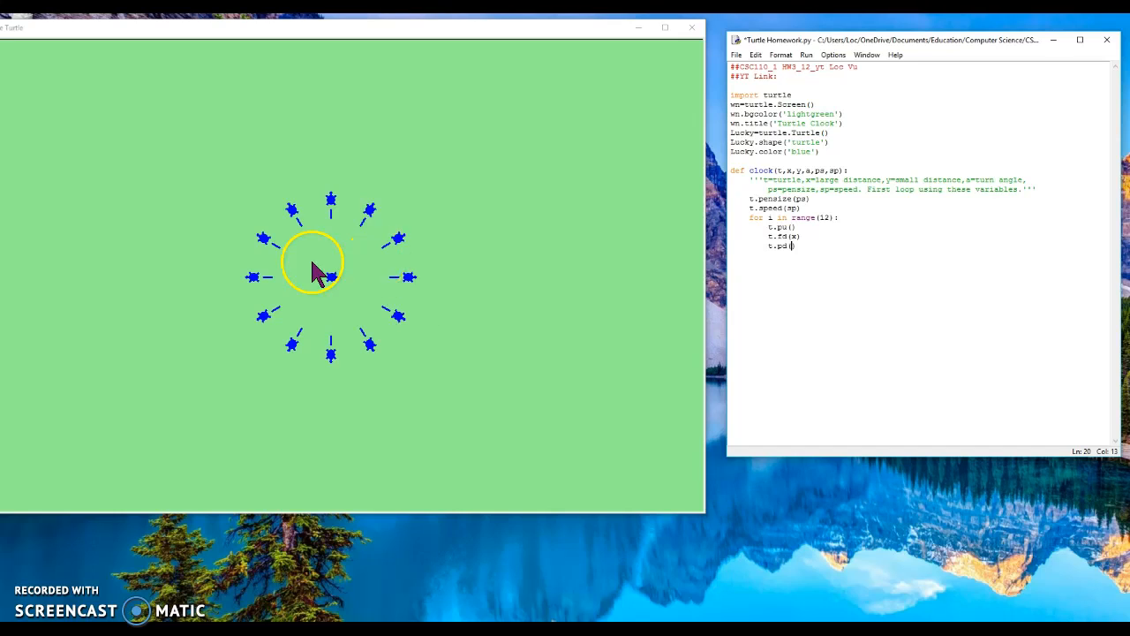
mouse_move(823, 261)
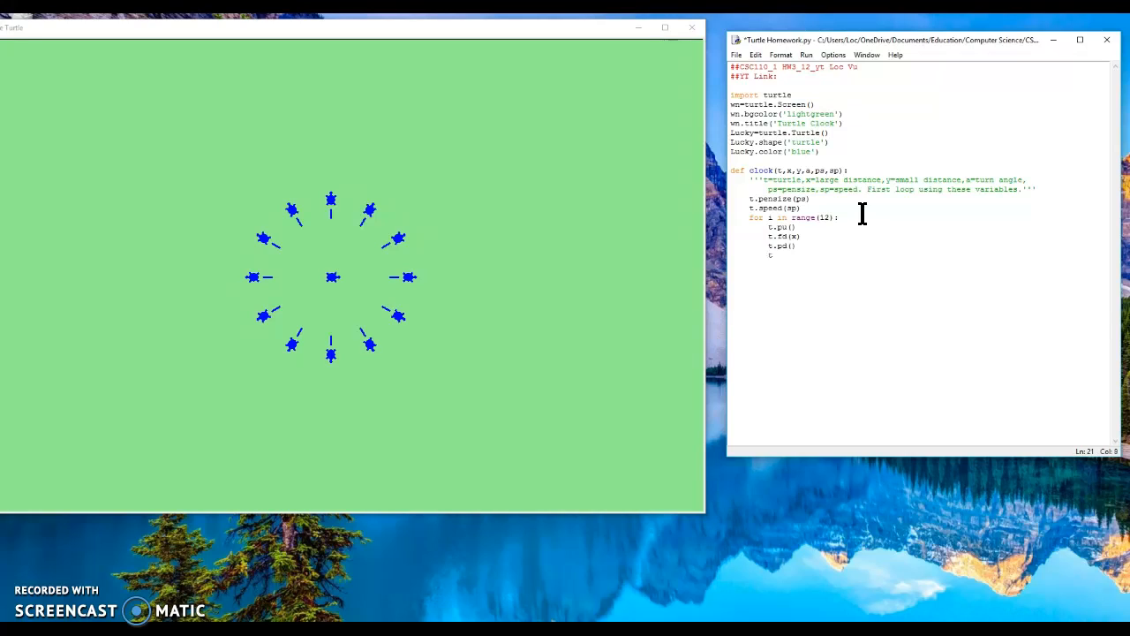
type(".fd(y")
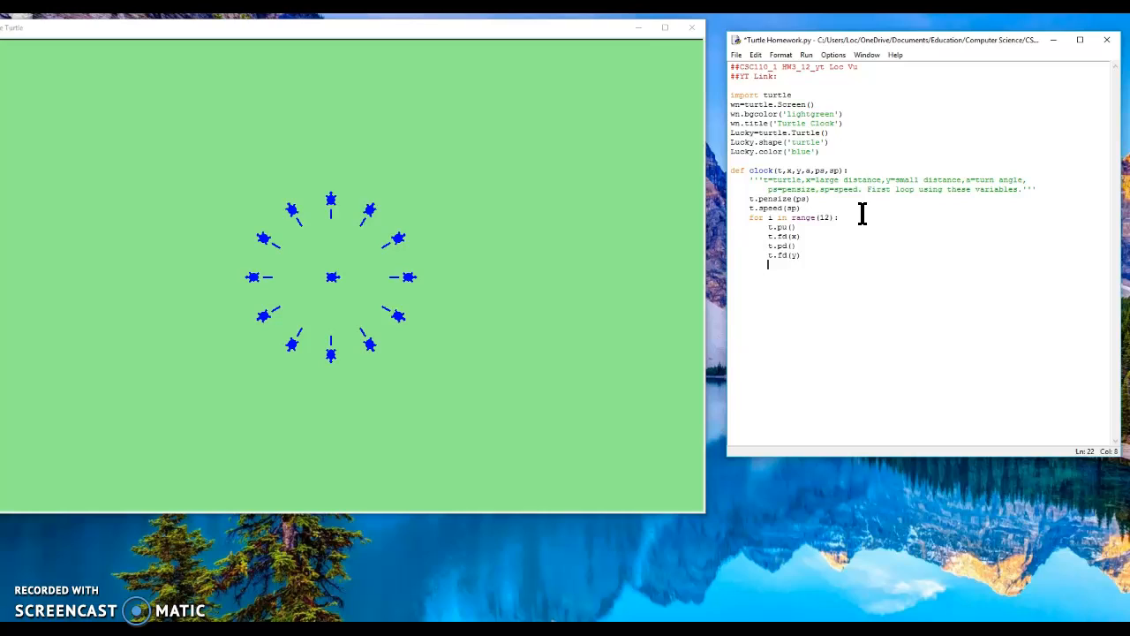
type("t.pu")
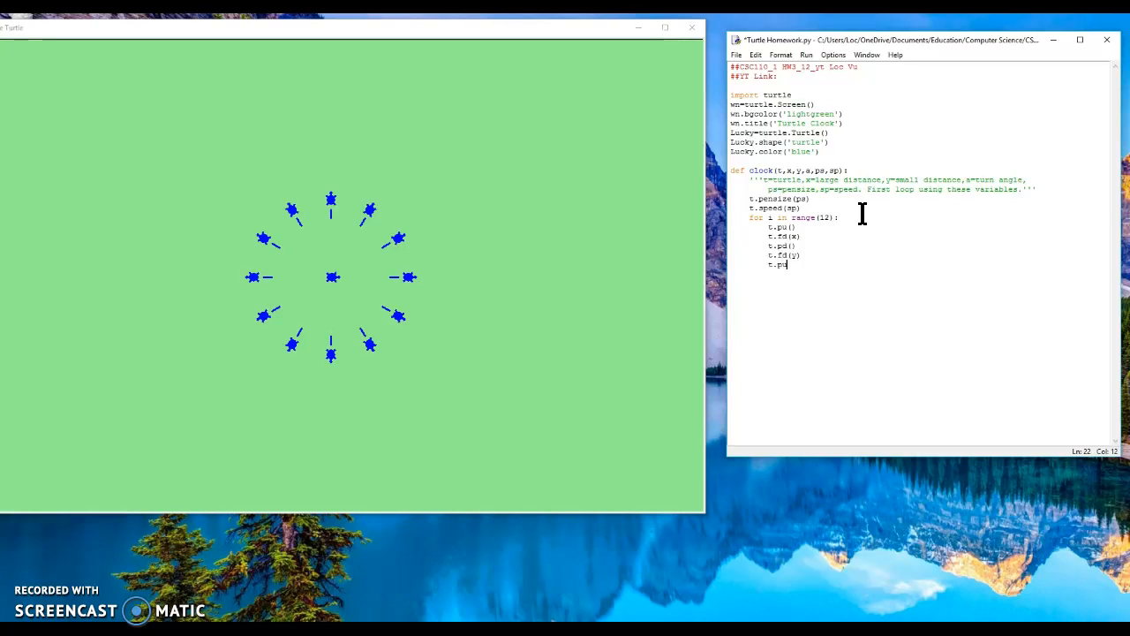
type("()")
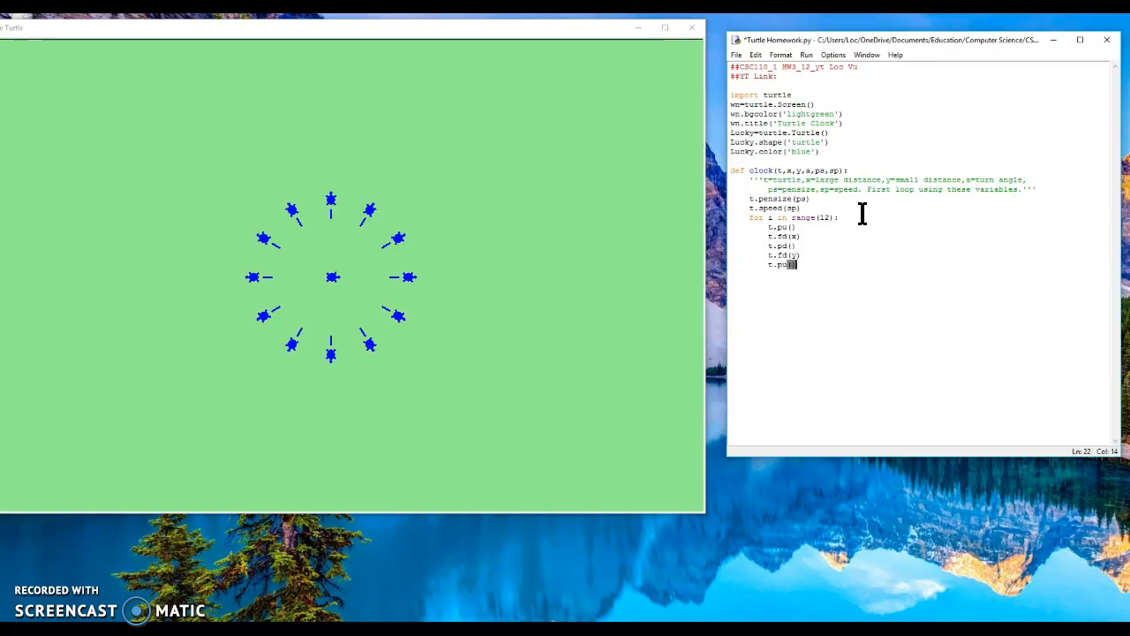
type("t.fd(")
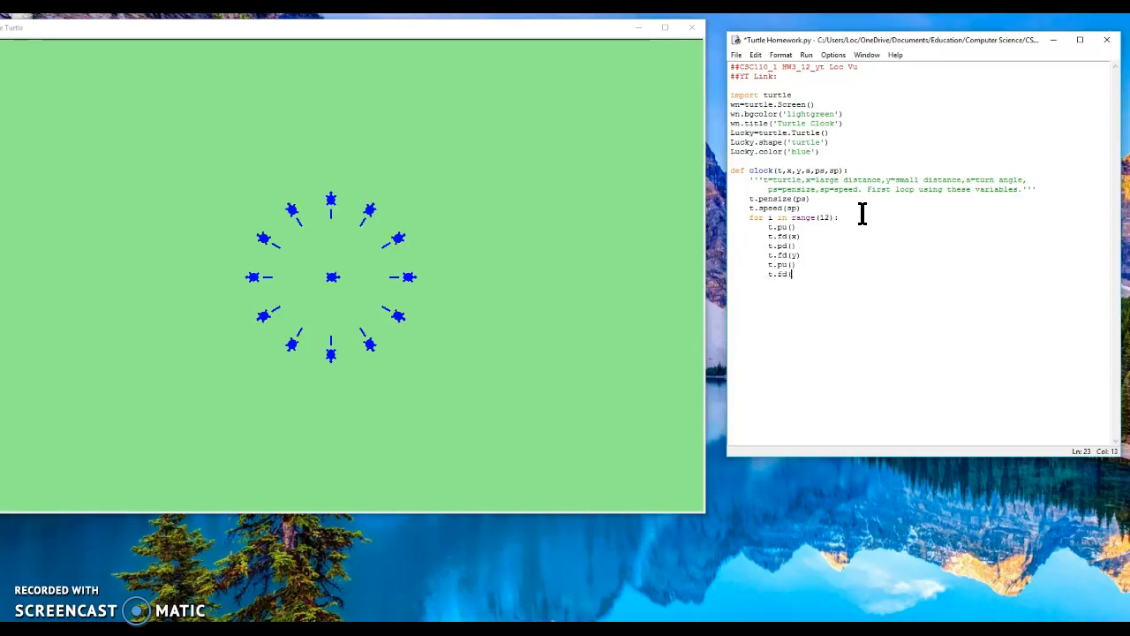
type("y)")
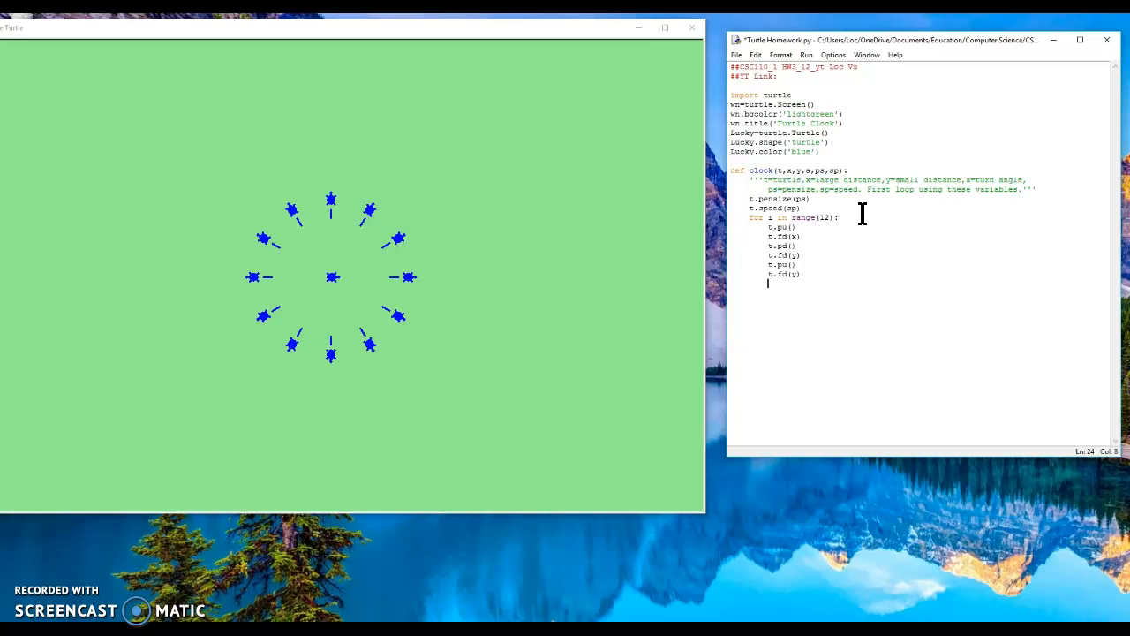
Finish the loop with t.stamp(), t.bk(x+y+y) and t.rt(a), then start an unindented line
type("t.stamp(")
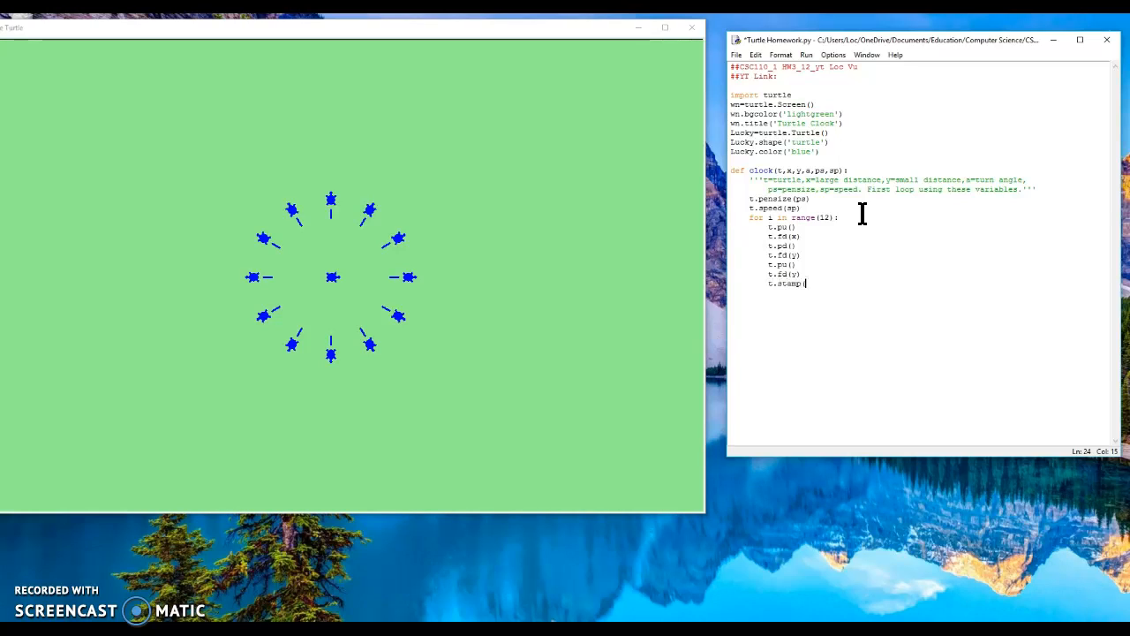
type("()")
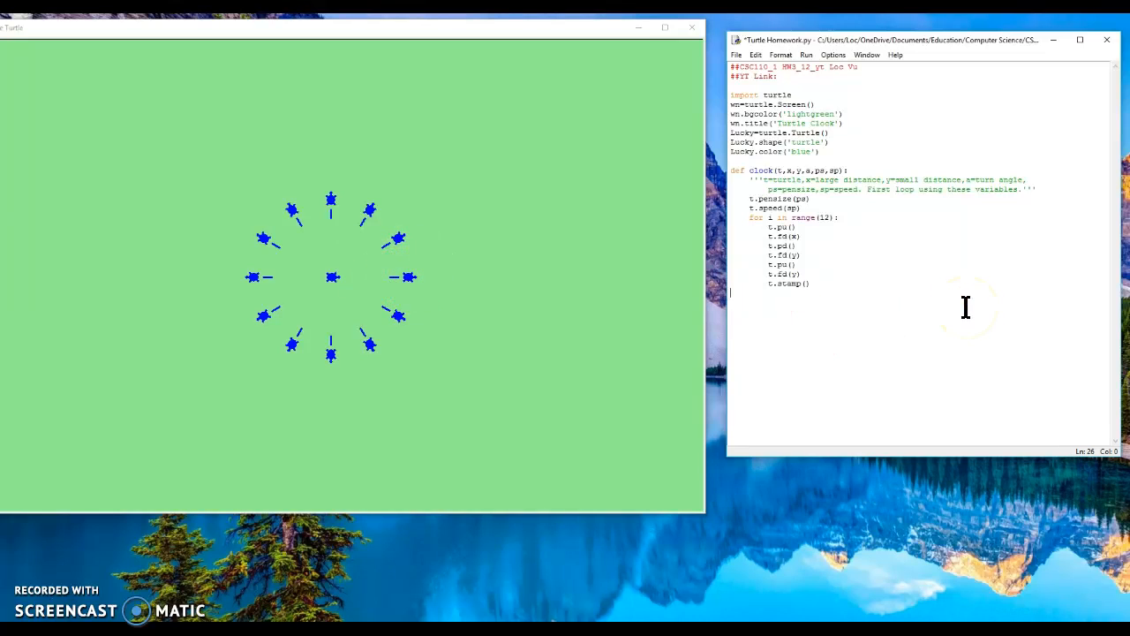
type("t.")
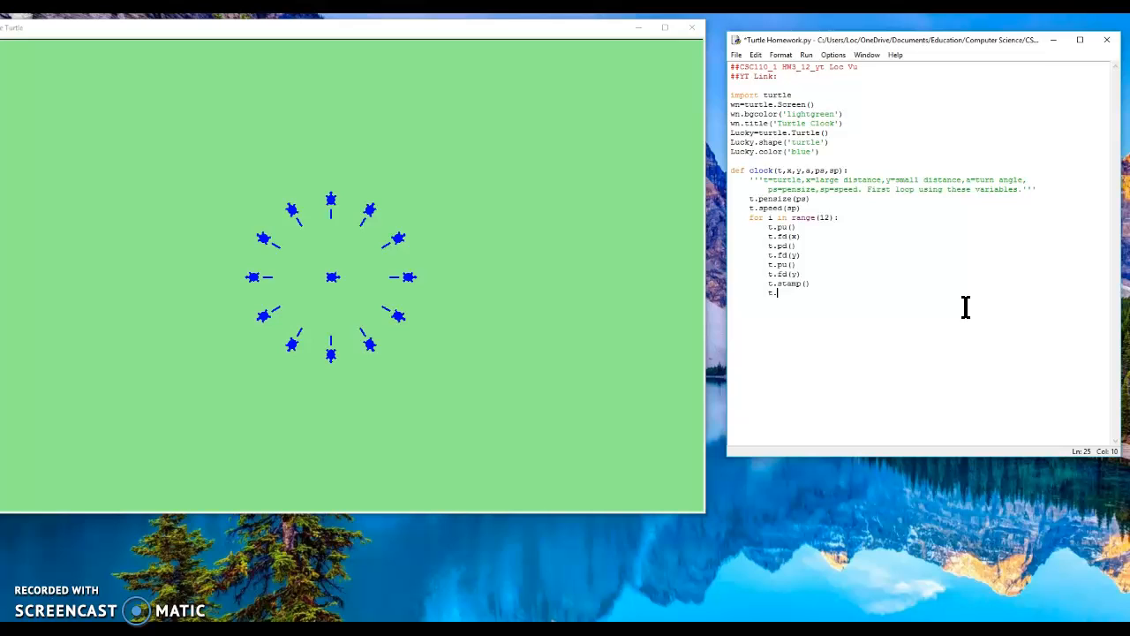
type("bk(")
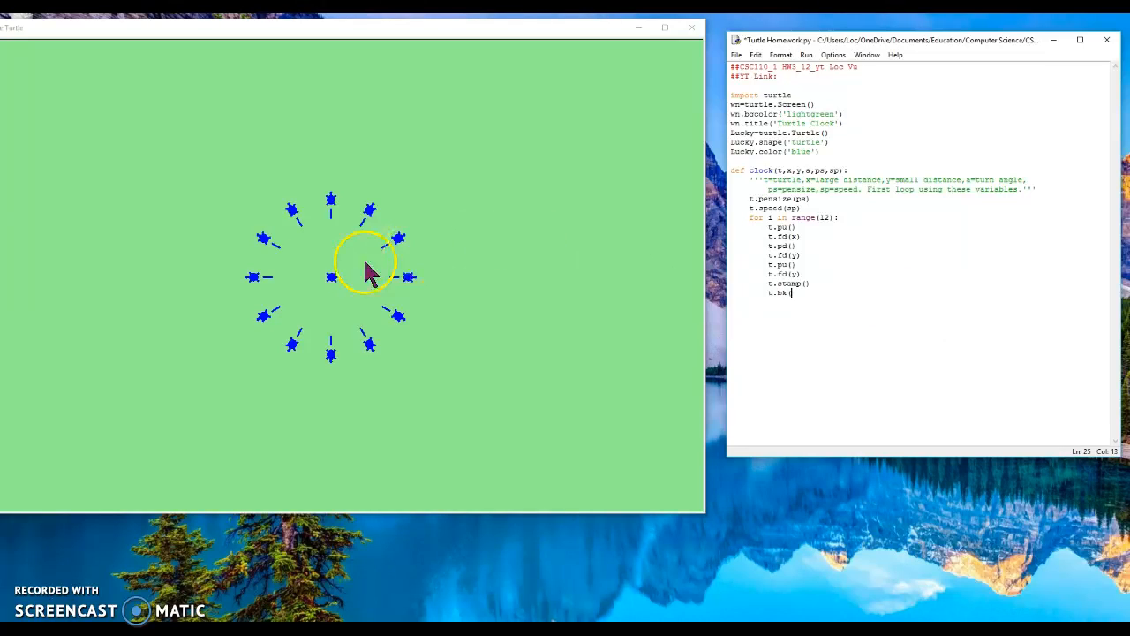
mouse_move(881, 314)
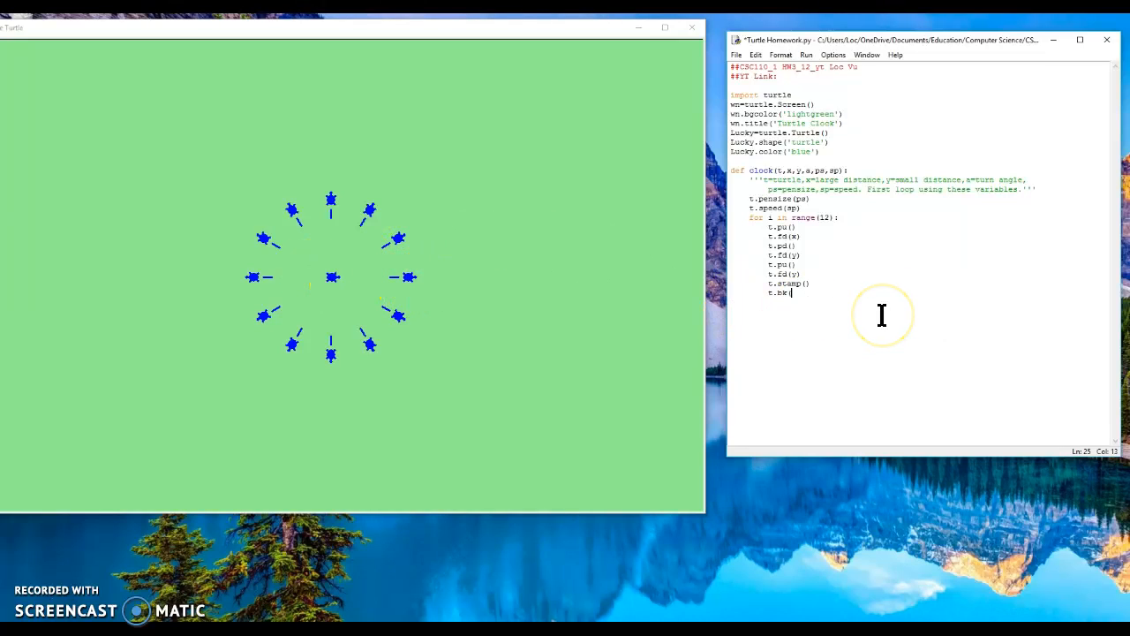
type("(x+y")
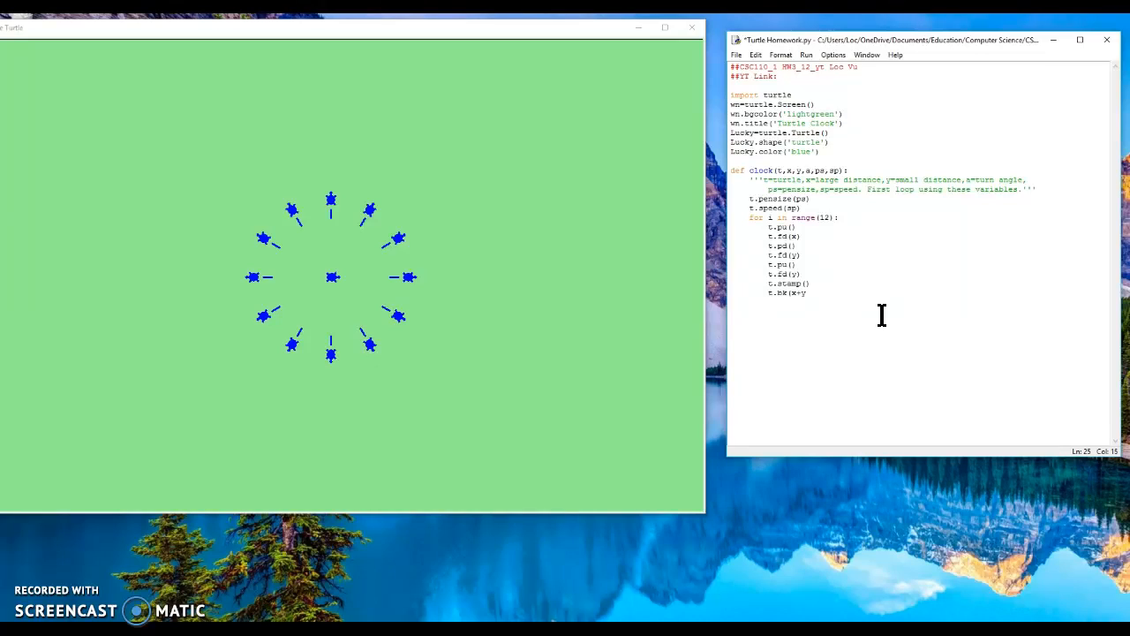
type("+y")
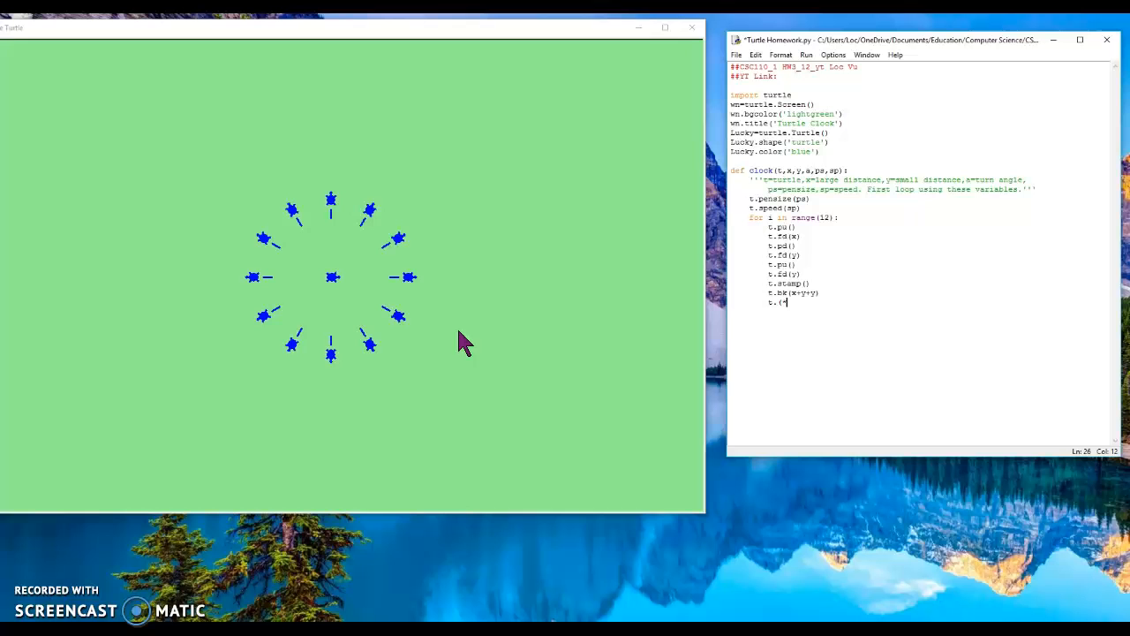
type("rt(")
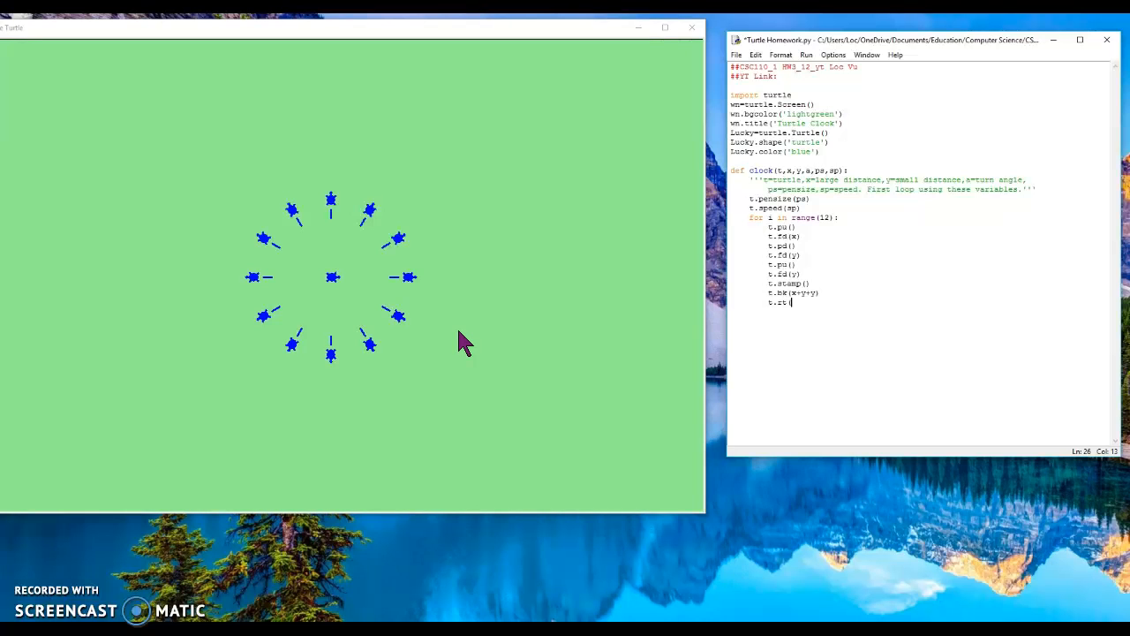
type("a)")
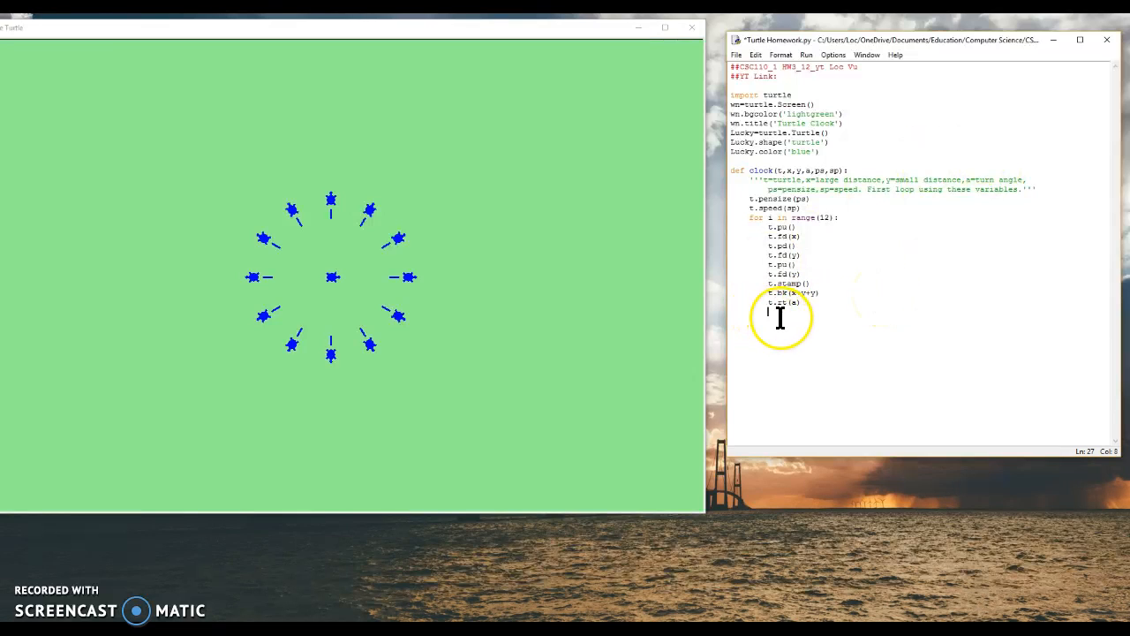
mouse_move(752, 374)
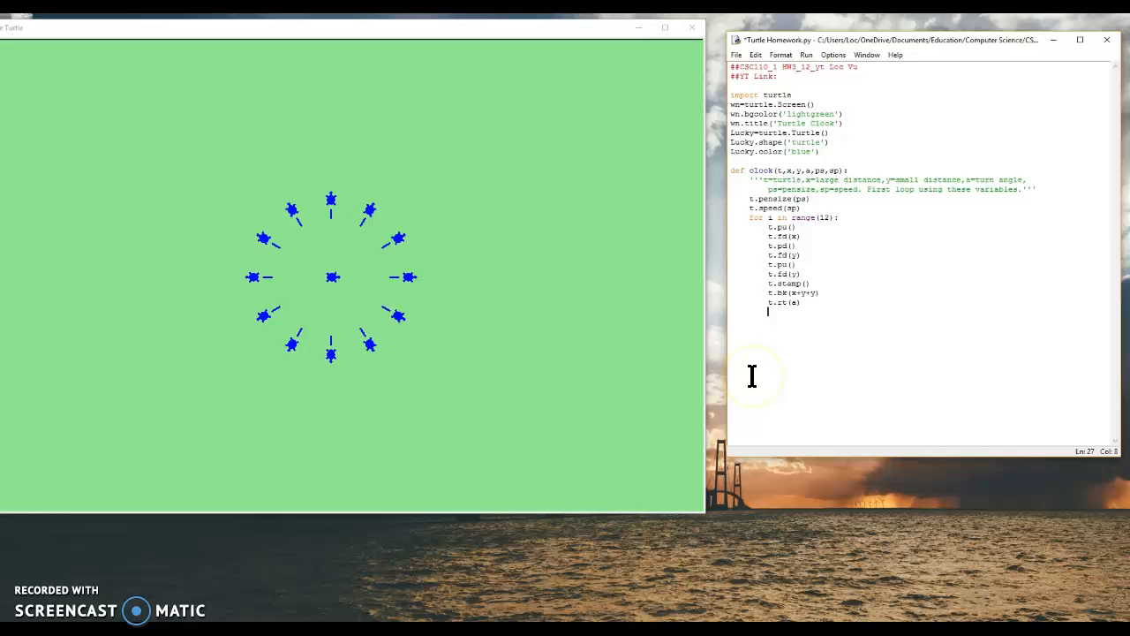
type("c")
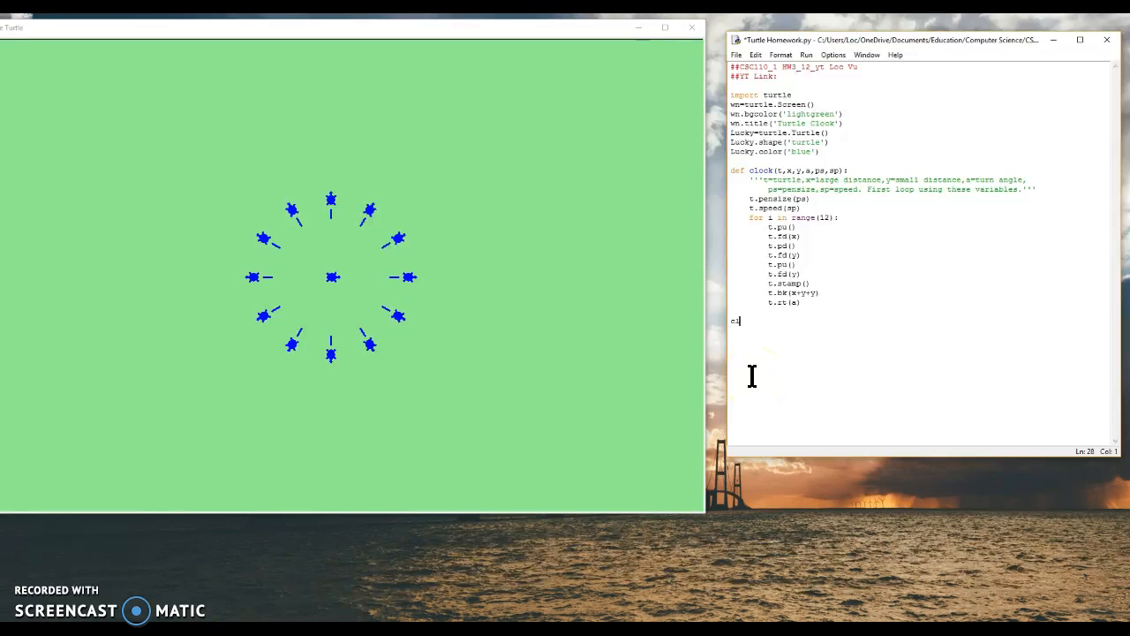
Call clock(Lucky,100,10,30,3,1) below the function
type("lock")
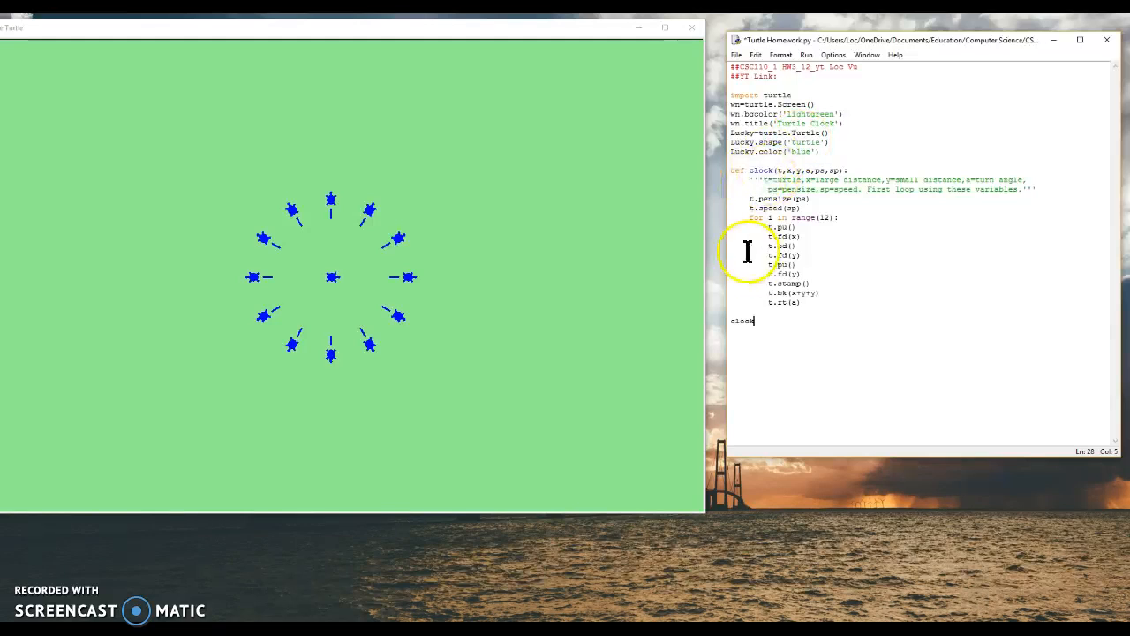
type("(")
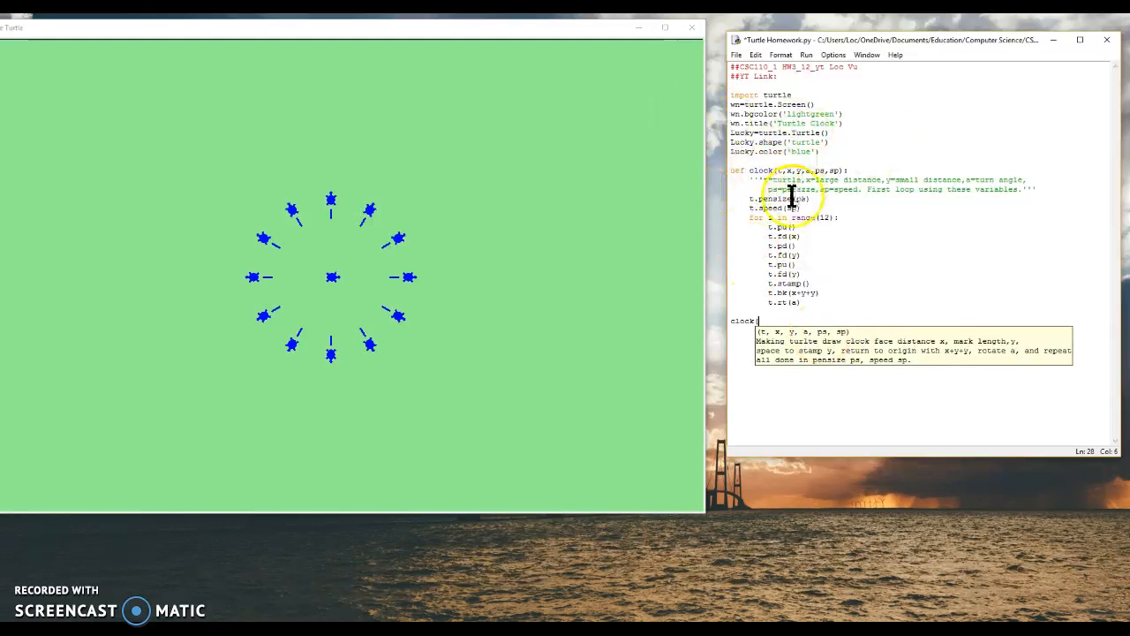
mouse_move(912, 430)
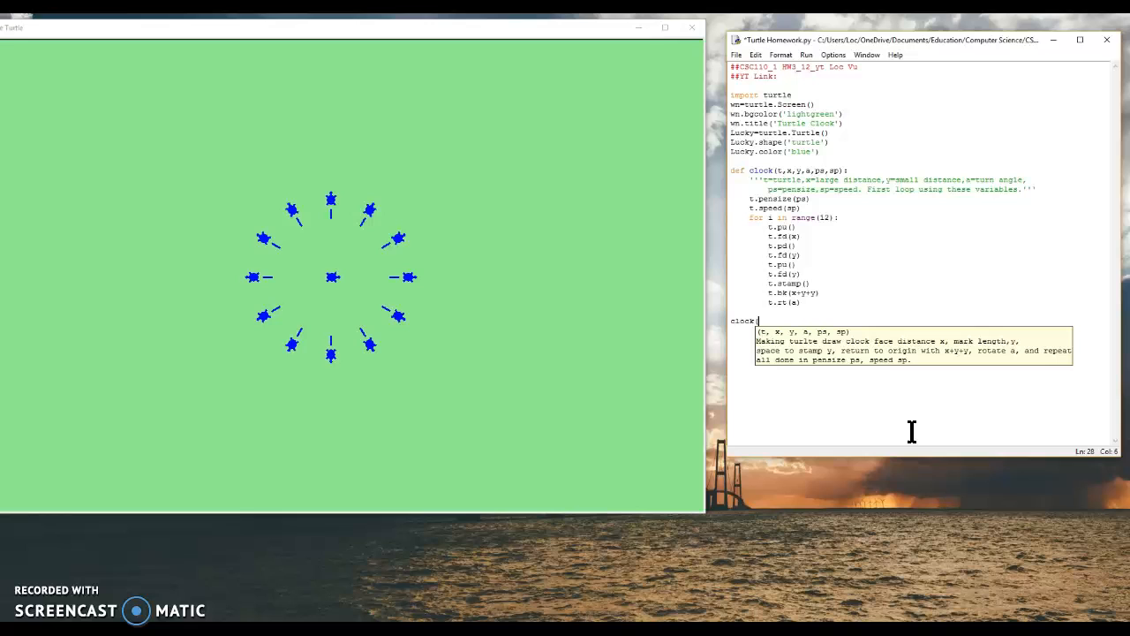
type("Lucky,")
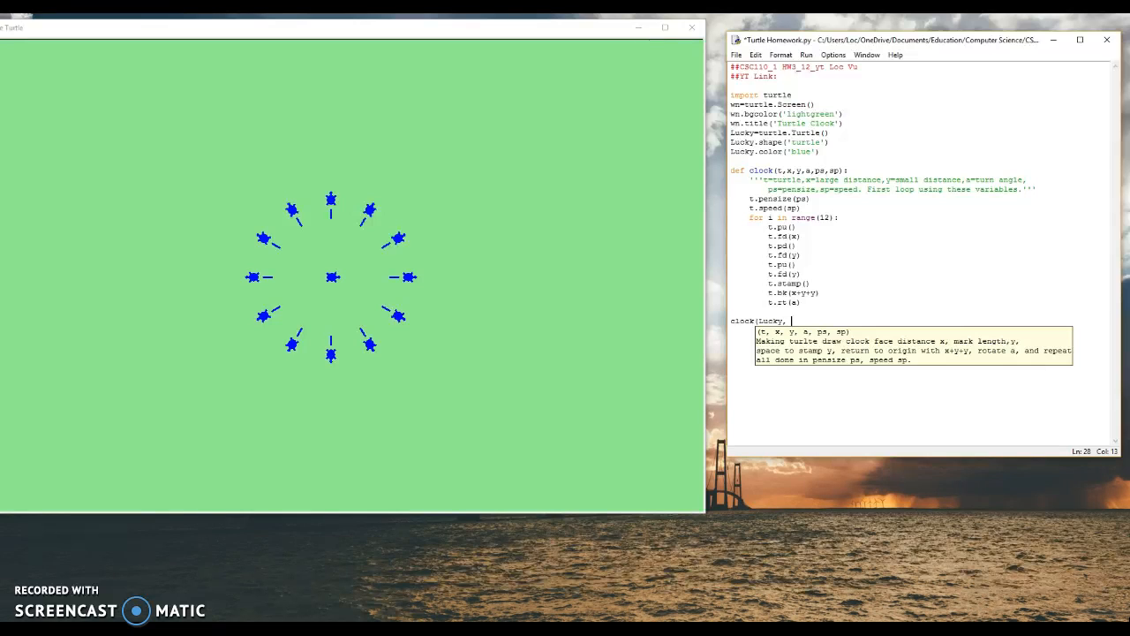
type("100,")
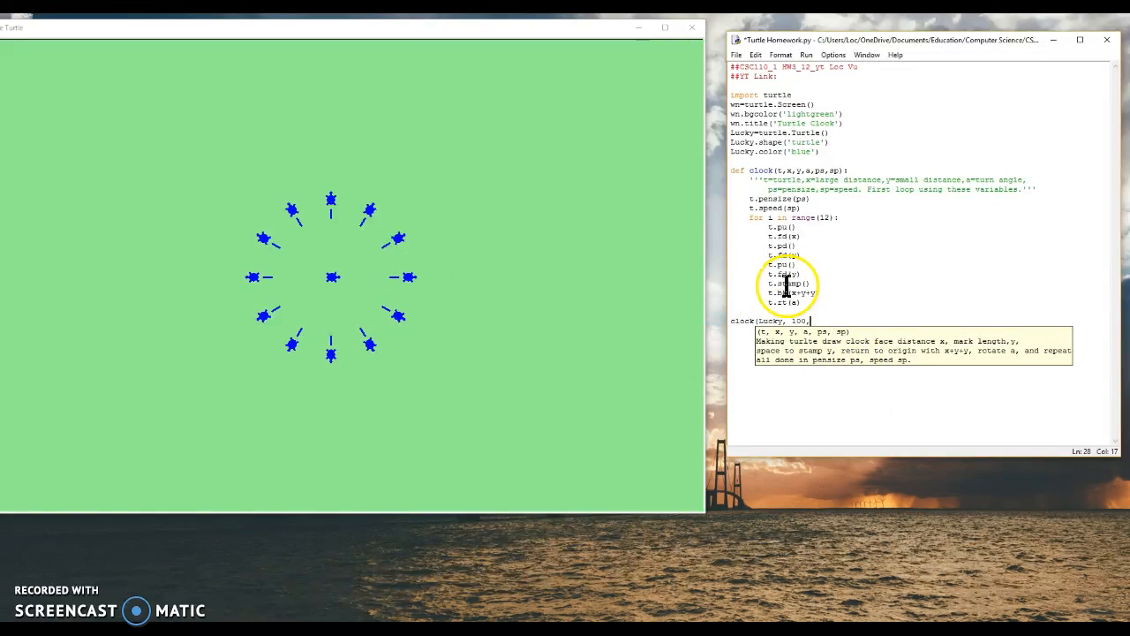
mouse_move(892, 350)
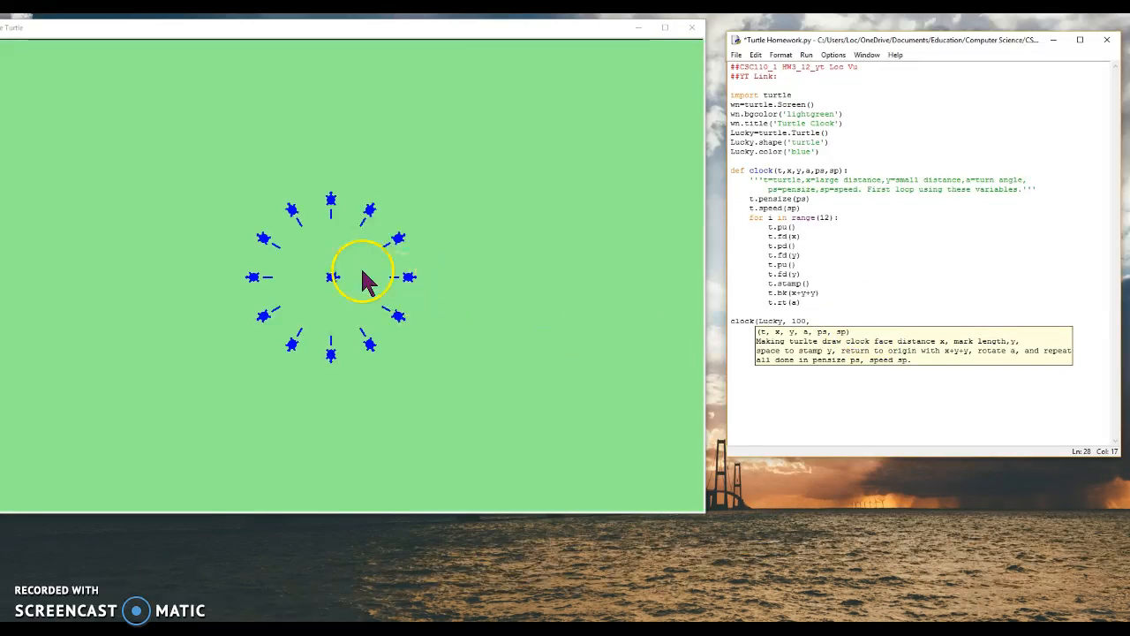
mouse_move(798, 318)
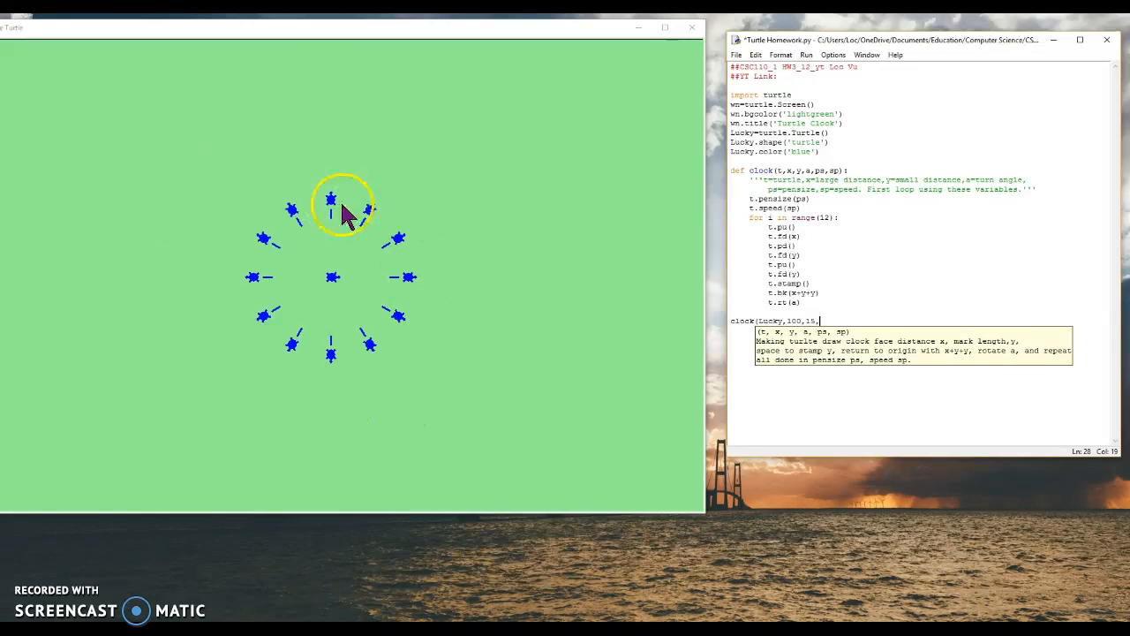
mouse_move(828, 357)
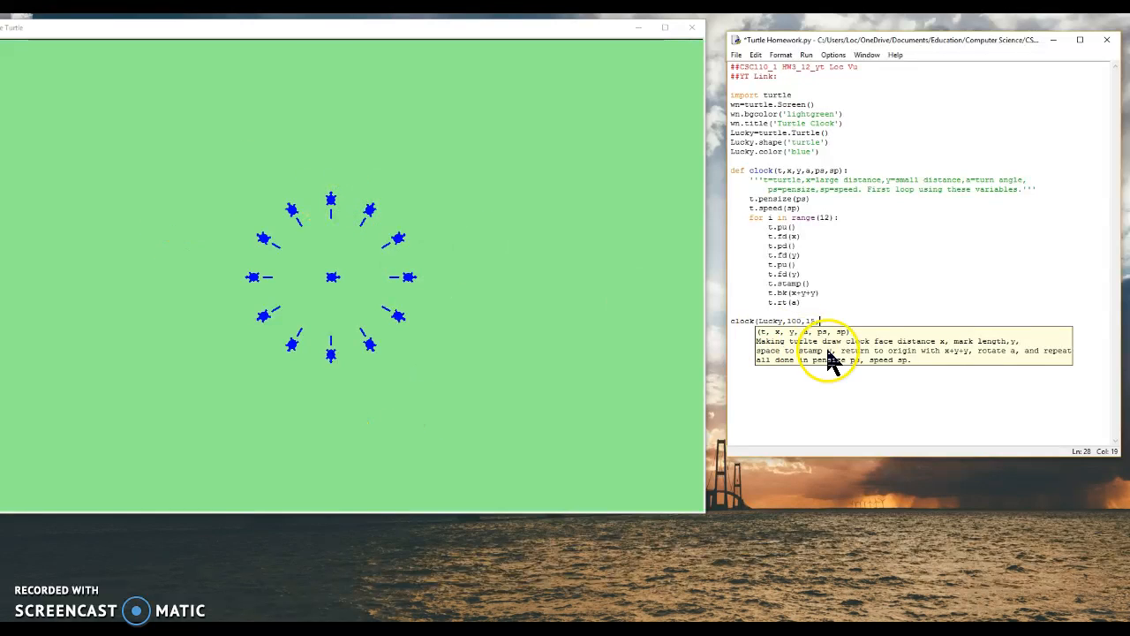
type("30,")
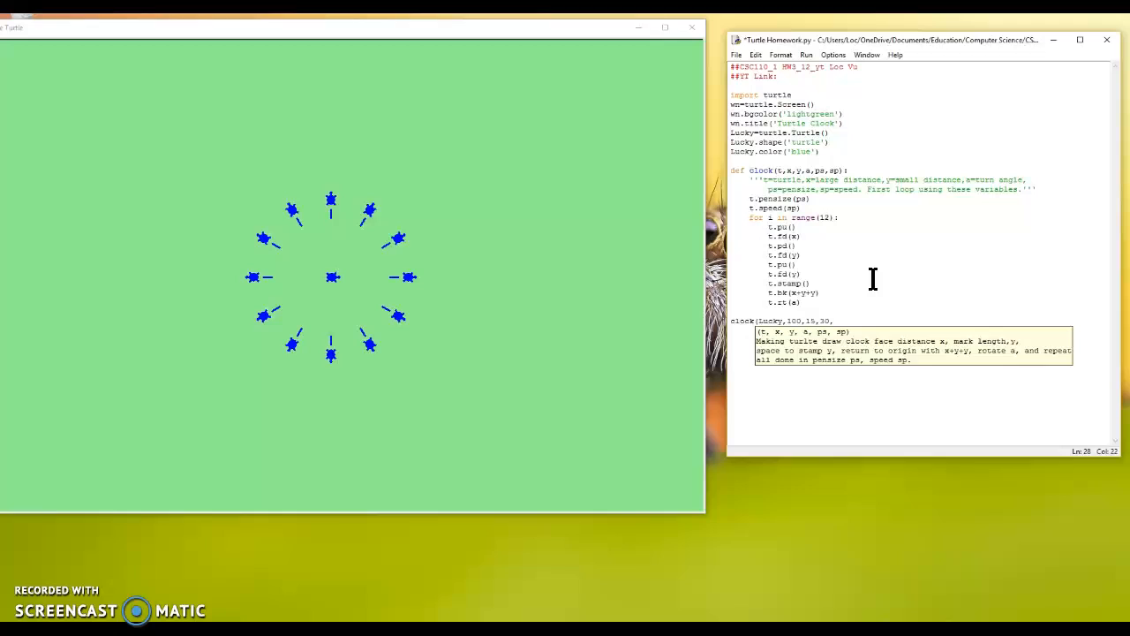
type("3,")
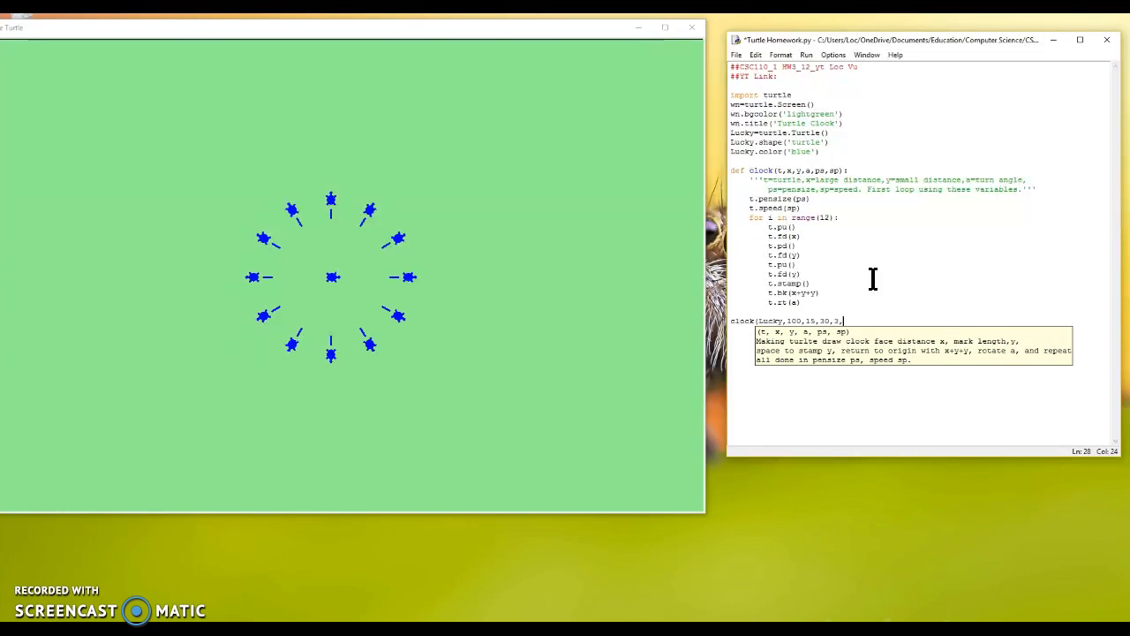
type("1)")
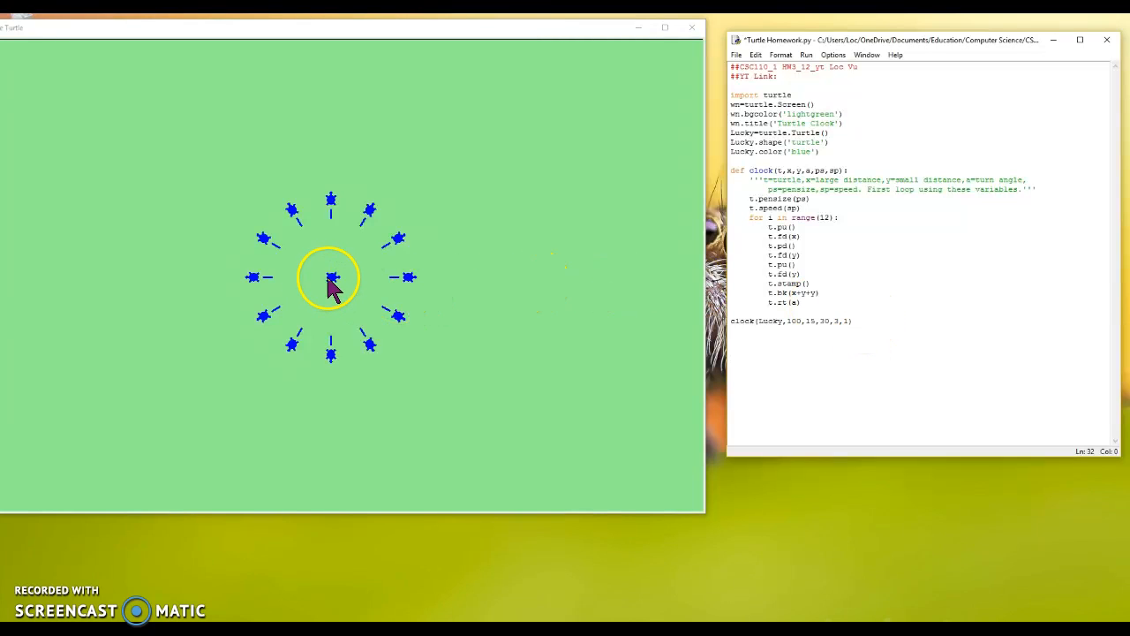
mouse_move(582, 221)
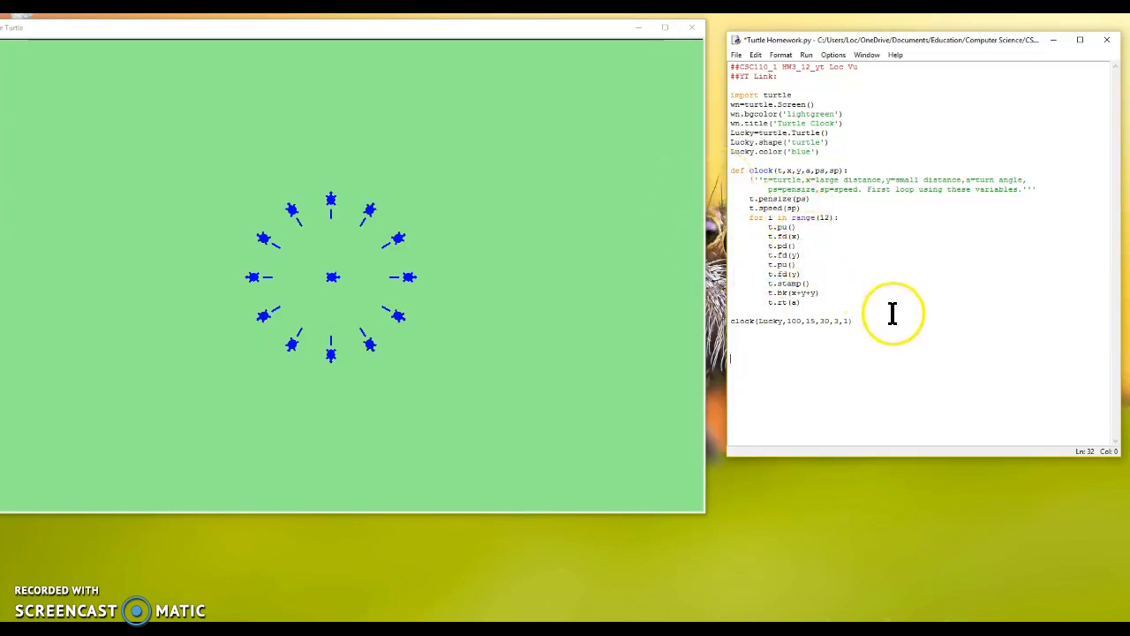
mouse_move(742, 95)
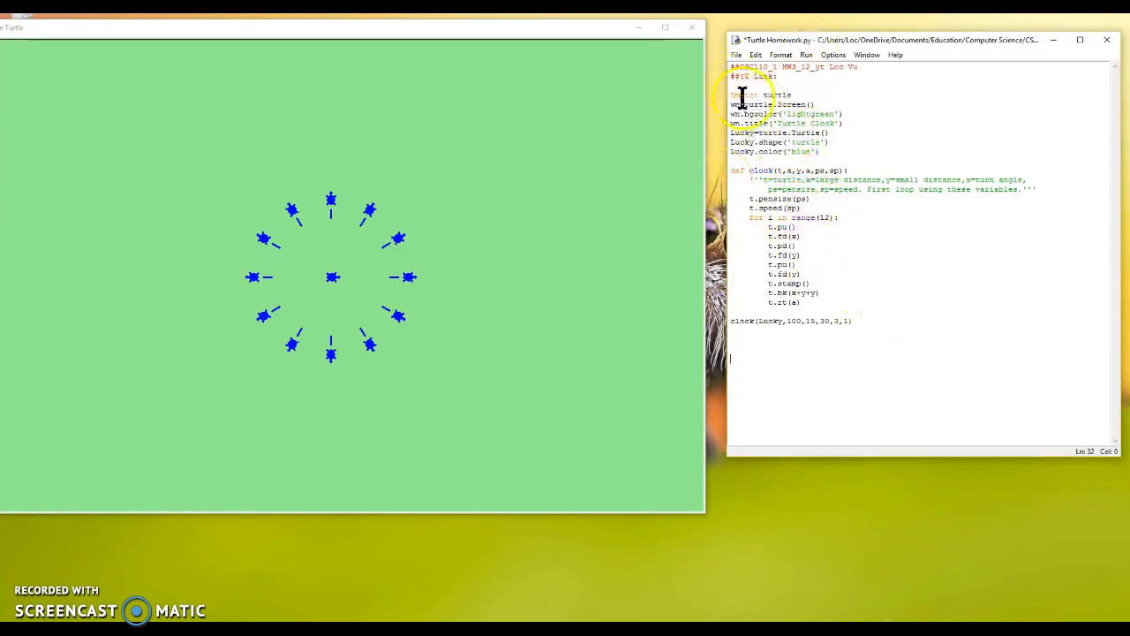
left_click(774, 98)
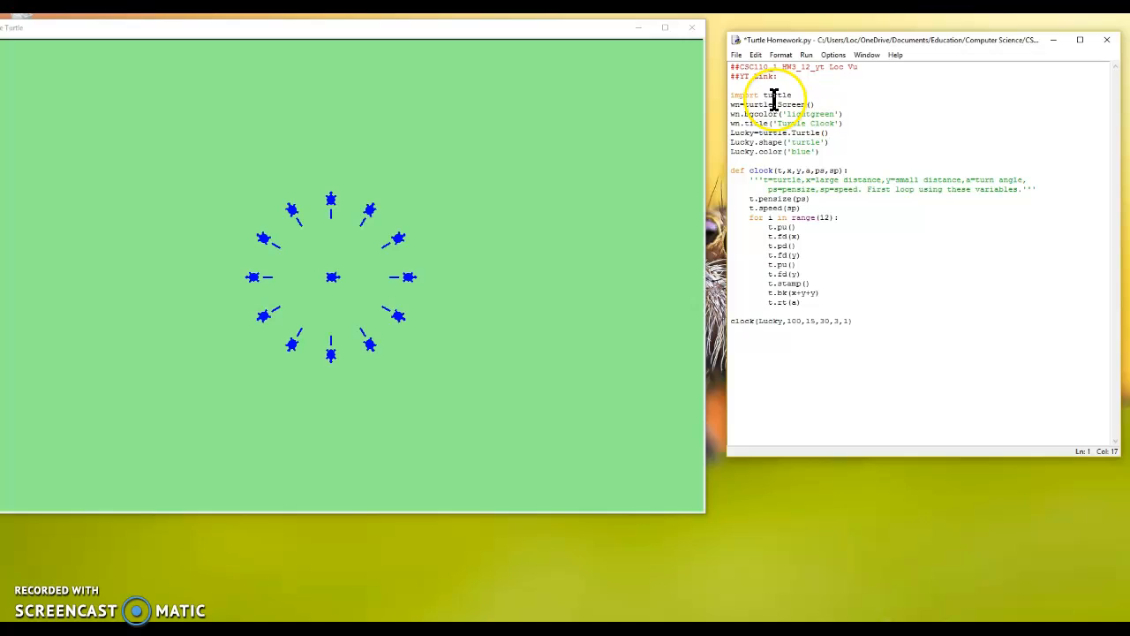
double_click(777, 95)
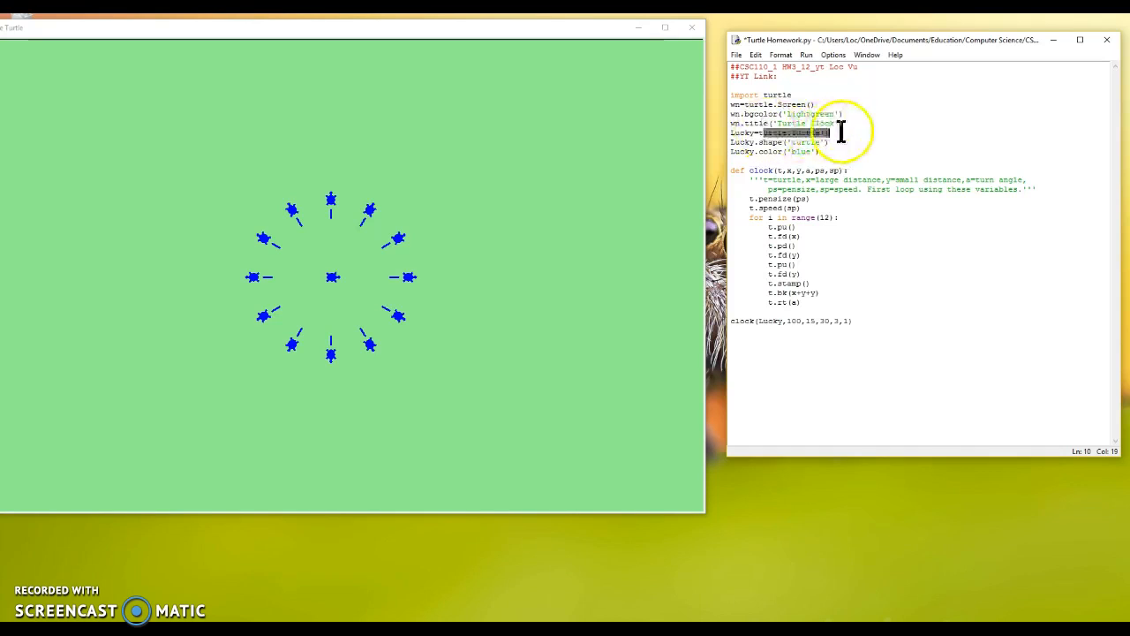
left_click(763, 141)
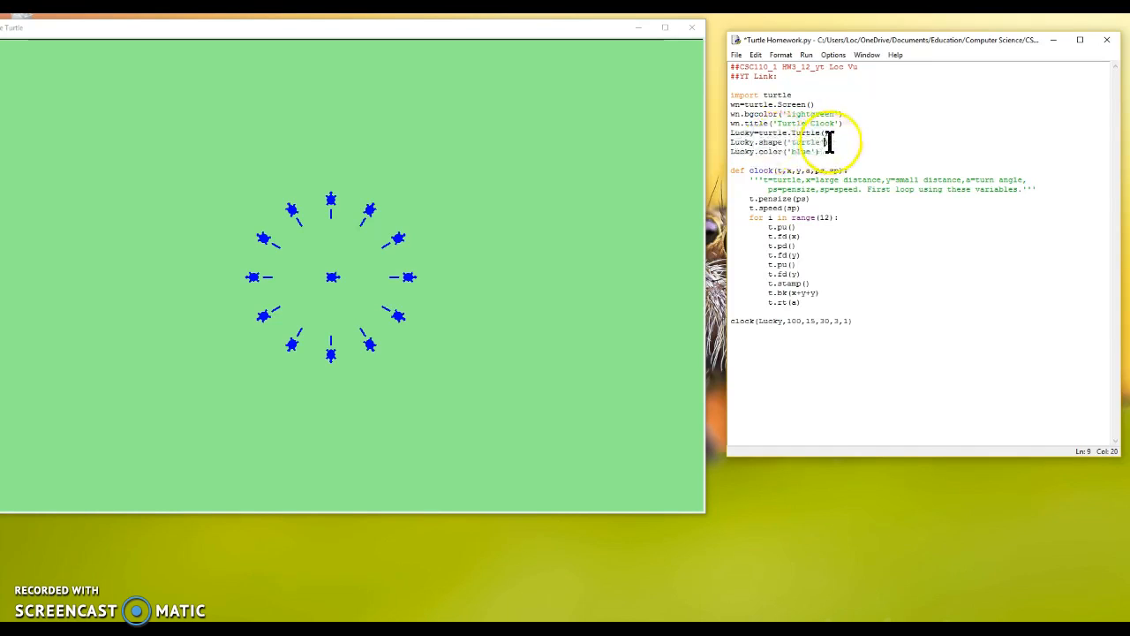
double_click(802, 141)
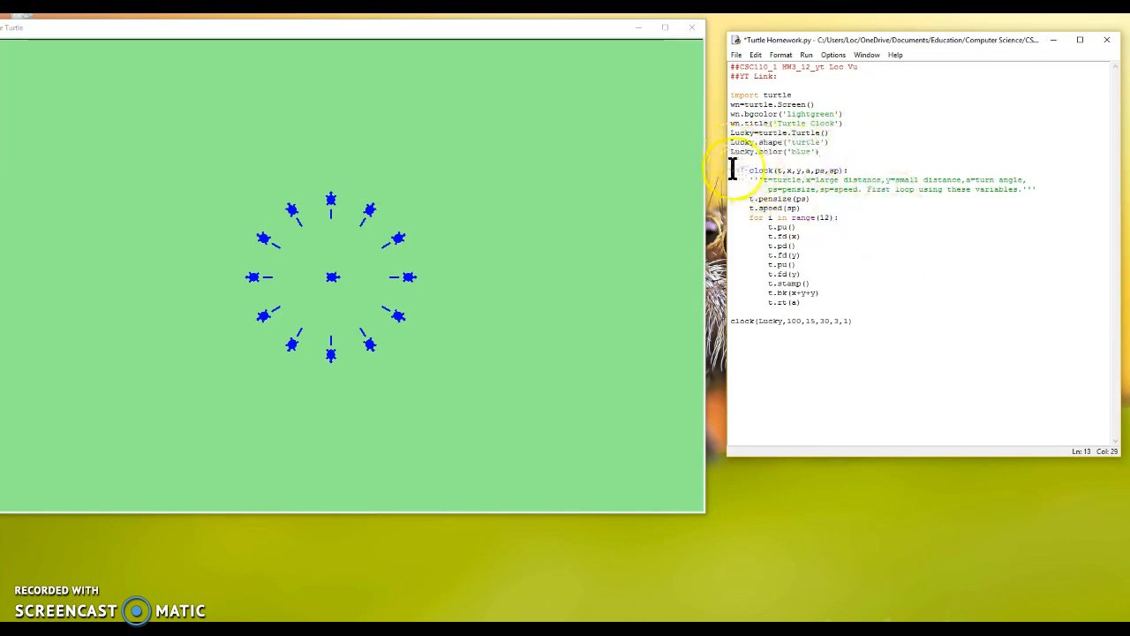
left_click(774, 175)
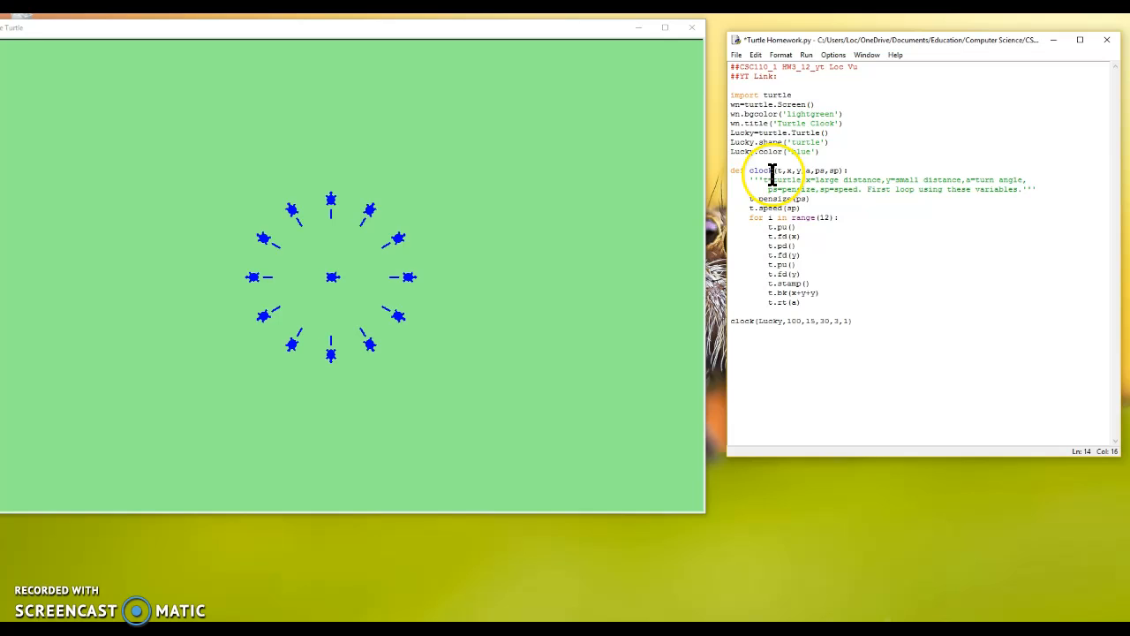
mouse_move(804, 175)
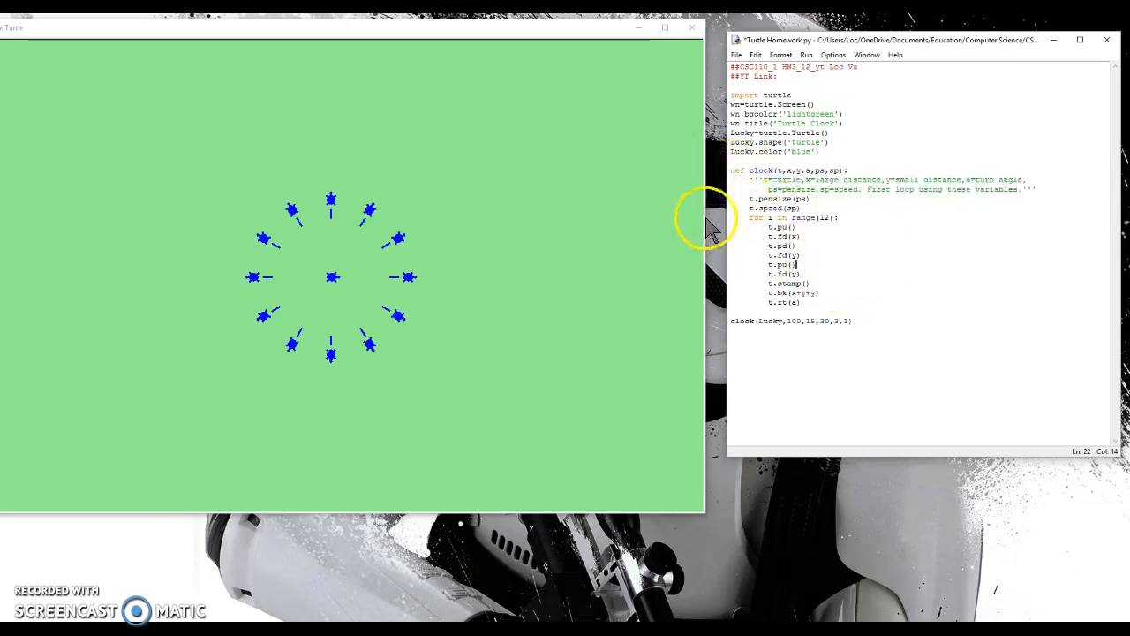
mouse_move(749, 219)
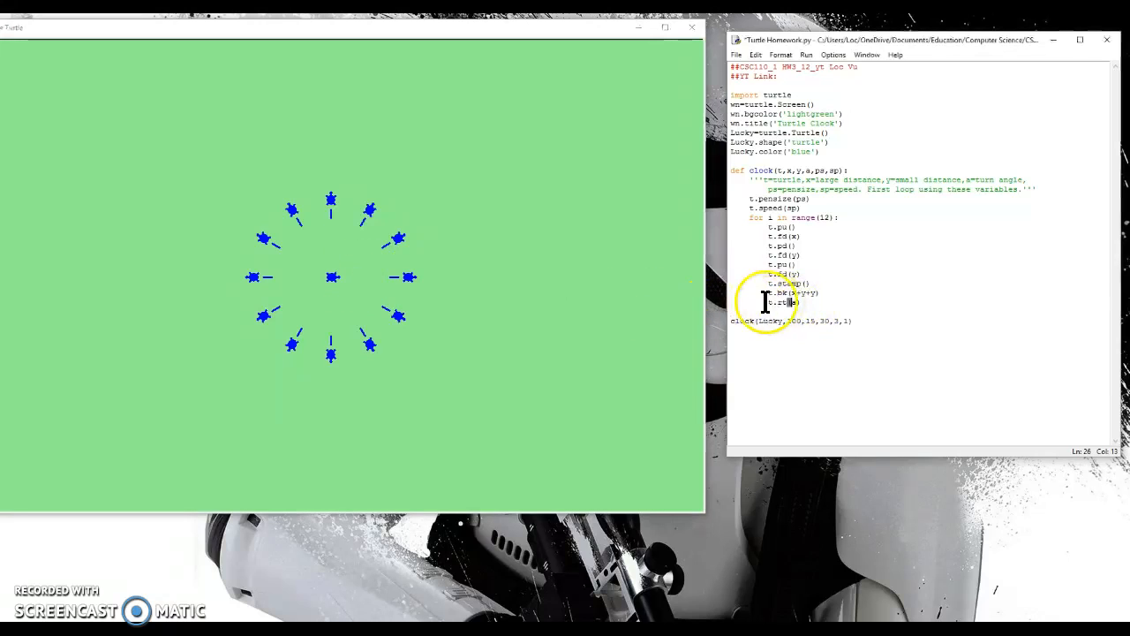
mouse_move(392, 316)
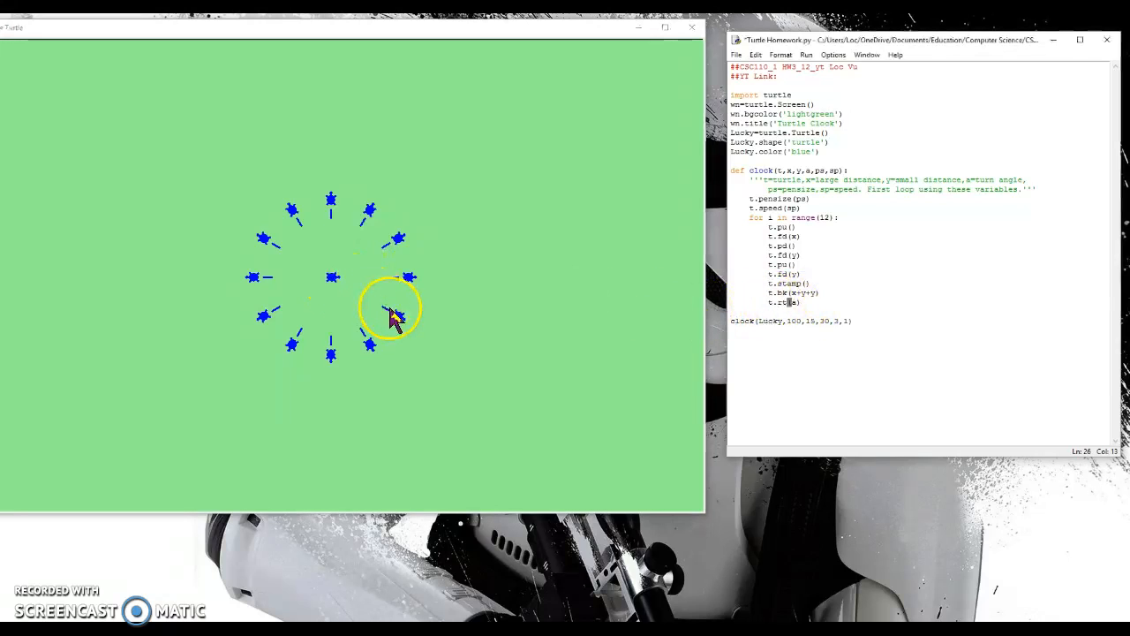
mouse_move(486, 345)
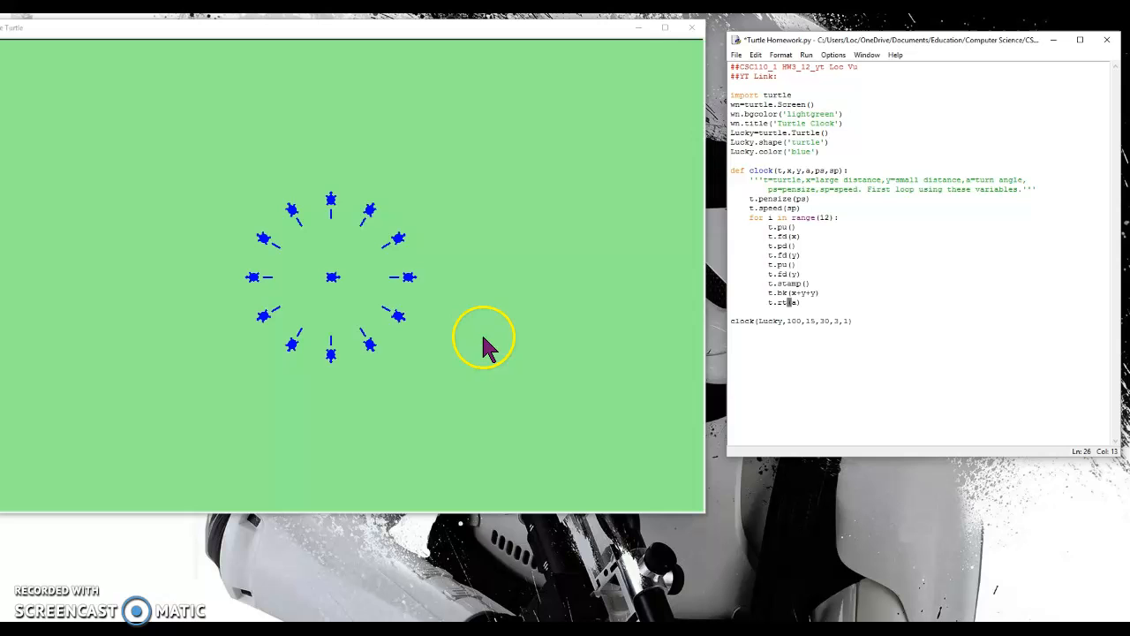
mouse_move(826, 320)
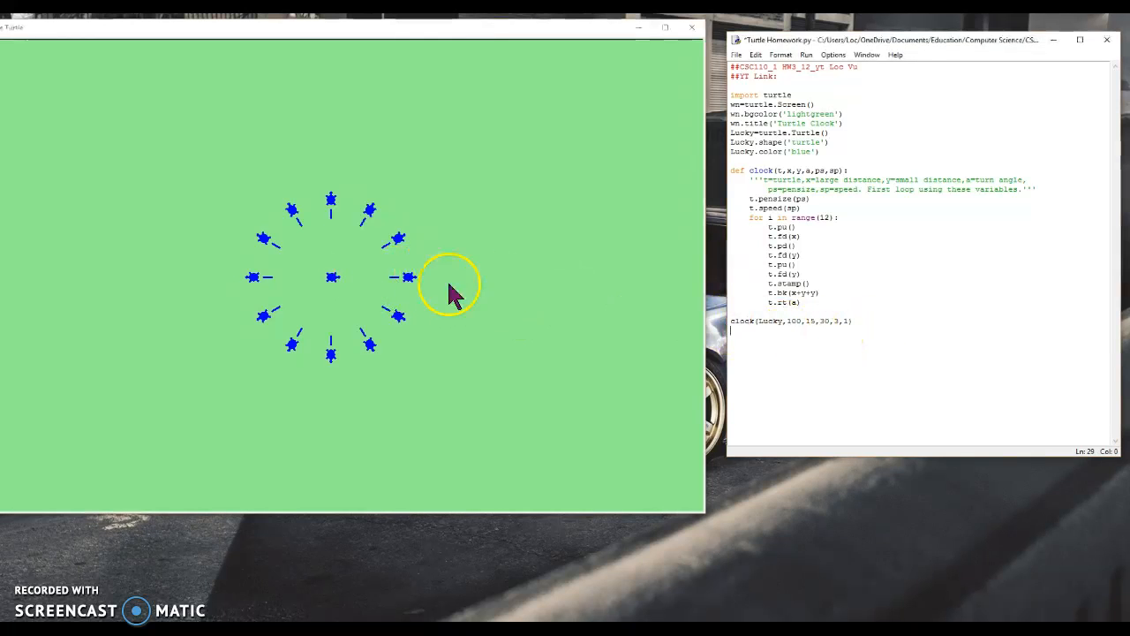
mouse_move(692, 285)
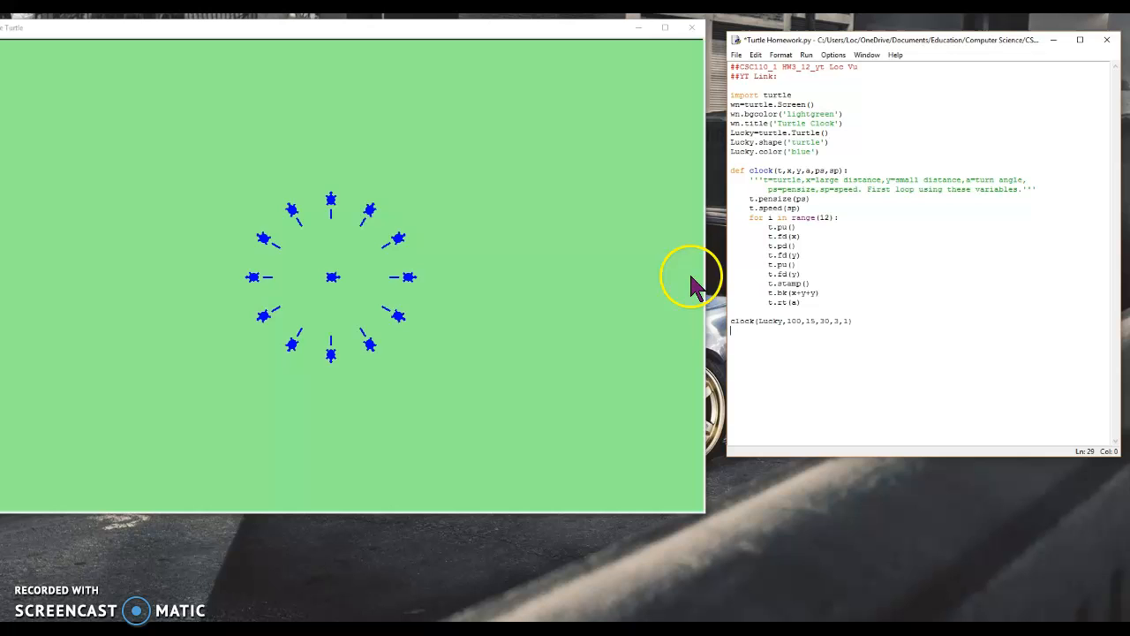
mouse_move(794, 44)
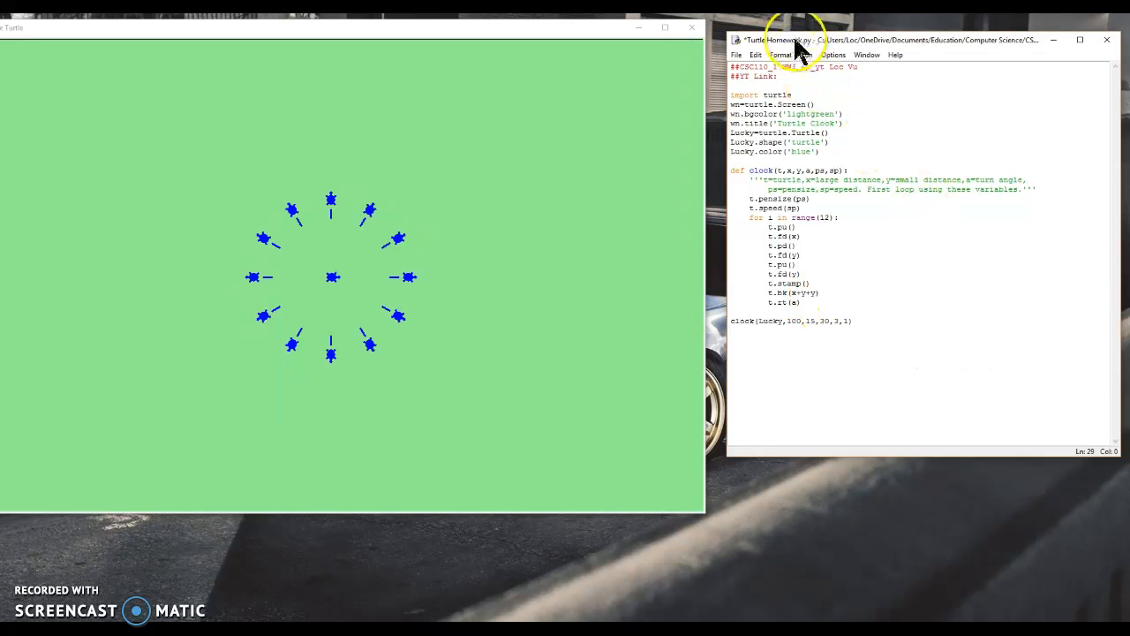
Run the module so the Turtle Clock window redraws the twelve ticks and blue turtles
left_click(806, 54)
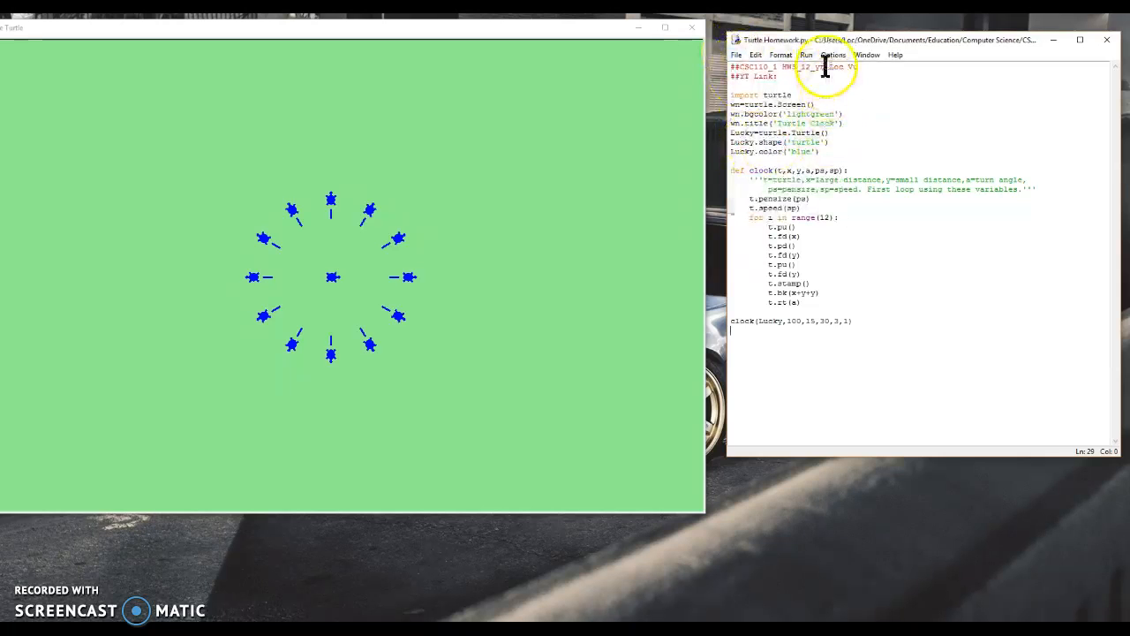
left_click(805, 55)
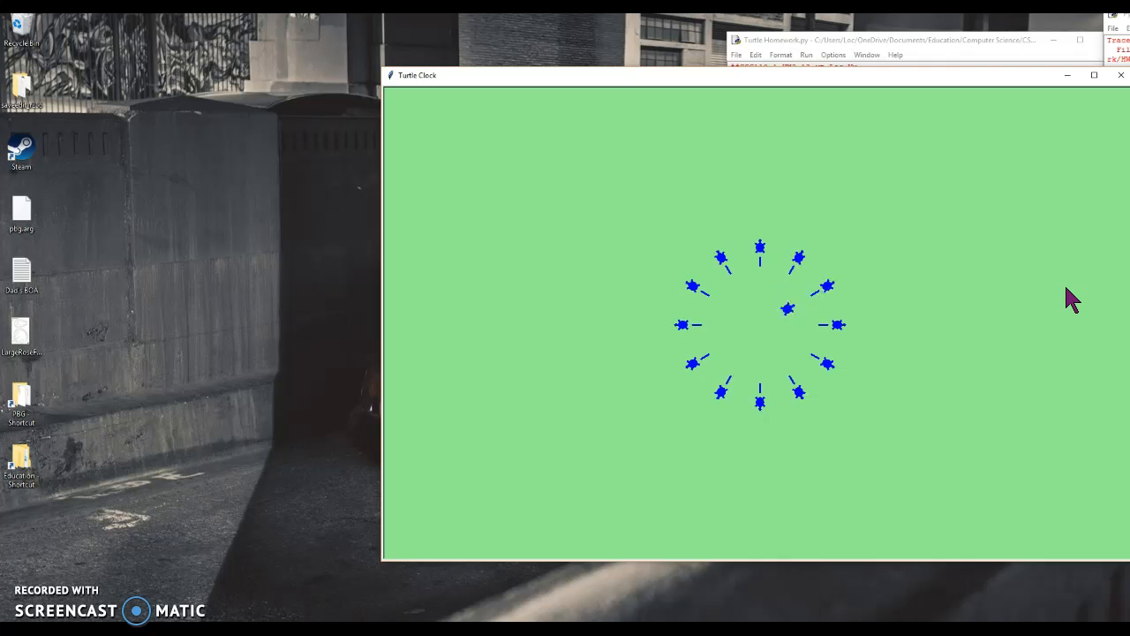
mouse_move(887, 85)
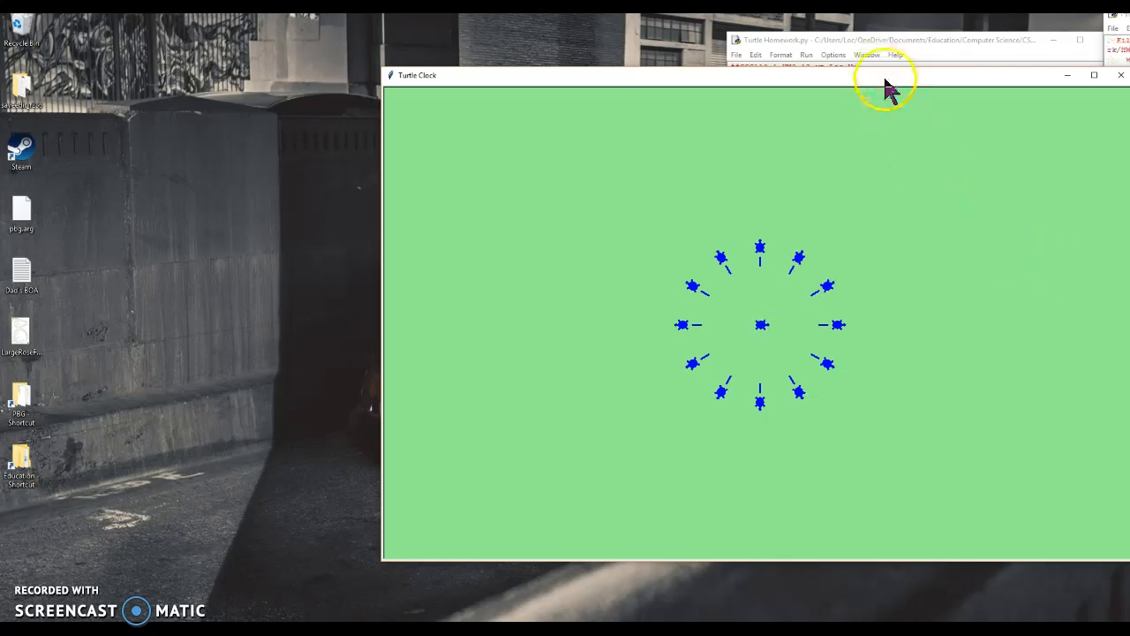
mouse_move(823, 338)
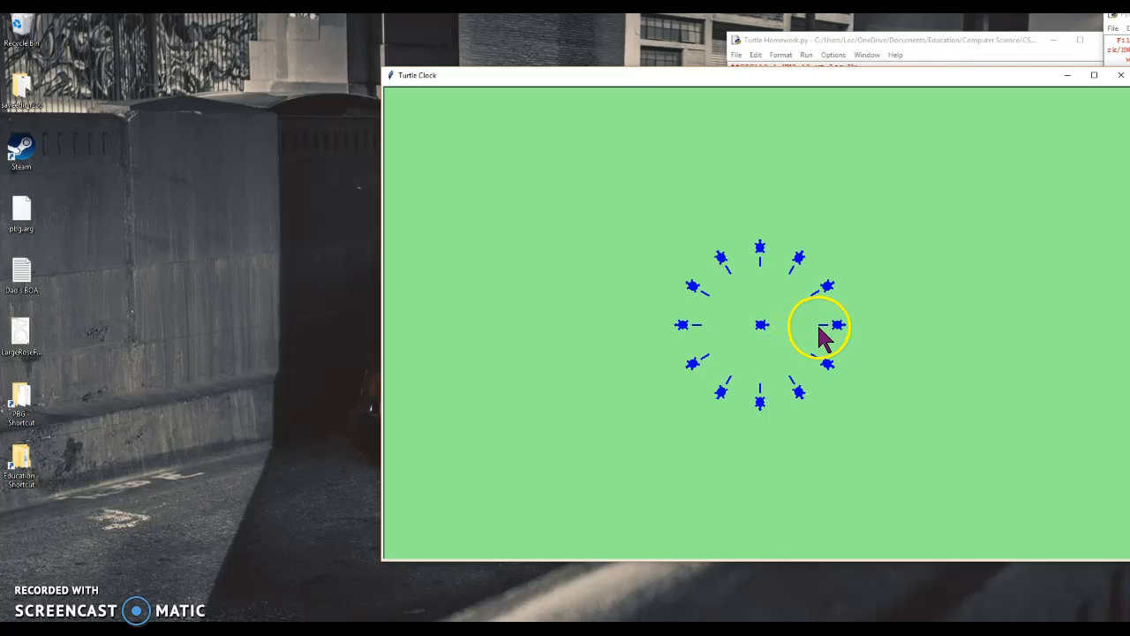
mouse_move(745, 332)
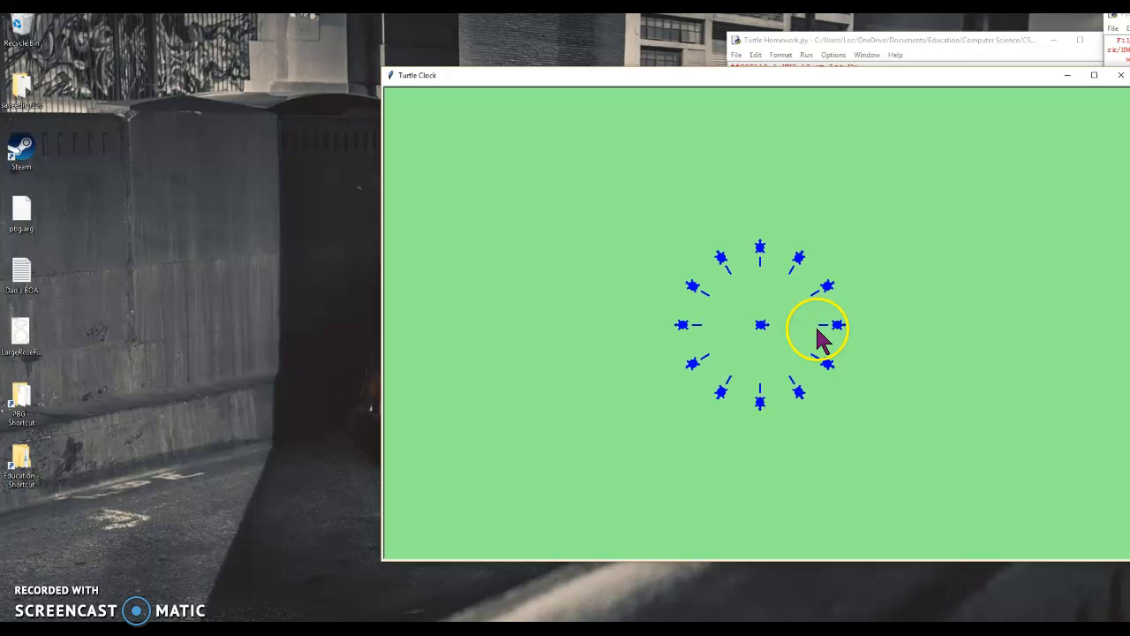
mouse_move(827, 336)
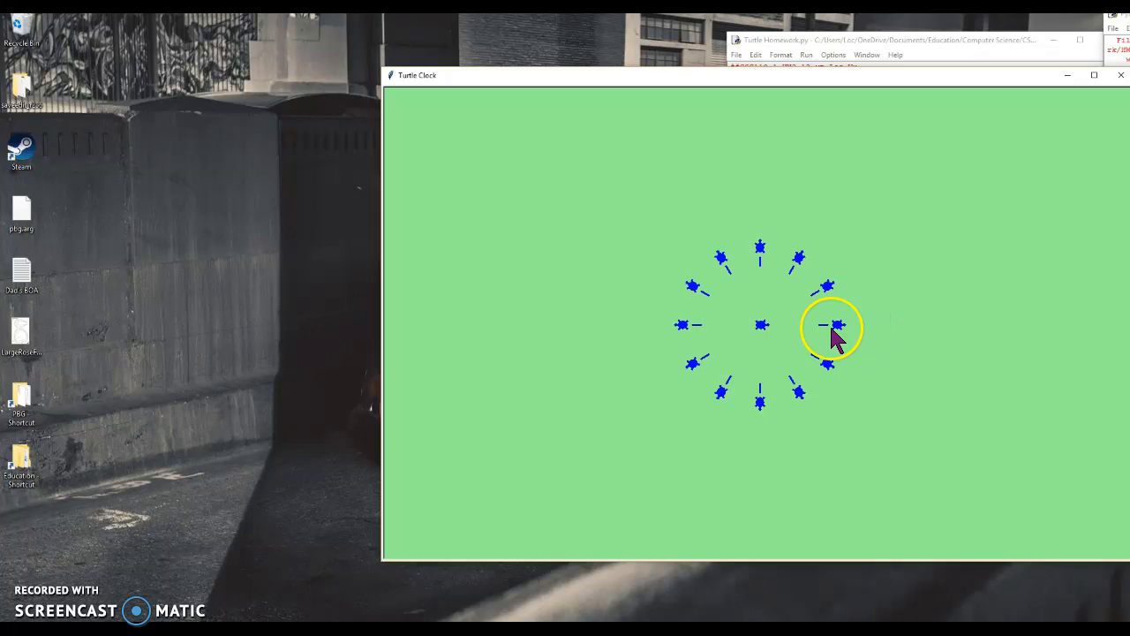
mouse_move(852, 335)
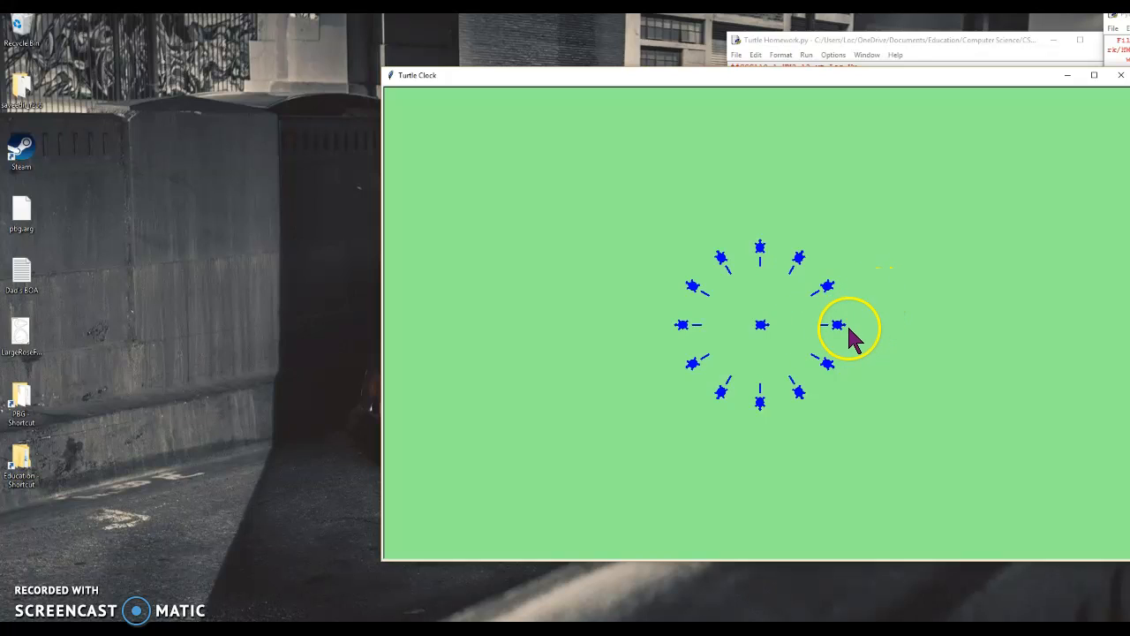
mouse_move(759, 332)
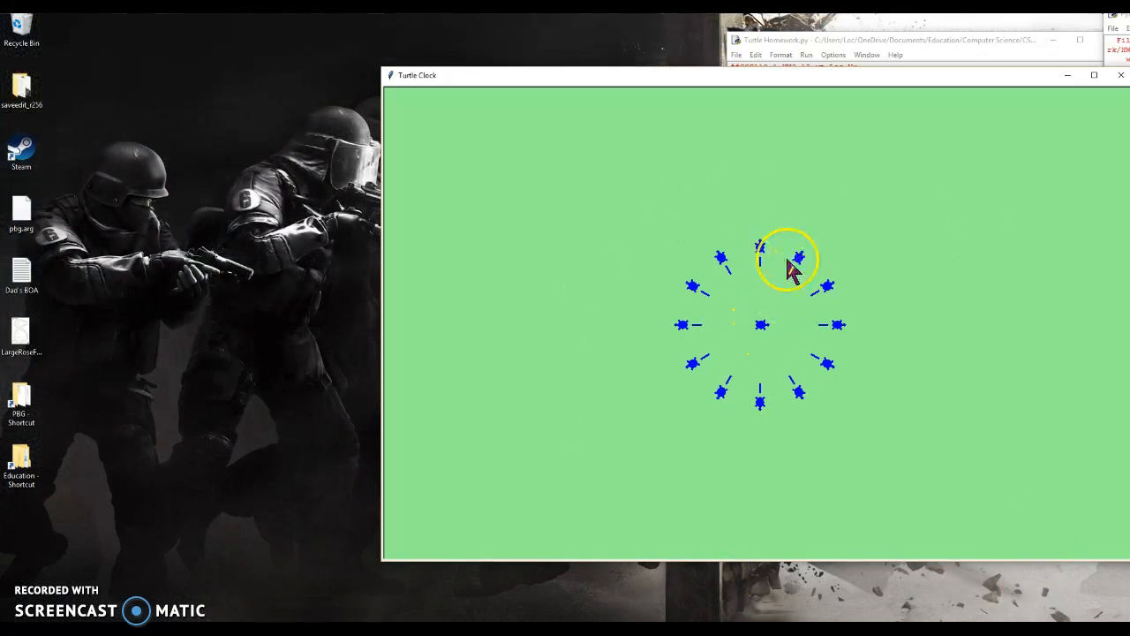
mouse_move(724, 353)
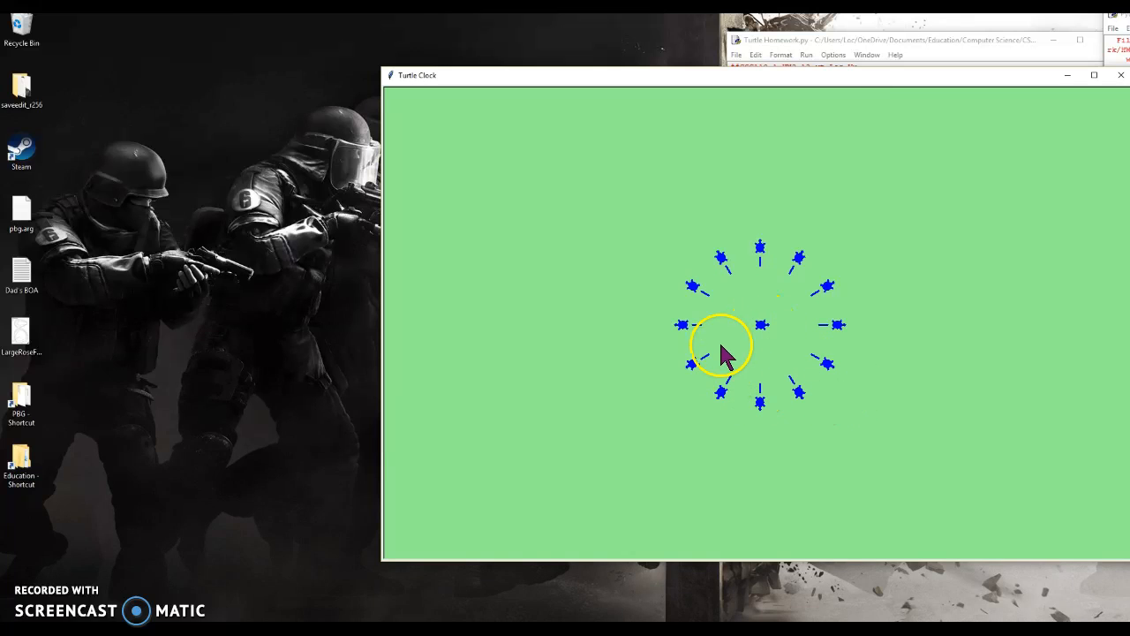
mouse_move(1025, 84)
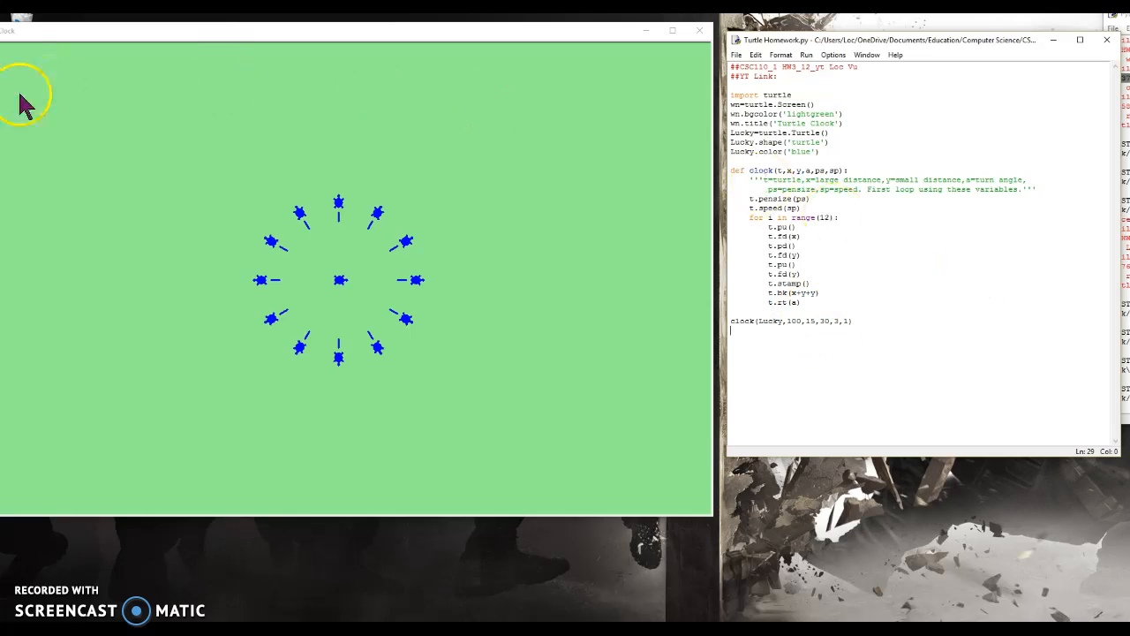
mouse_move(652, 208)
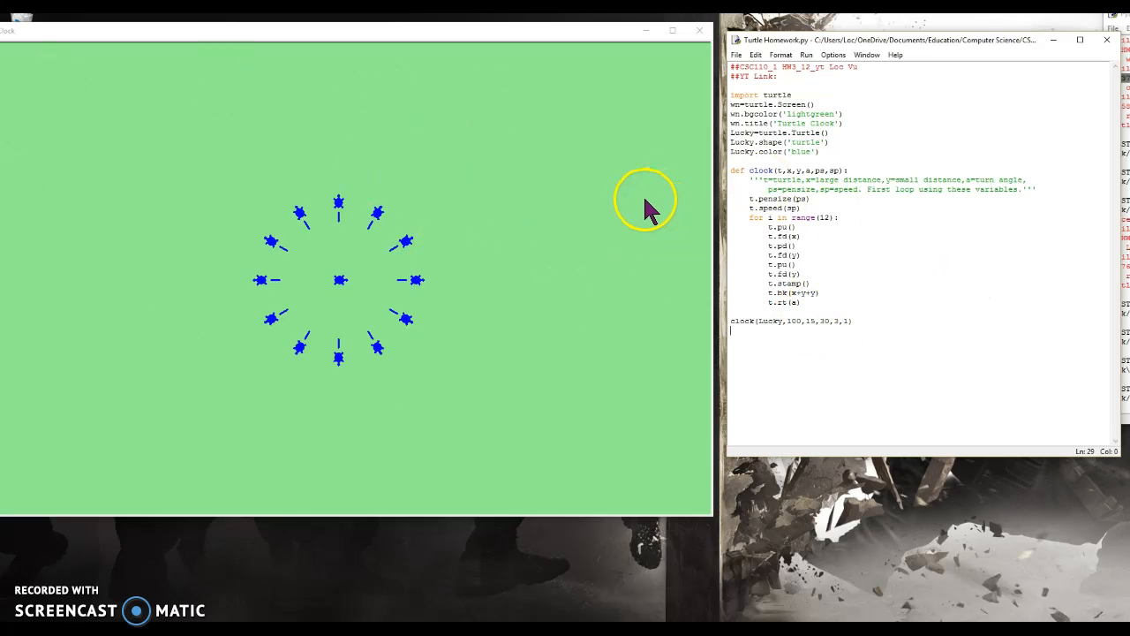
mouse_move(392, 226)
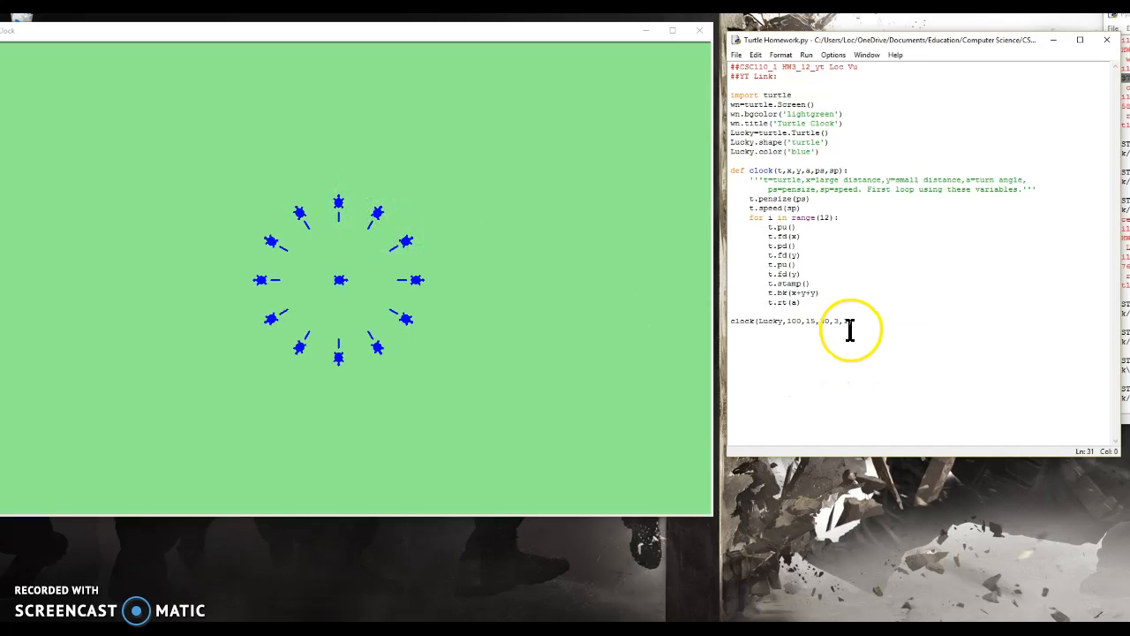
type("1)")
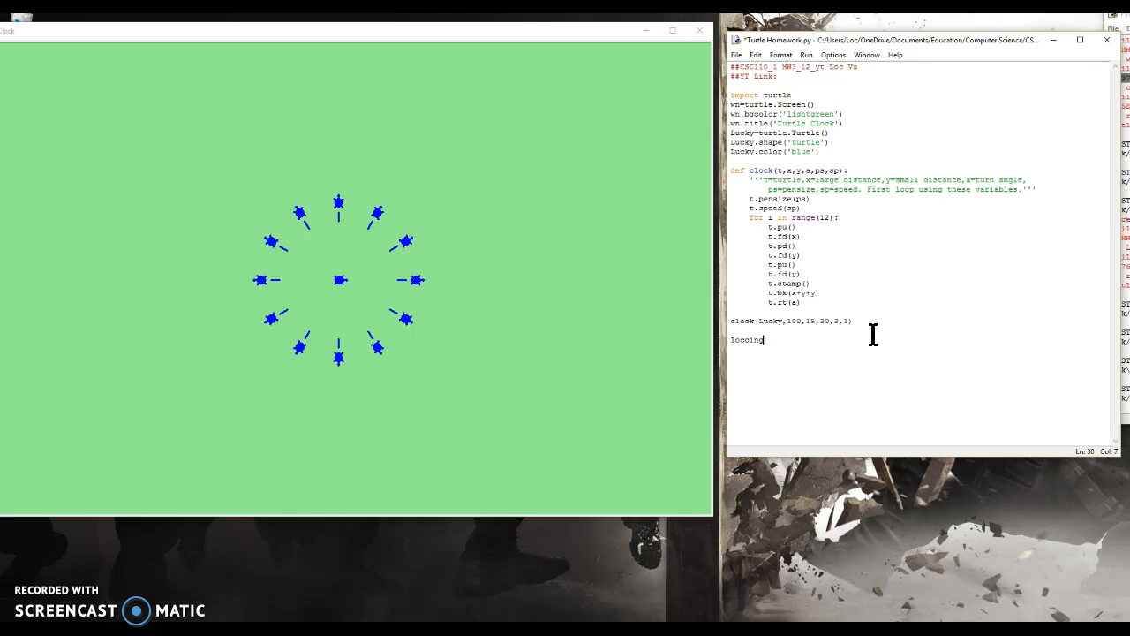
type("@gmail.com")
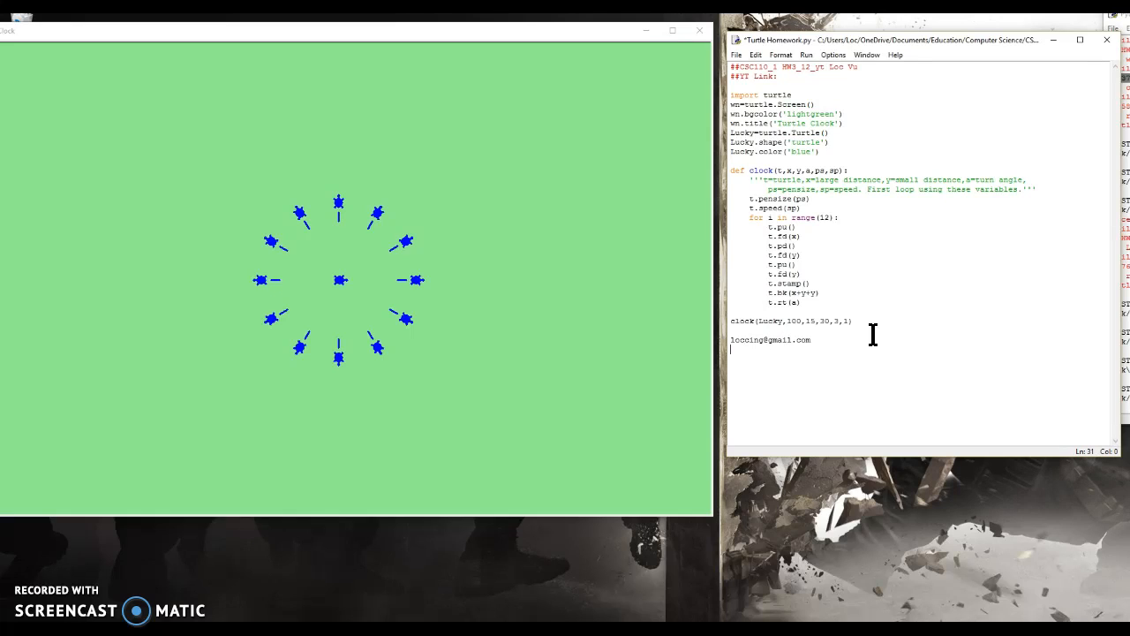
type("Lucky")
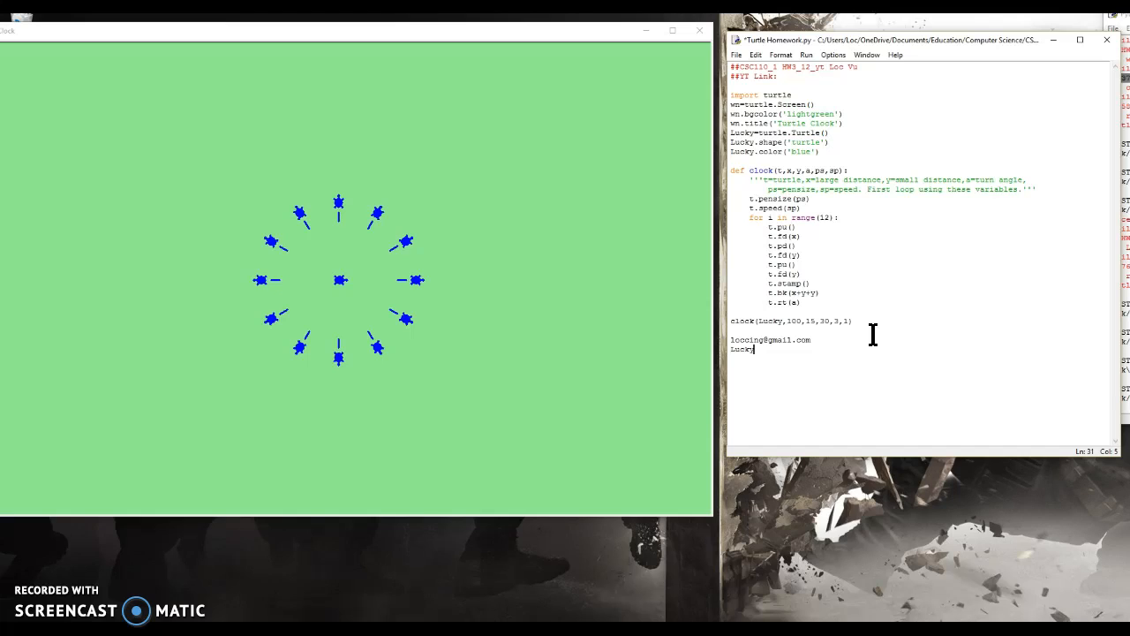
mouse_move(1010, 502)
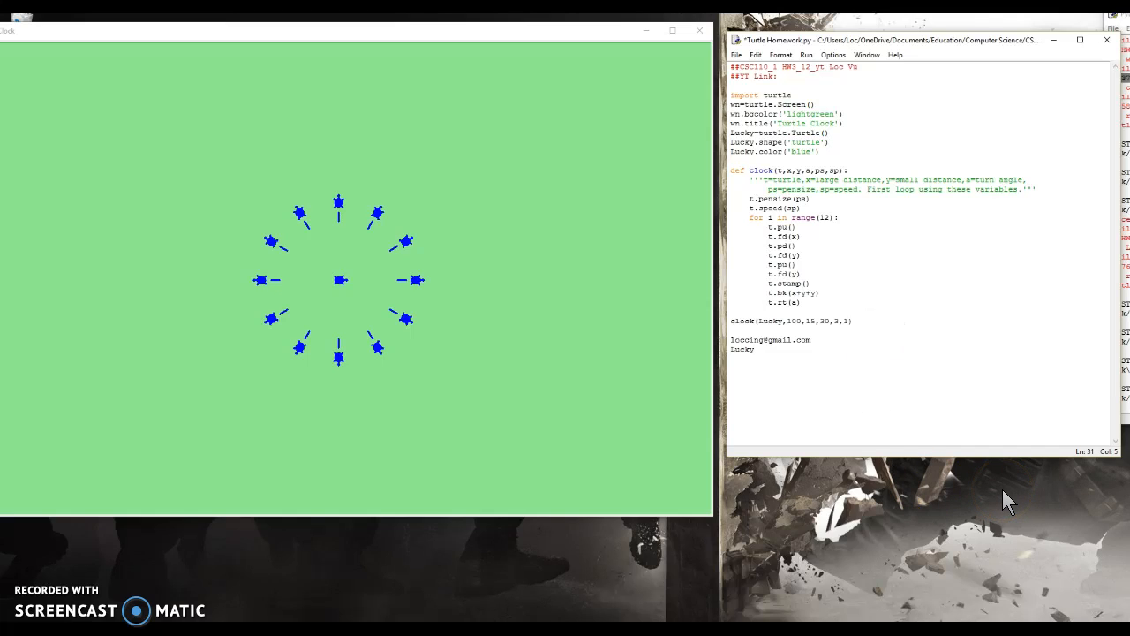